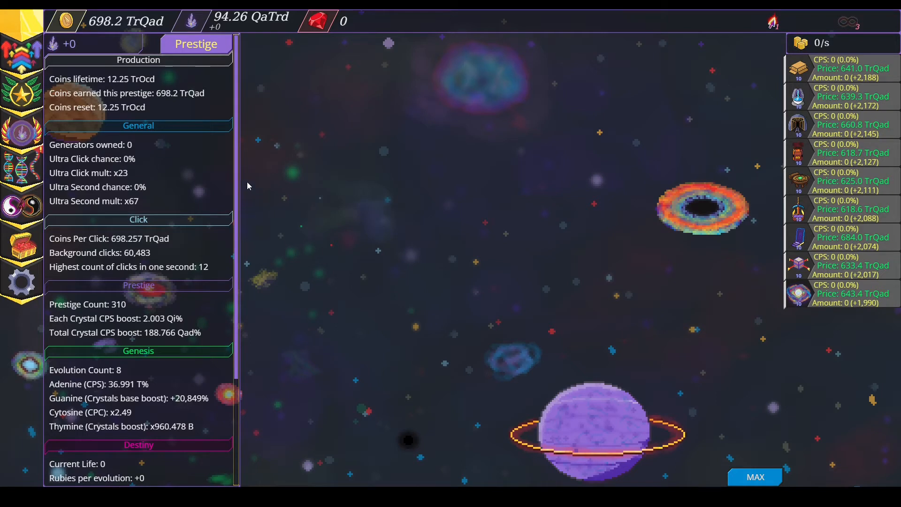
mouse_move(156, 301)
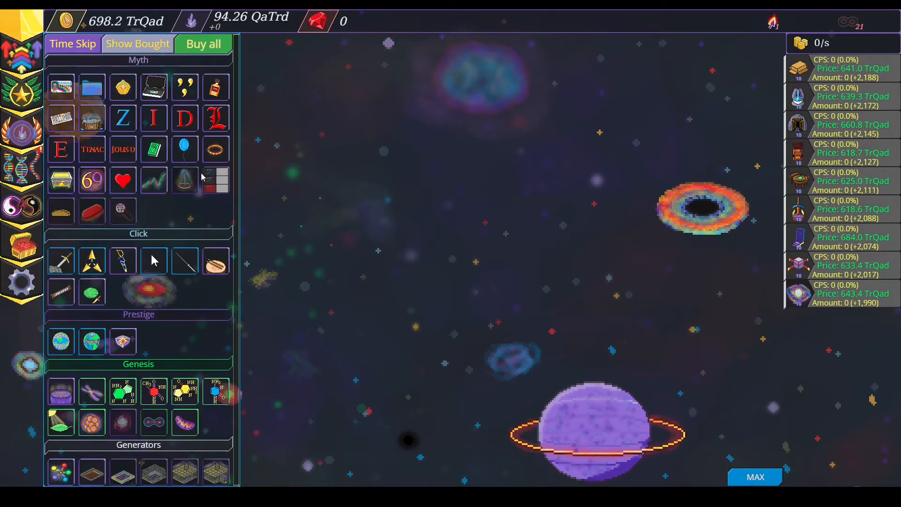
Buy all affordable upgrades and max out every generator, then repeat the round.
left_click(138, 43)
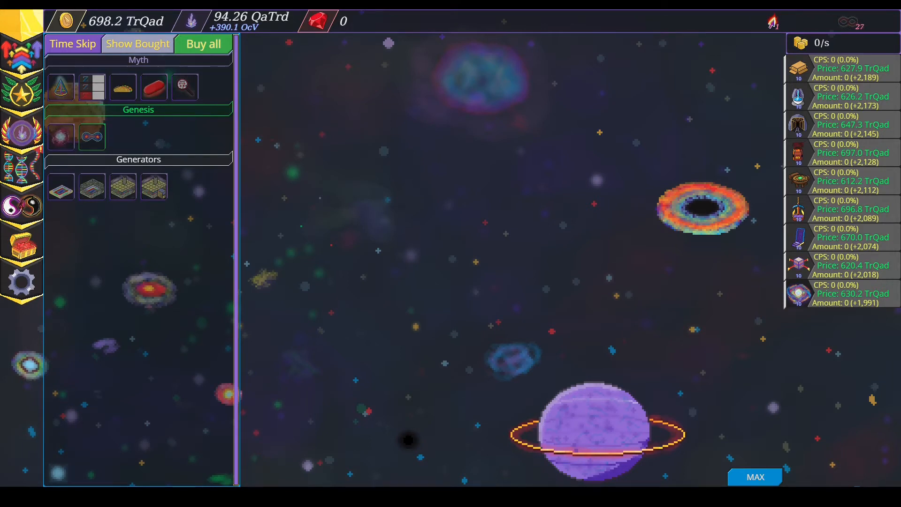
left_click(356, 253)
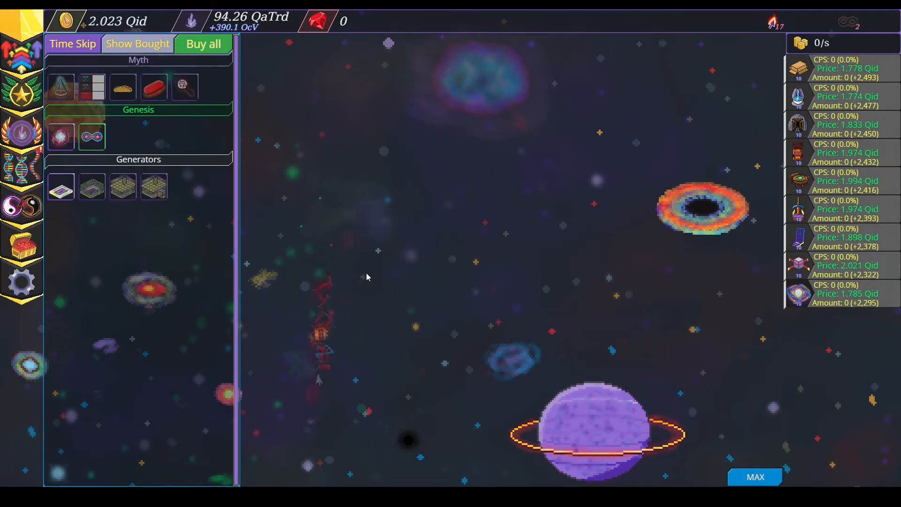
left_click(203, 43)
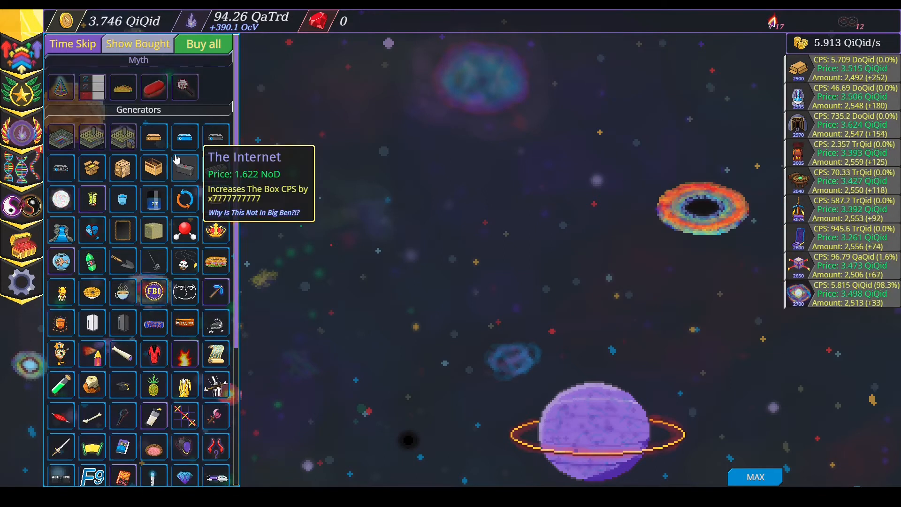
mouse_move(154, 87)
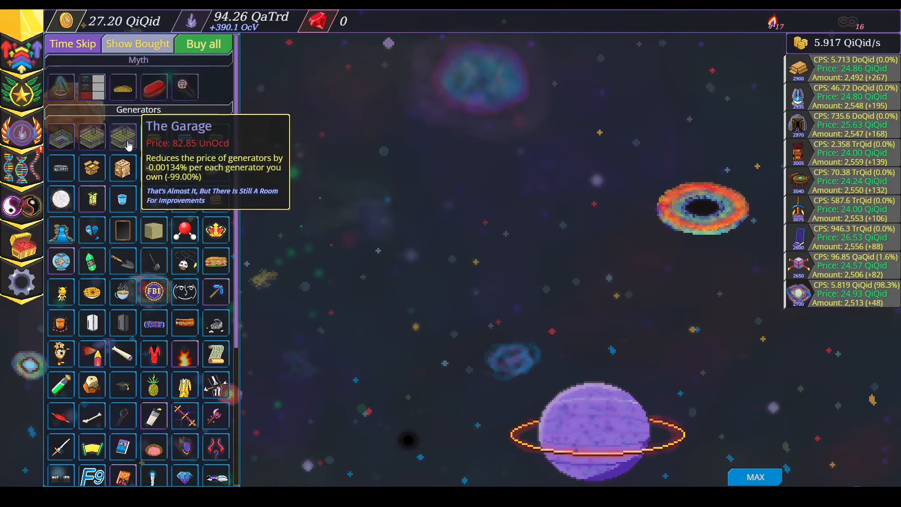
mouse_move(92, 136)
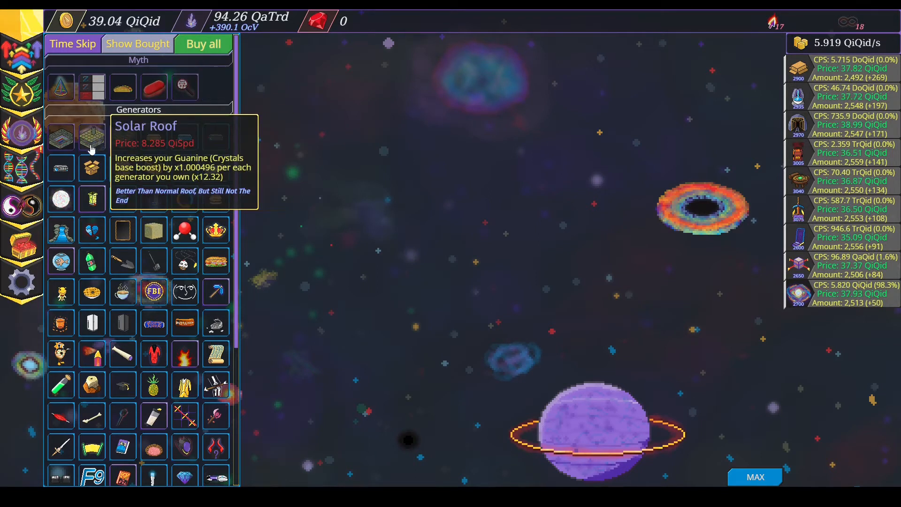
left_click(203, 44)
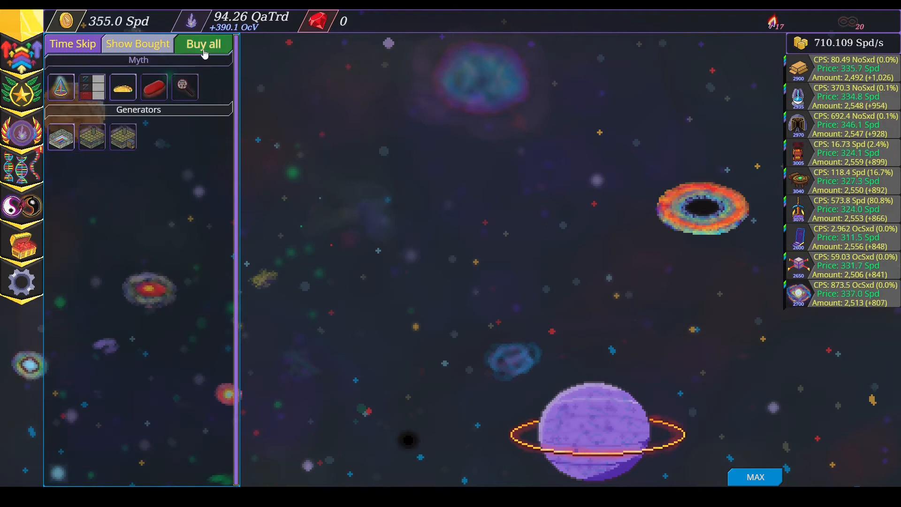
left_click(202, 44)
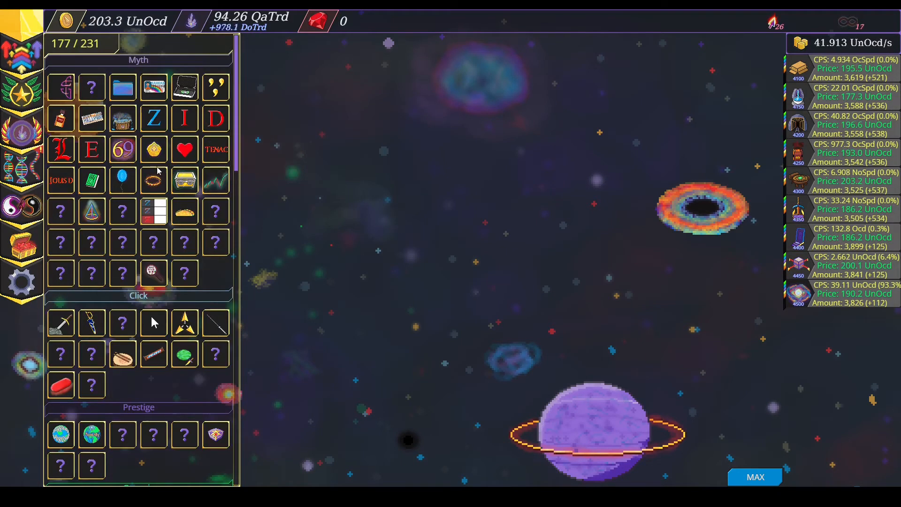
mouse_move(271, 264)
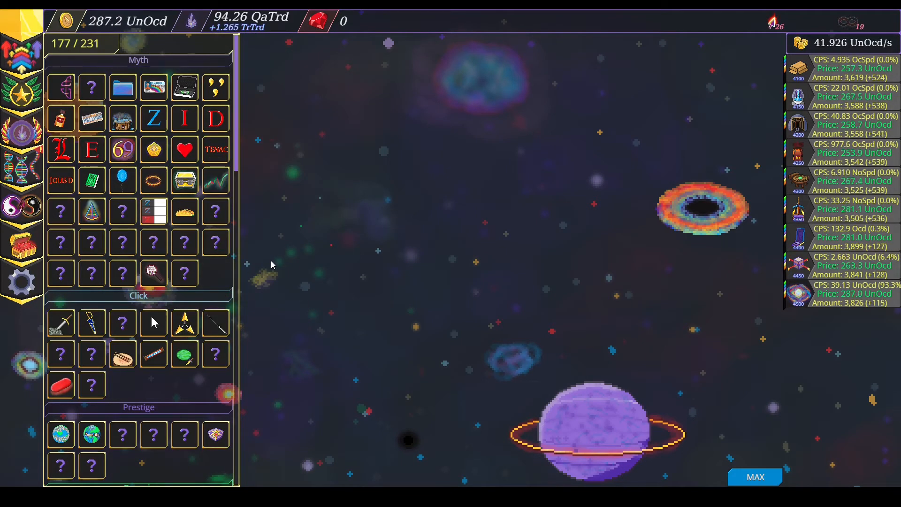
mouse_move(91, 210)
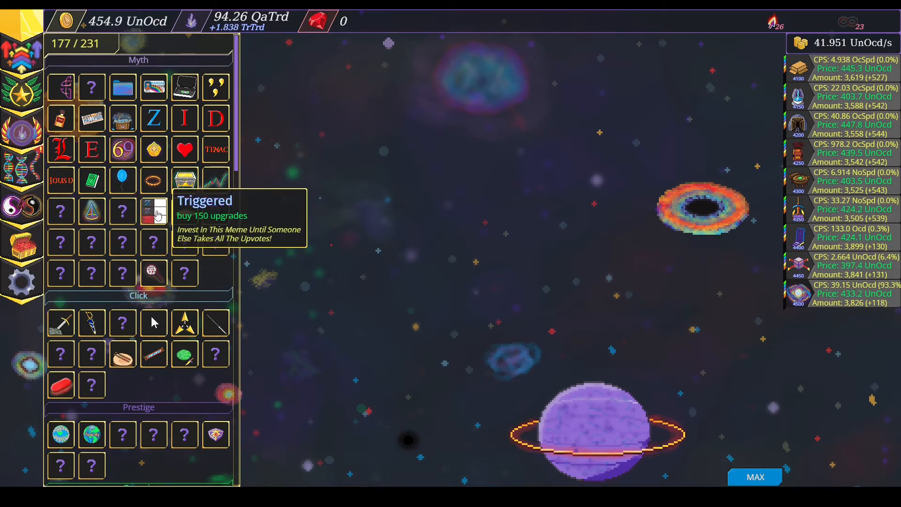
scroll("down", 3)
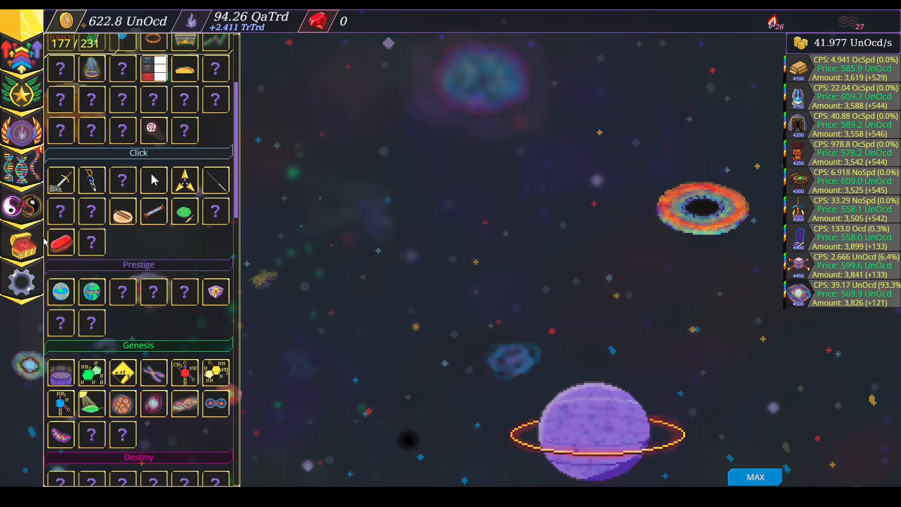
mouse_move(60, 240)
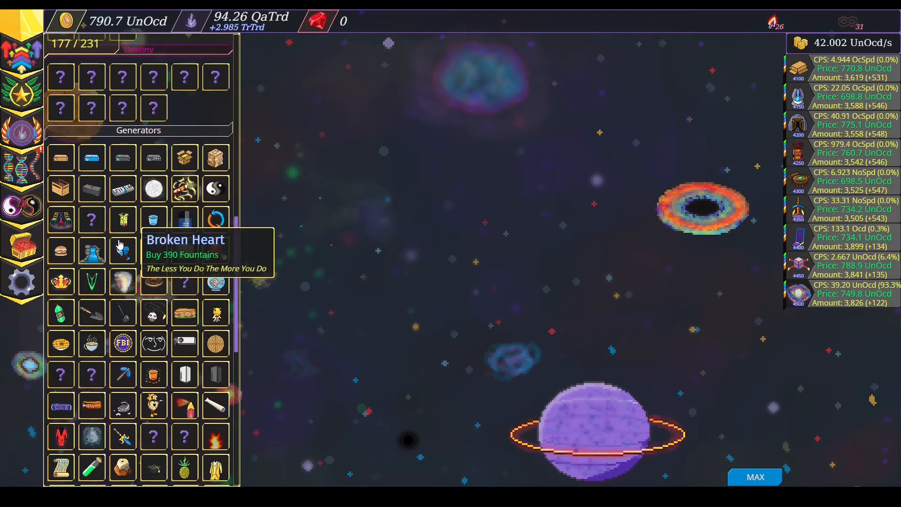
scroll("up", 3)
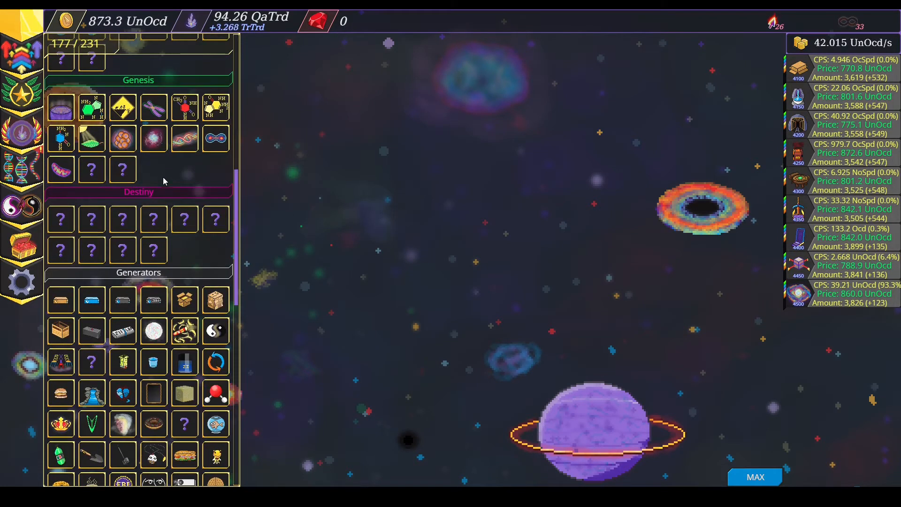
scroll("down", 3)
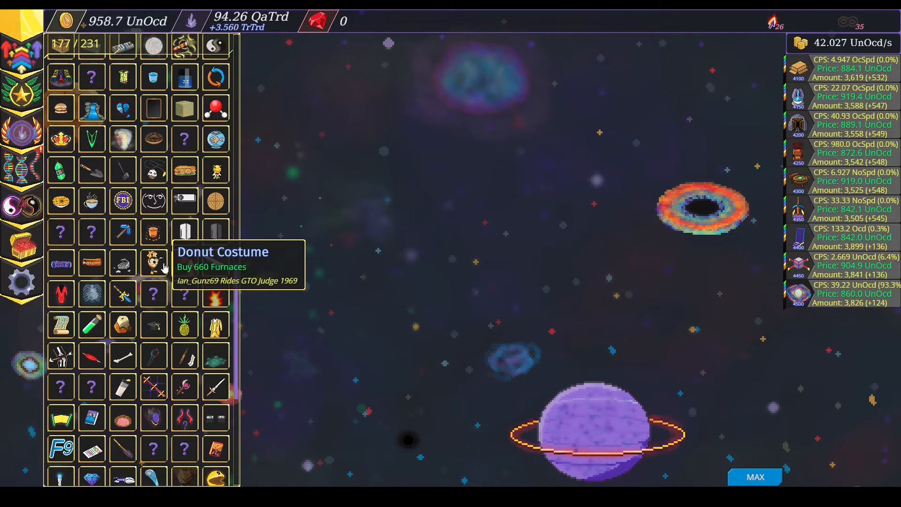
mouse_move(122, 140)
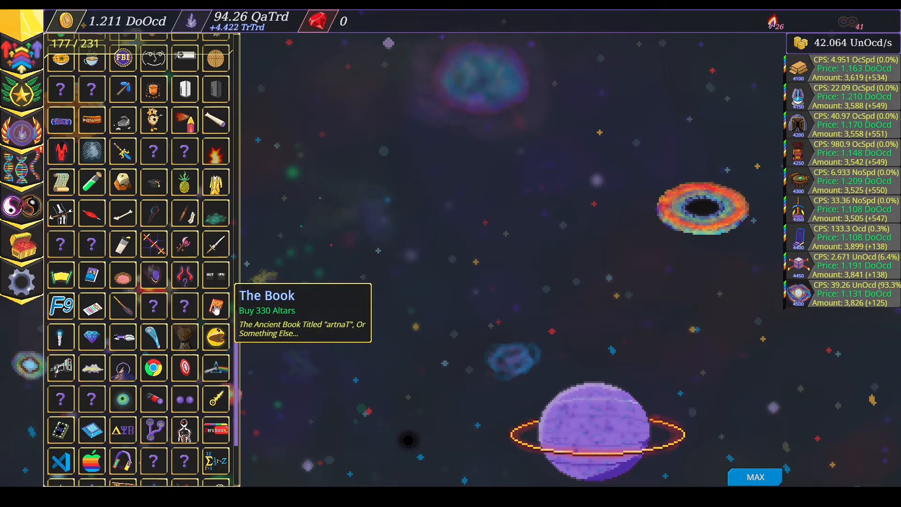
mouse_move(123, 305)
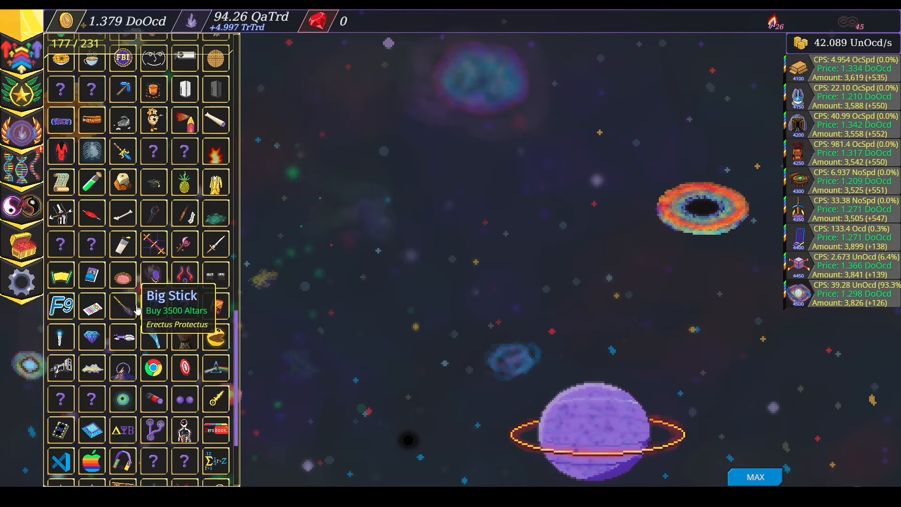
scroll("down", 3)
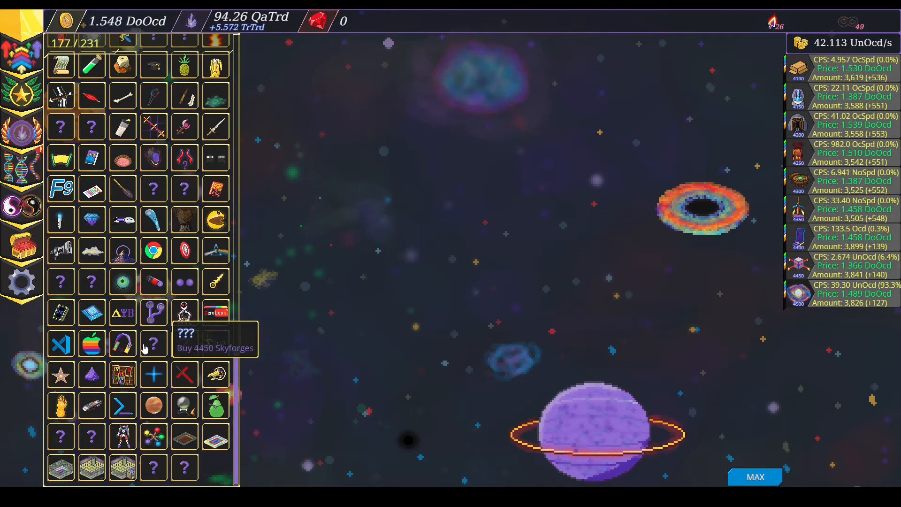
mouse_move(90, 344)
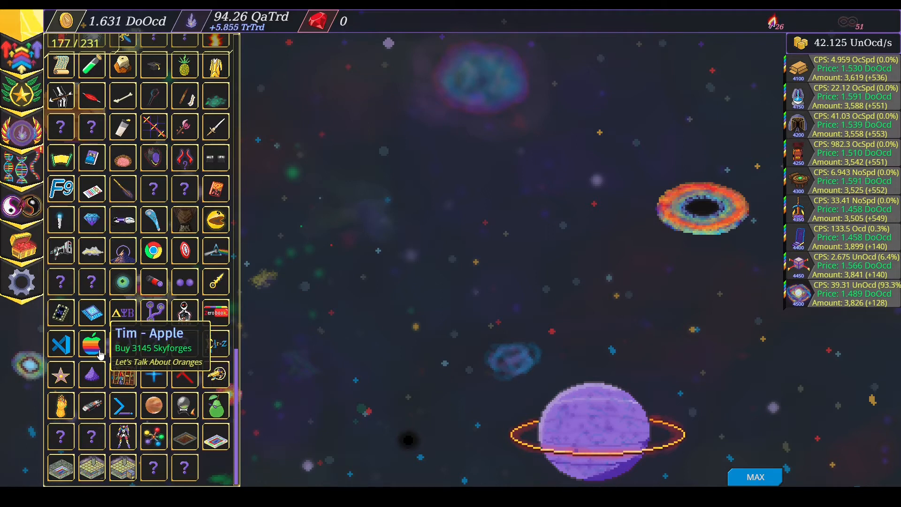
mouse_move(154, 343)
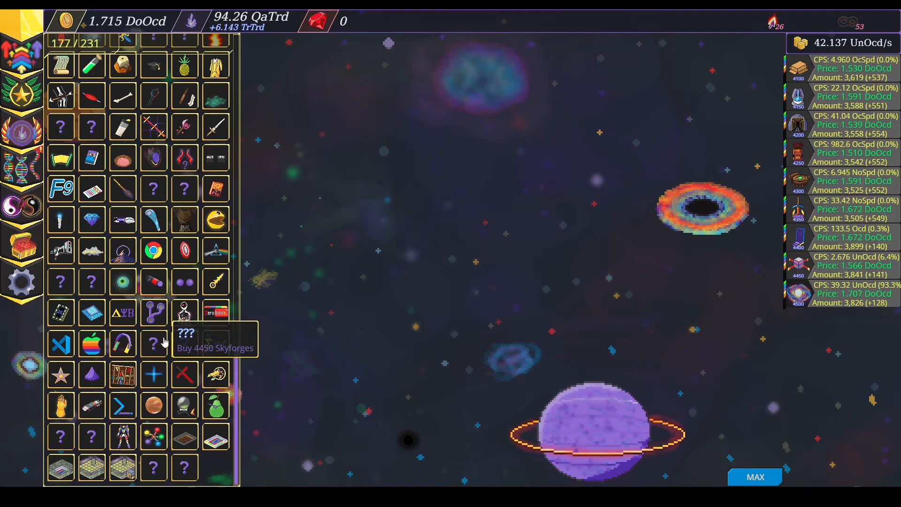
mouse_move(91, 467)
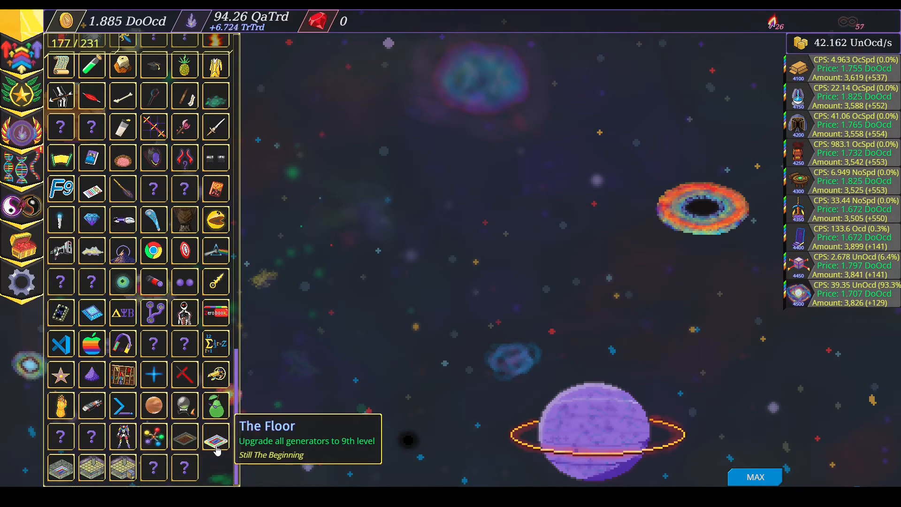
mouse_move(184, 438)
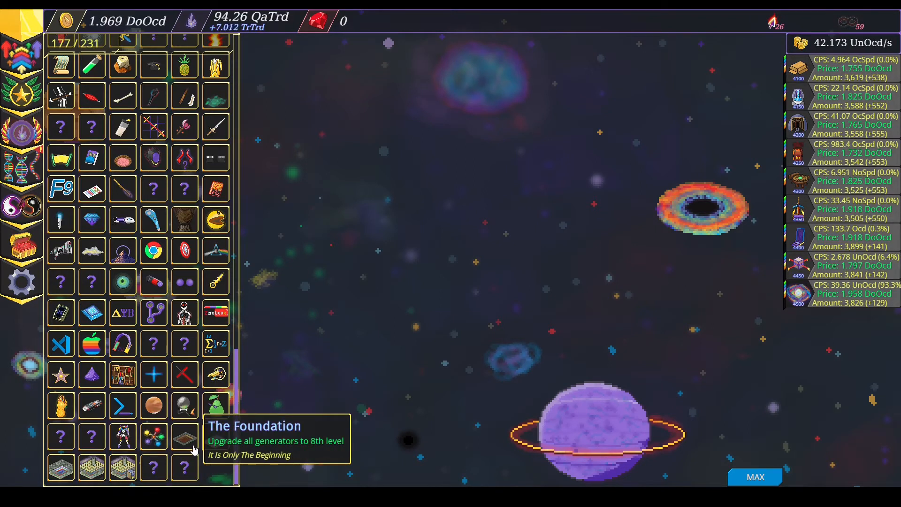
mouse_move(215, 373)
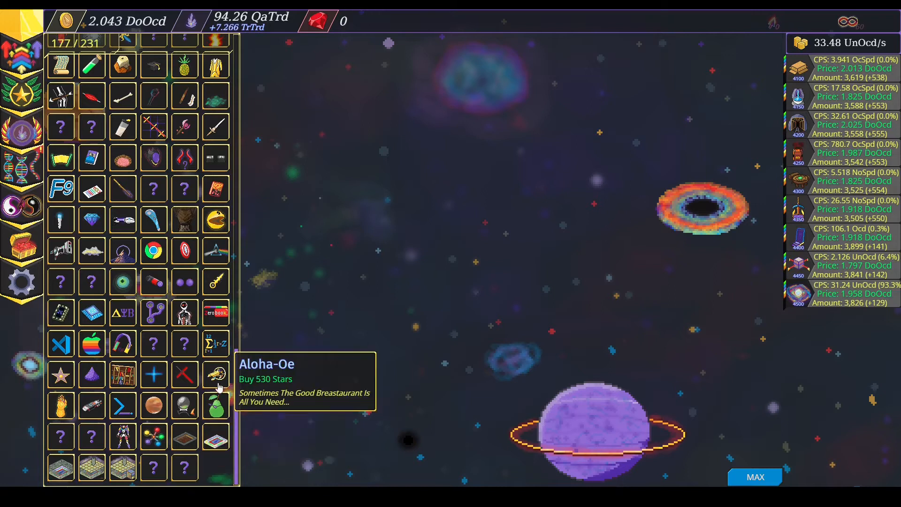
Scroll the achievements collection back up to the Myth and Click sections.
scroll("up", 3)
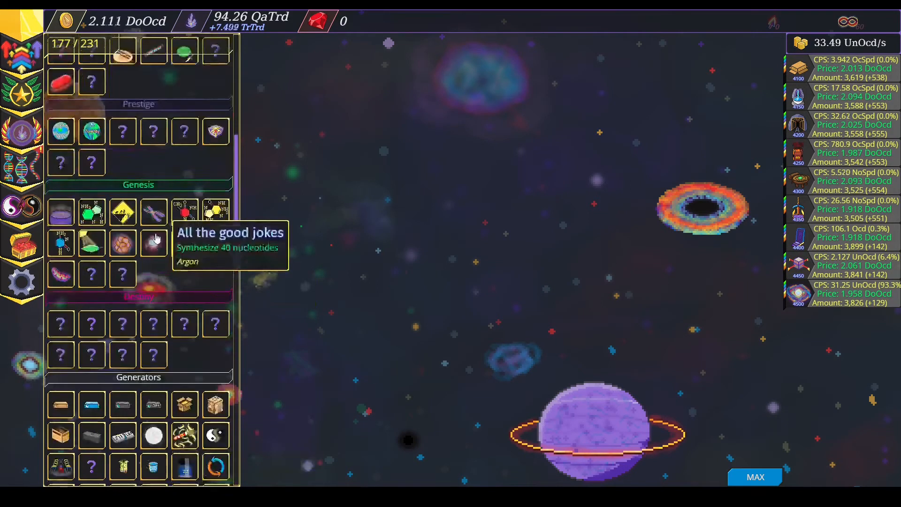
scroll("up", 3)
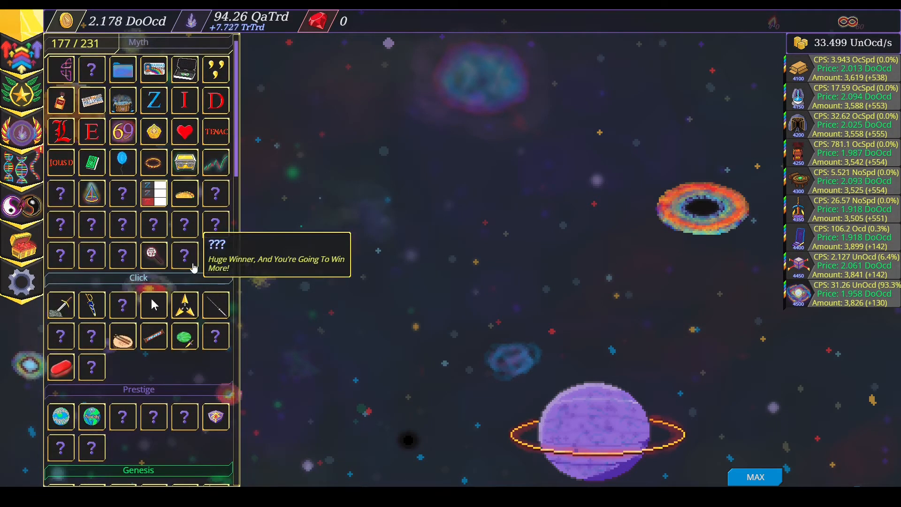
mouse_move(122, 131)
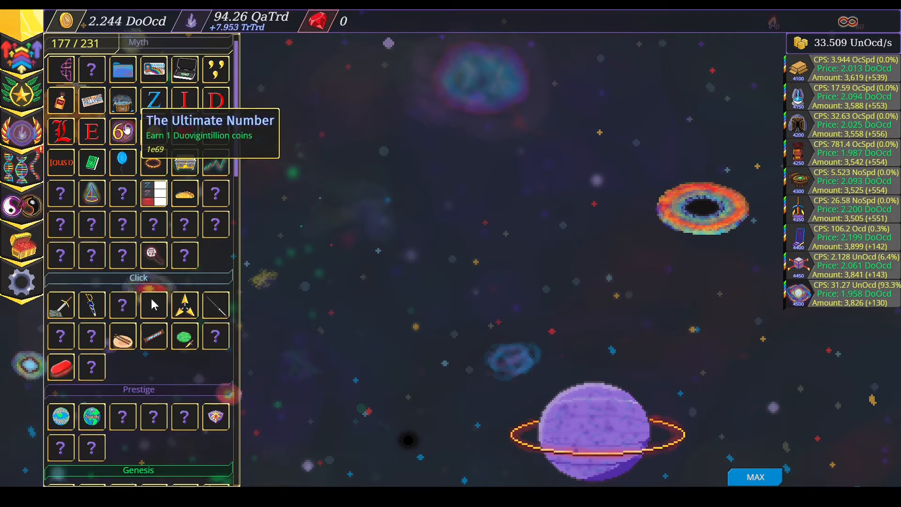
mouse_move(115, 241)
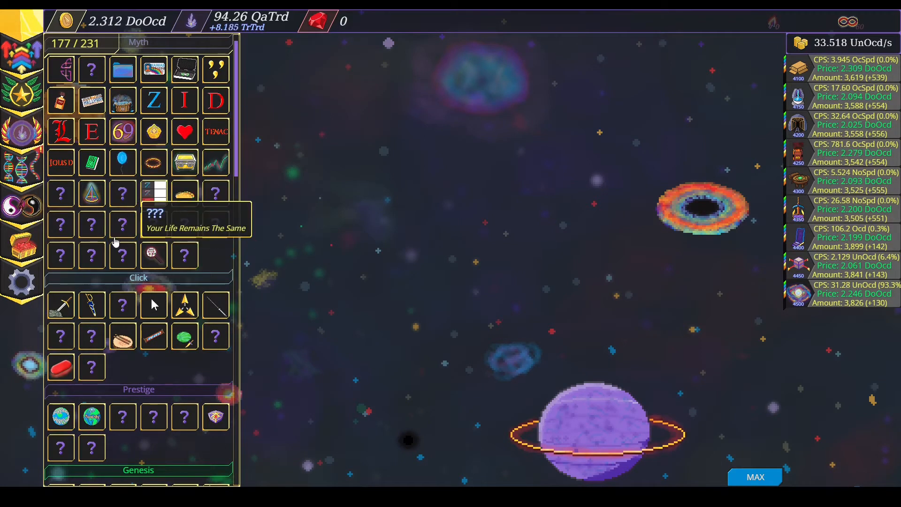
mouse_move(91, 194)
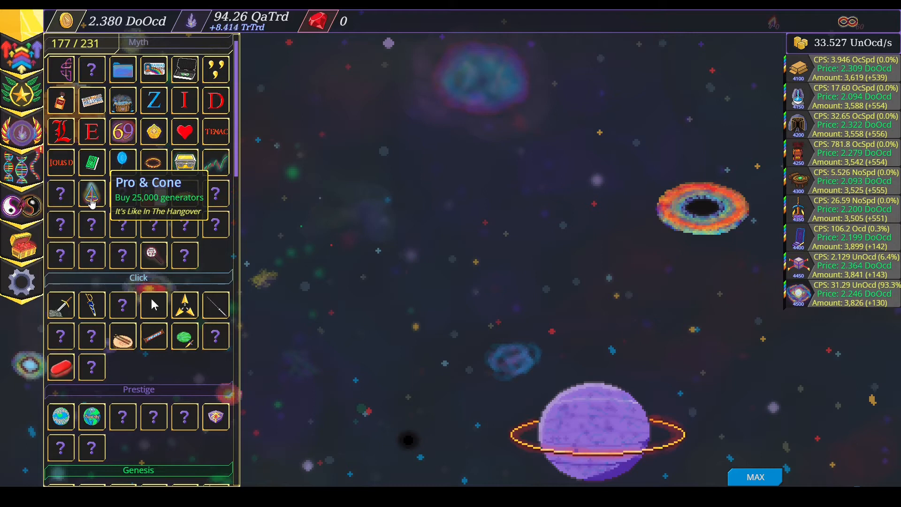
mouse_move(60, 70)
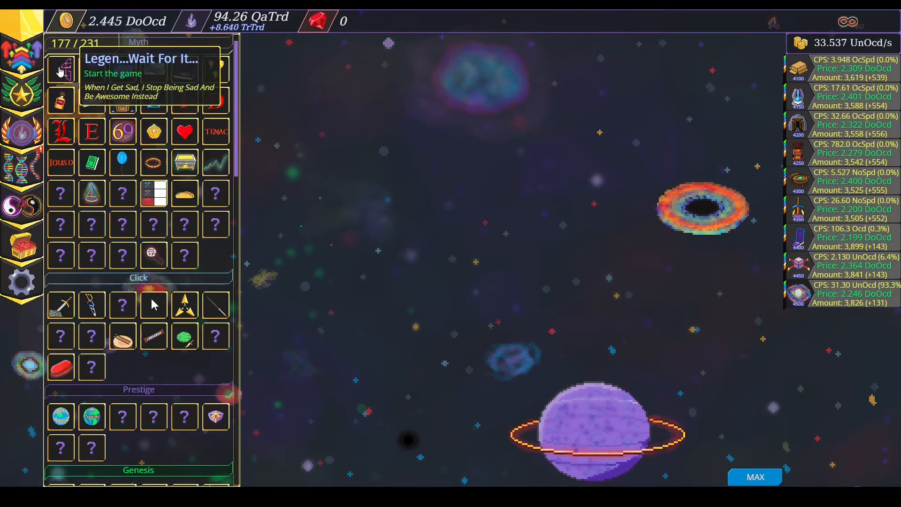
mouse_move(842, 125)
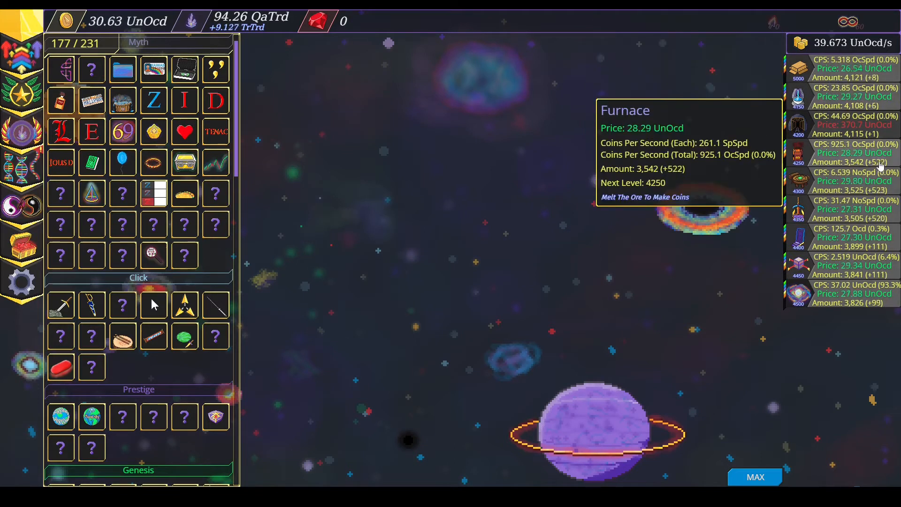
mouse_move(90, 130)
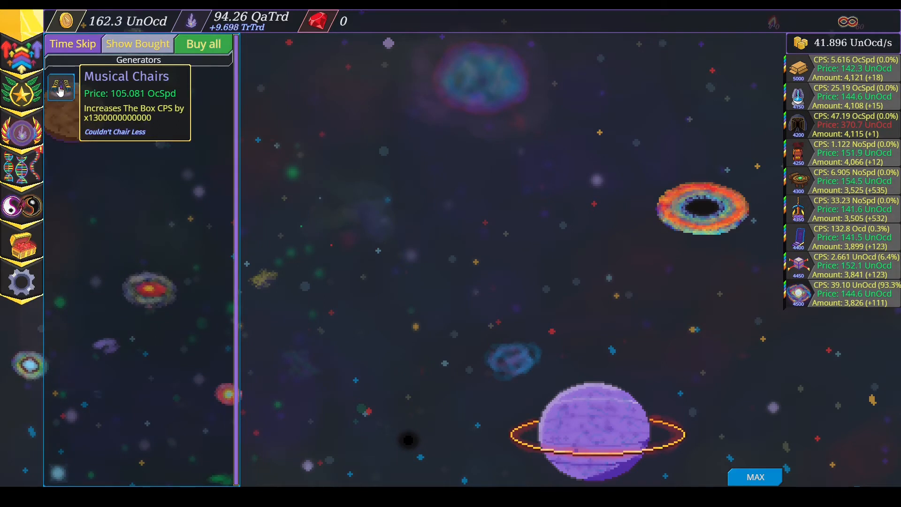
Buy the Musical Chairs upgrade, then scroll down and back up through the achievements grid.
left_click(61, 87)
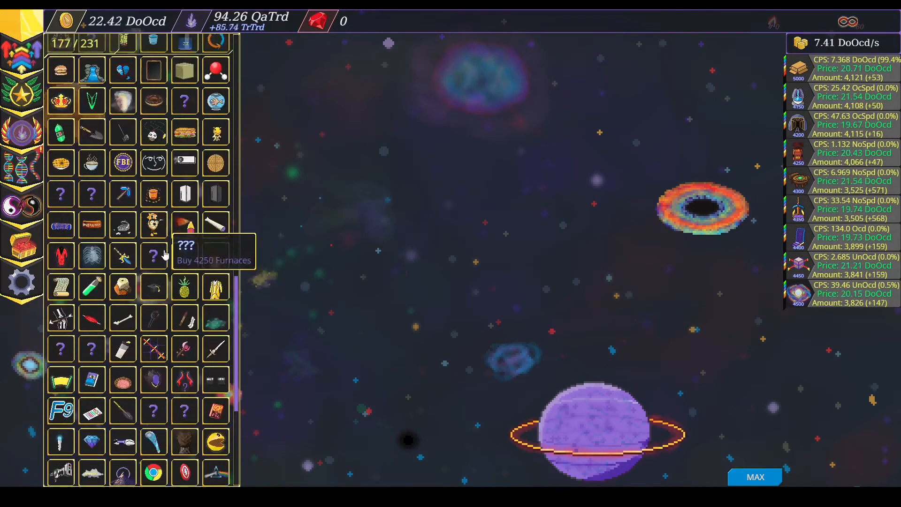
scroll("down", 3)
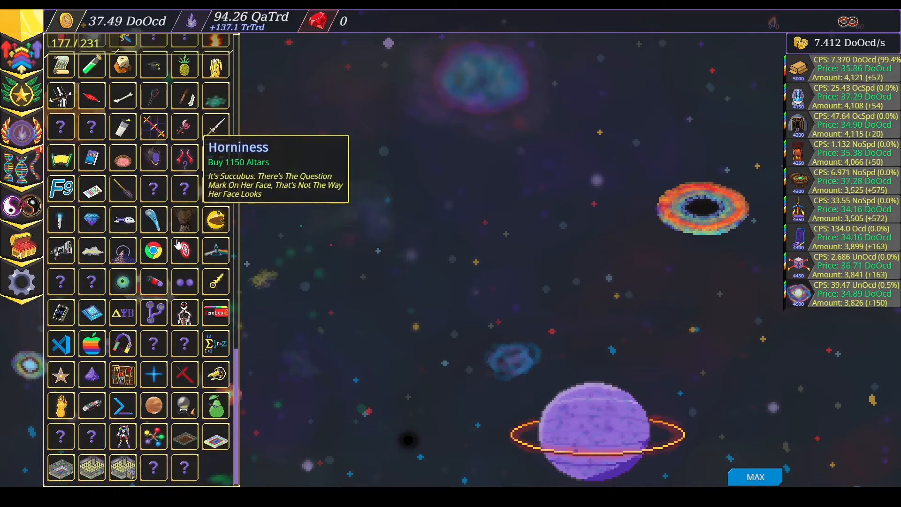
mouse_move(479, 243)
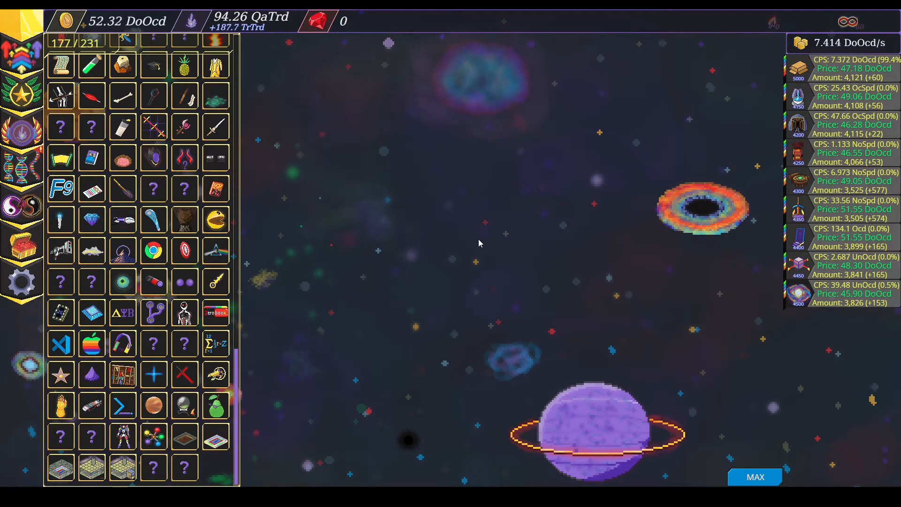
mouse_move(185, 218)
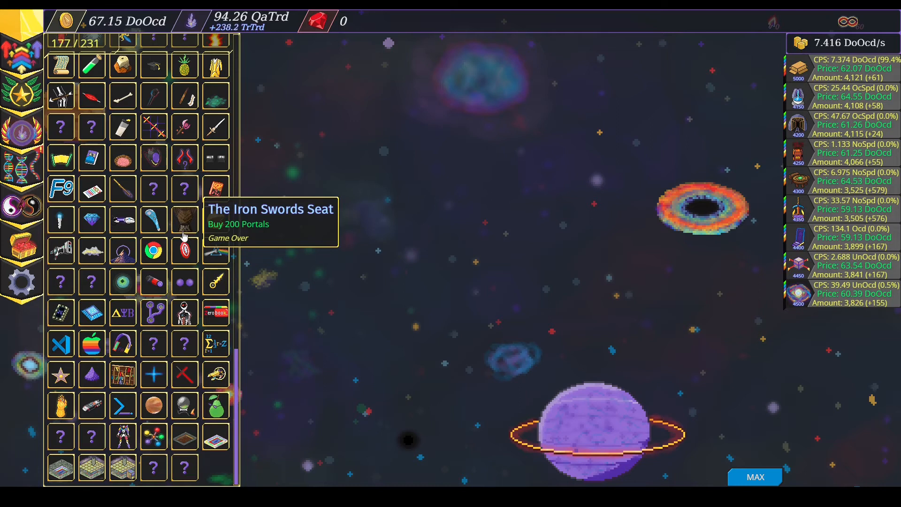
scroll("up", 3)
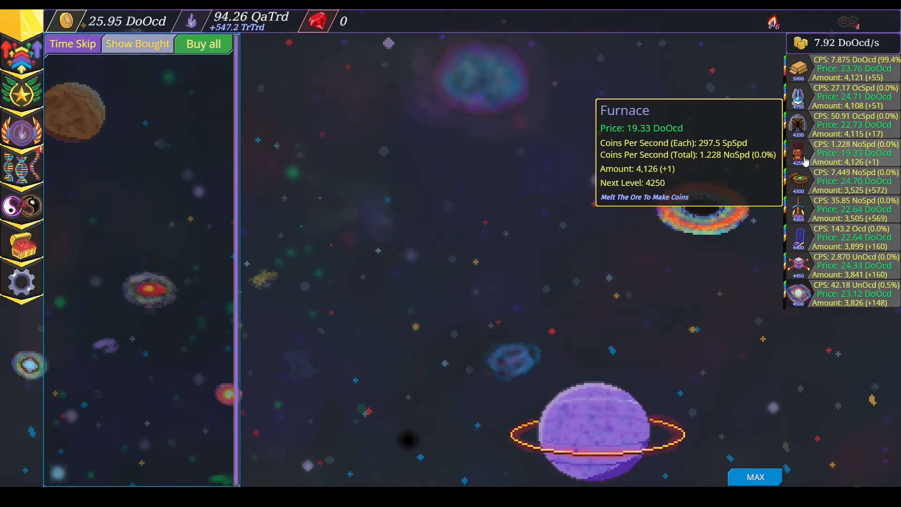
Buy another Furnace and more Mines, bringing Mines to 4,142.
left_click(798, 156)
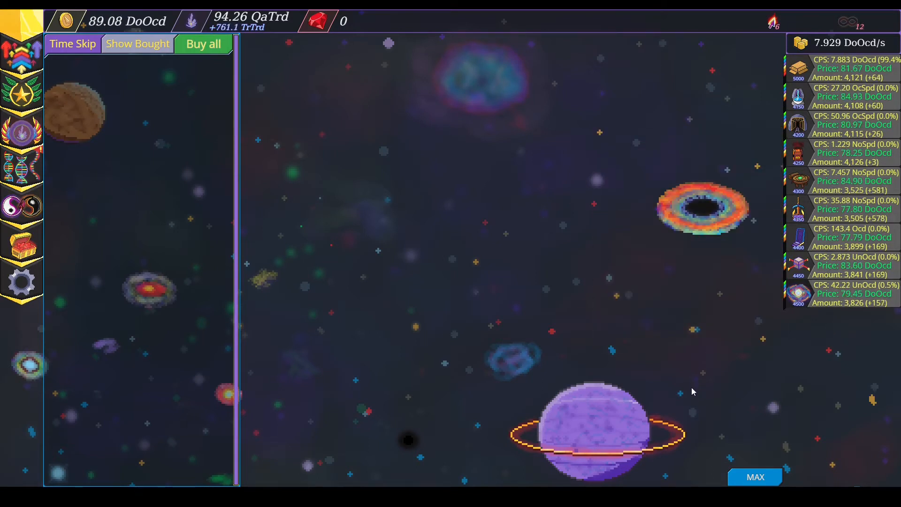
mouse_move(827, 125)
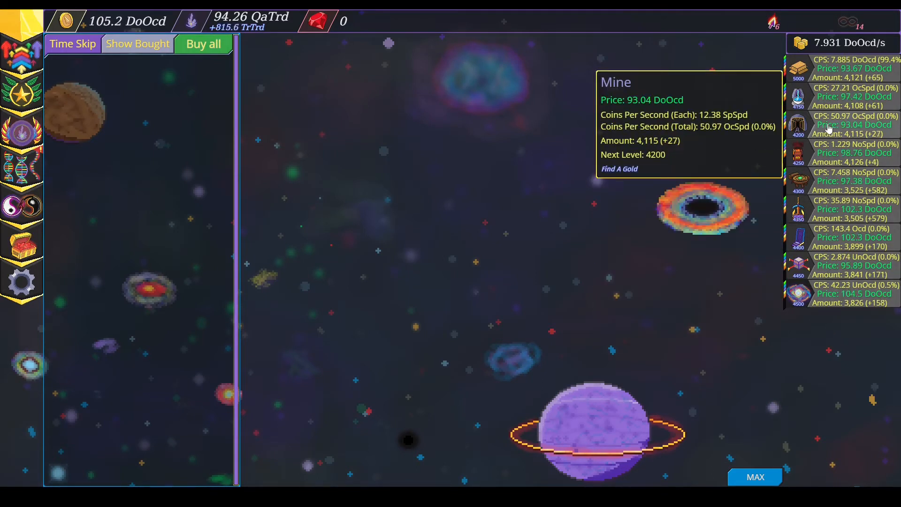
left_click(839, 125)
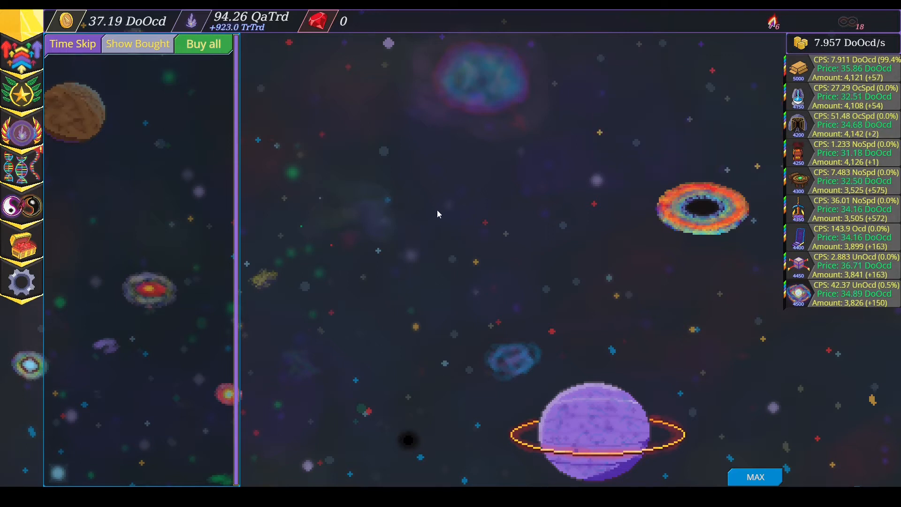
Buy more generators and start evolving with all 72 nucleotides, raising the loss warning.
left_click(843, 292)
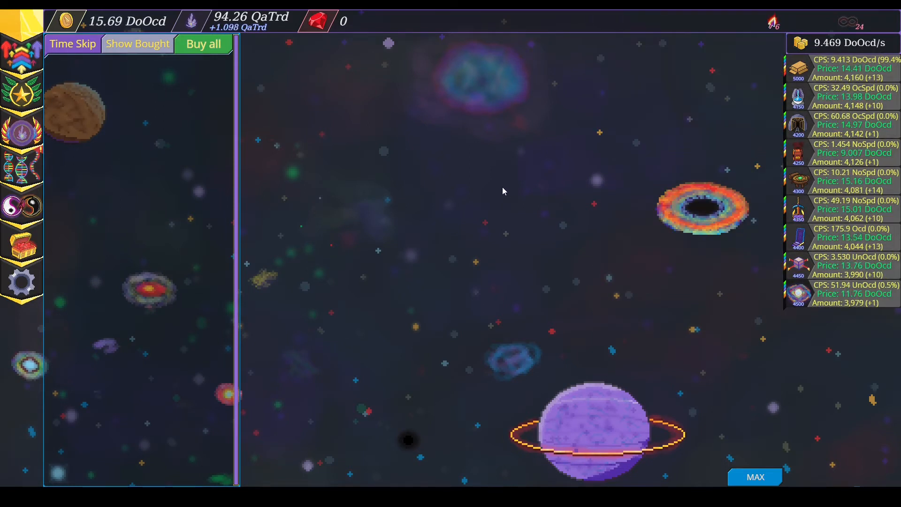
left_click(23, 167)
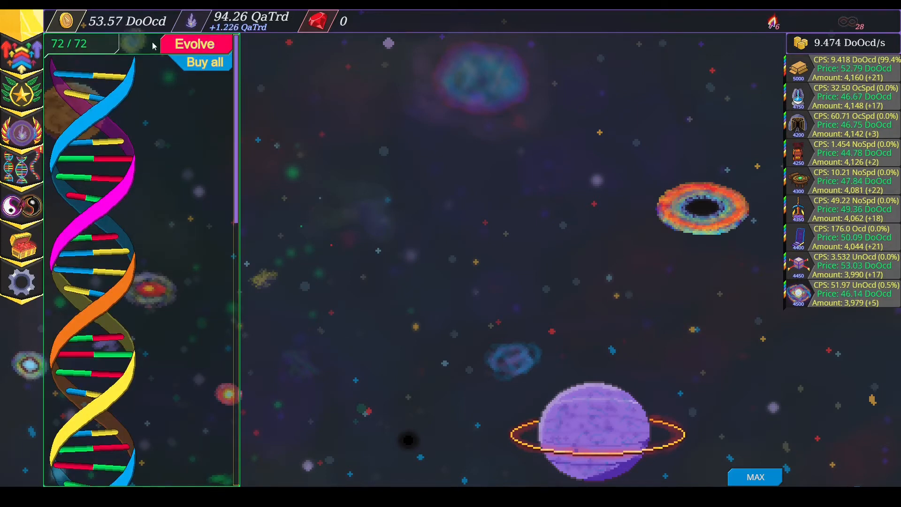
left_click(195, 45)
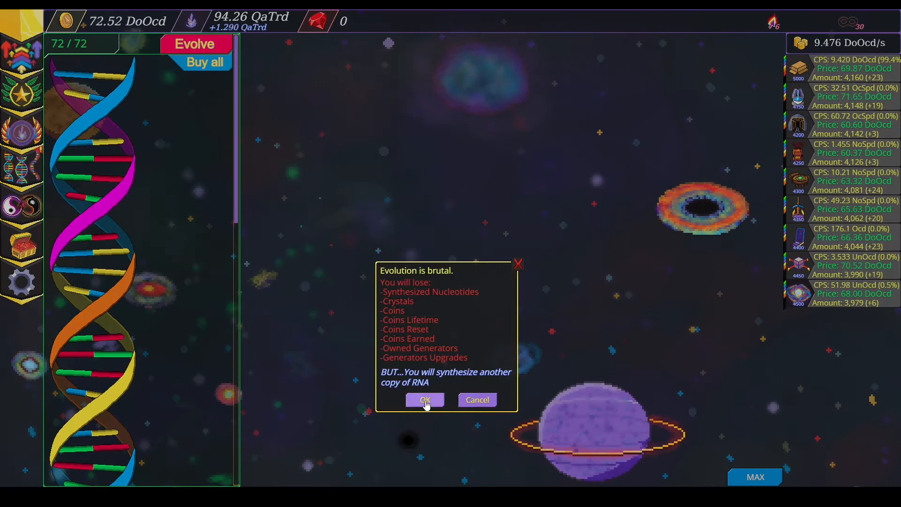
Confirm the evolution reset, gather starfield coins, and buy seven first generators.
left_click(424, 399)
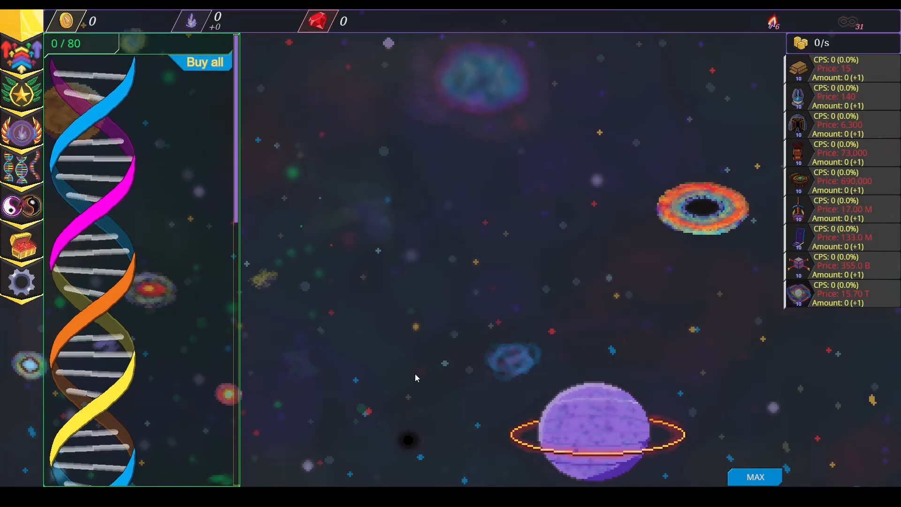
mouse_move(486, 247)
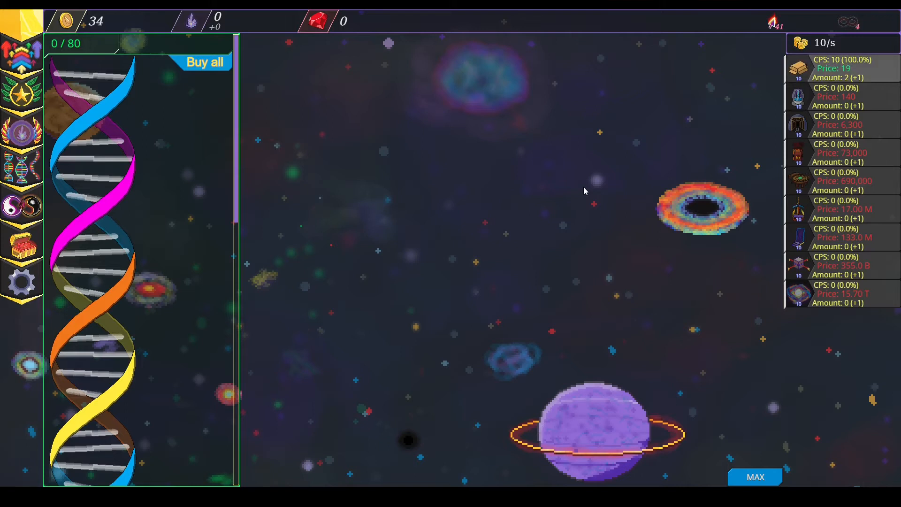
left_click(537, 192)
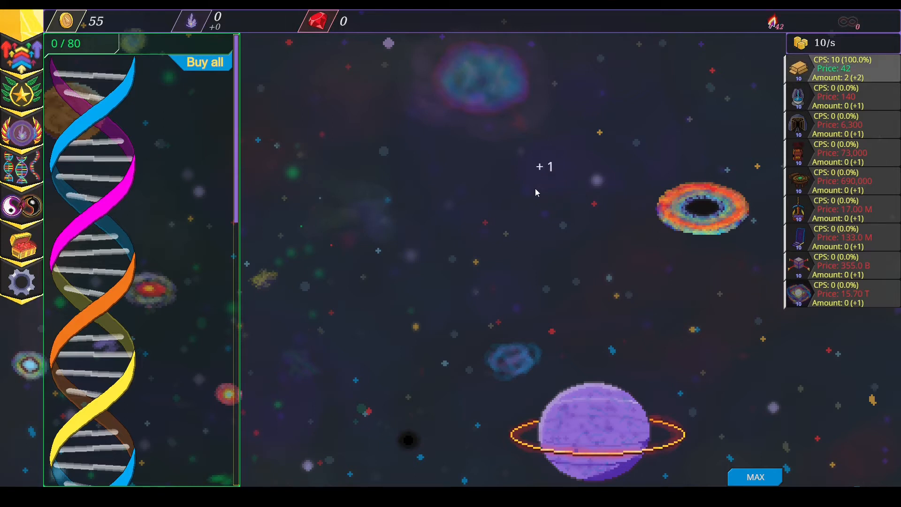
left_click(536, 191)
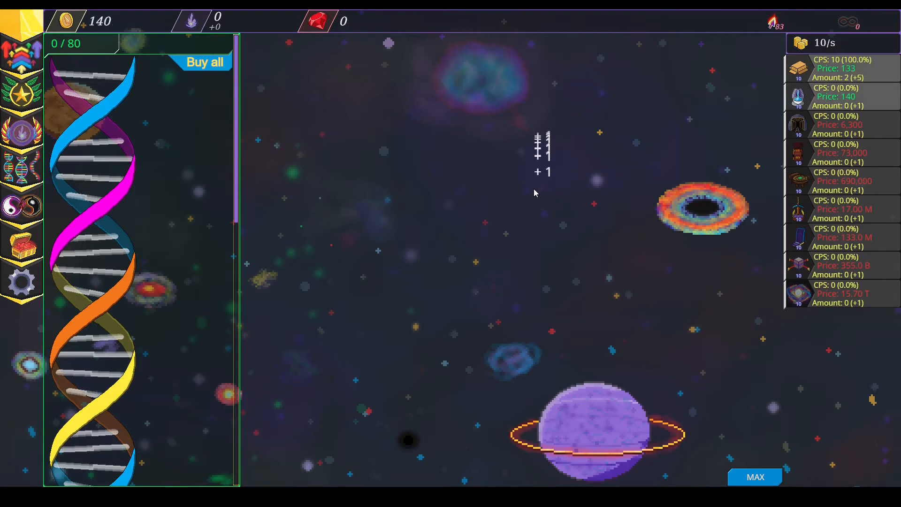
left_click(839, 68)
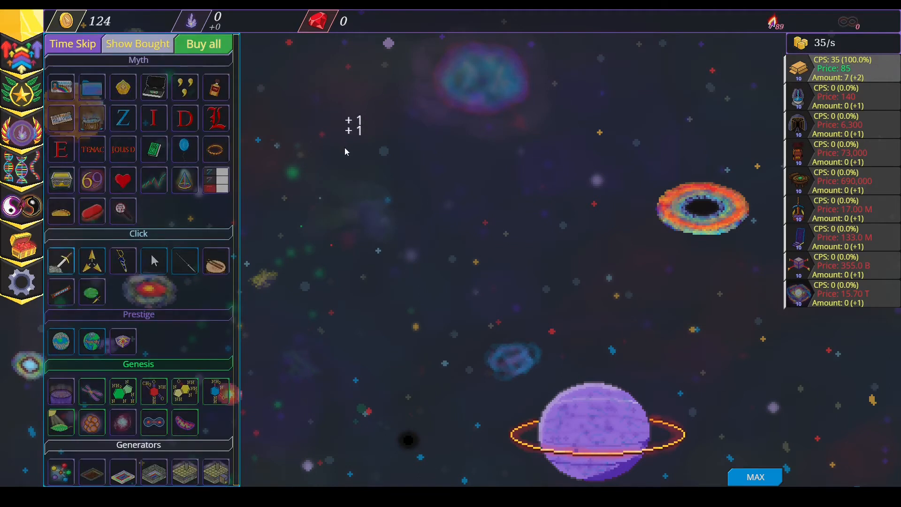
Buy another first generator, gather starfield coins, and buy the Default Mouse upgrade.
left_click(61, 260)
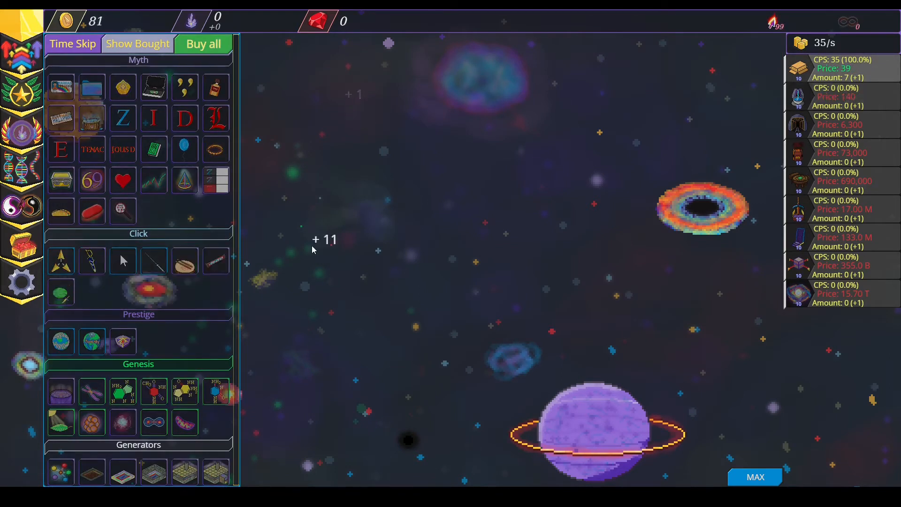
left_click(310, 248)
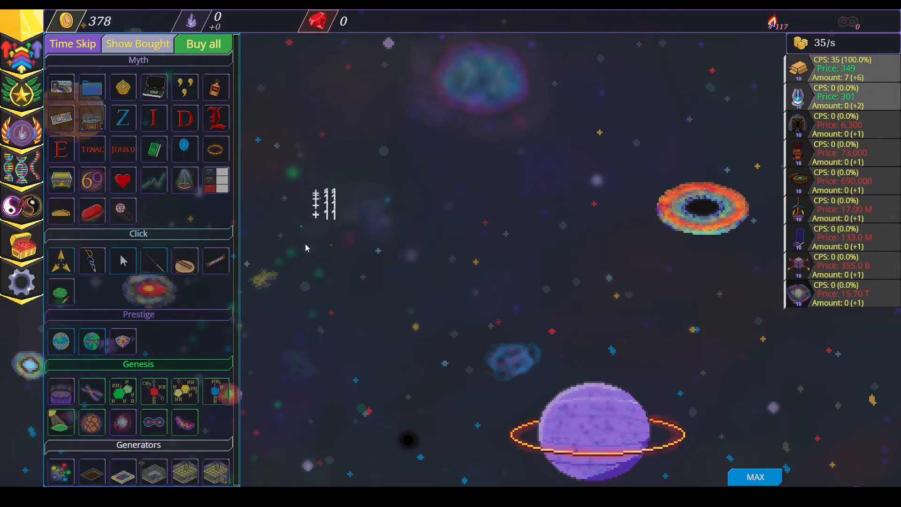
mouse_move(123, 87)
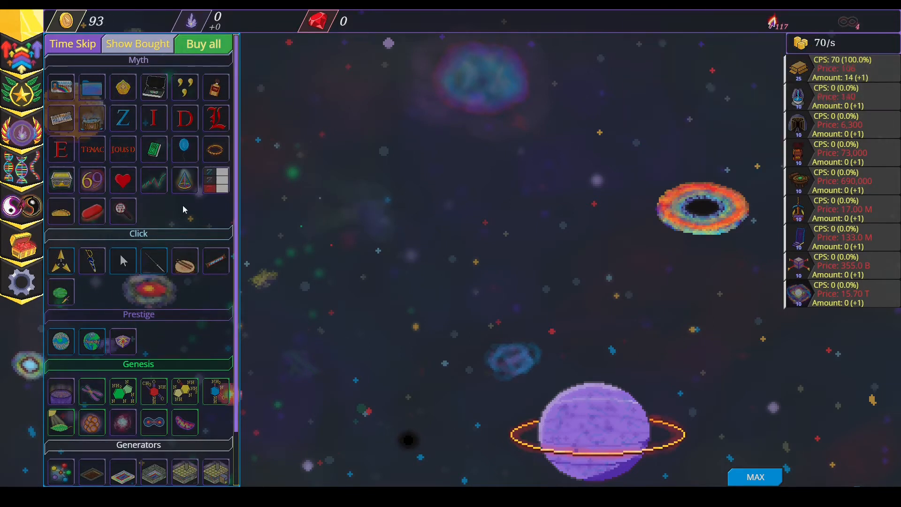
mouse_move(122, 340)
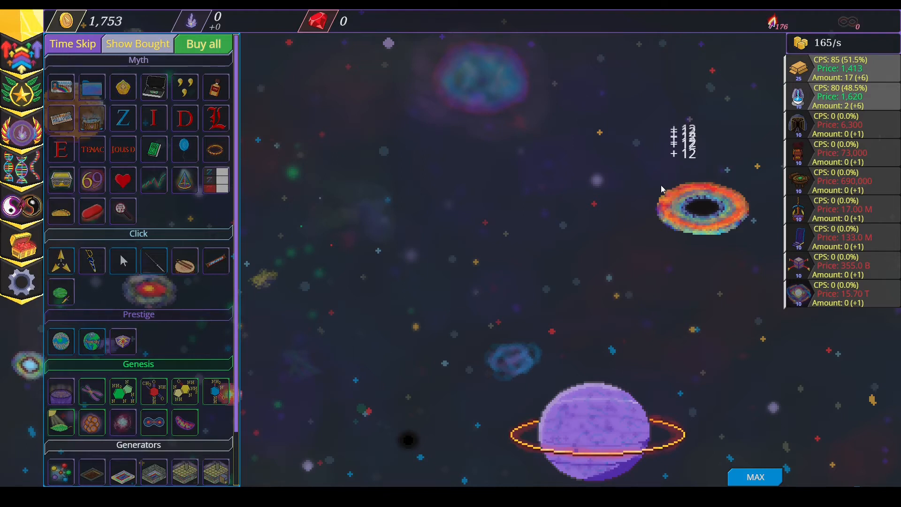
mouse_move(122, 261)
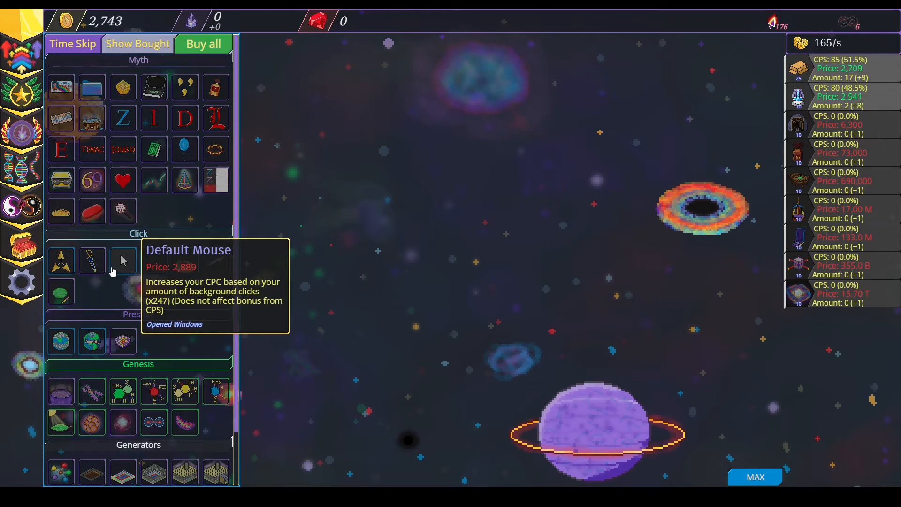
left_click(123, 261)
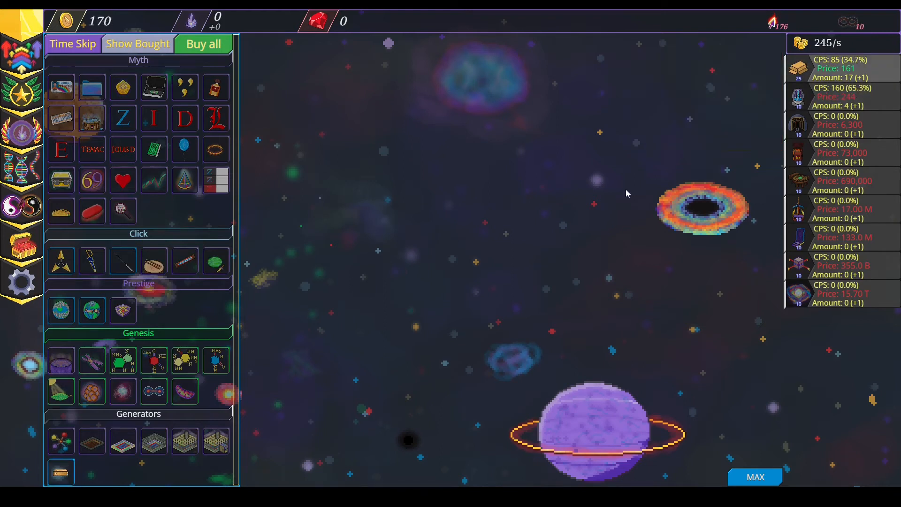
mouse_move(836, 98)
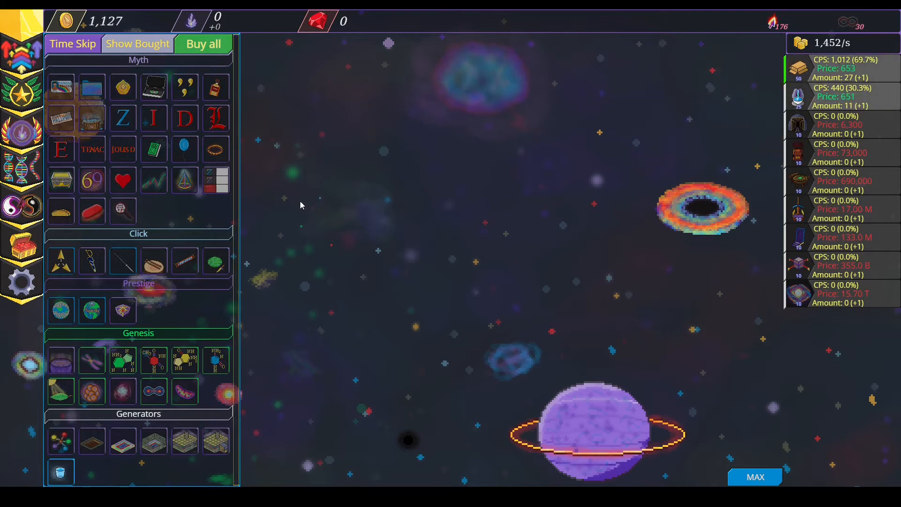
Buy all affordable upgrades, add more Fountains, and collect coin bonuses in space.
left_click(202, 44)
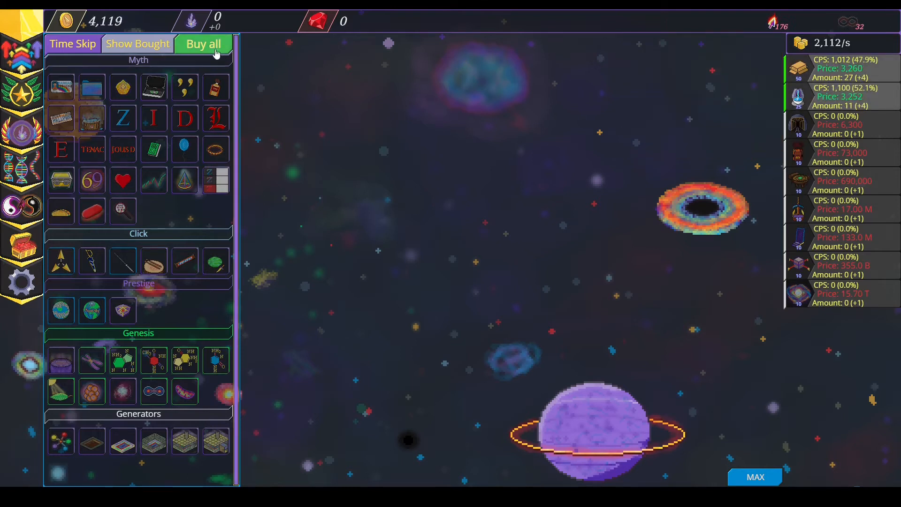
mouse_move(154, 261)
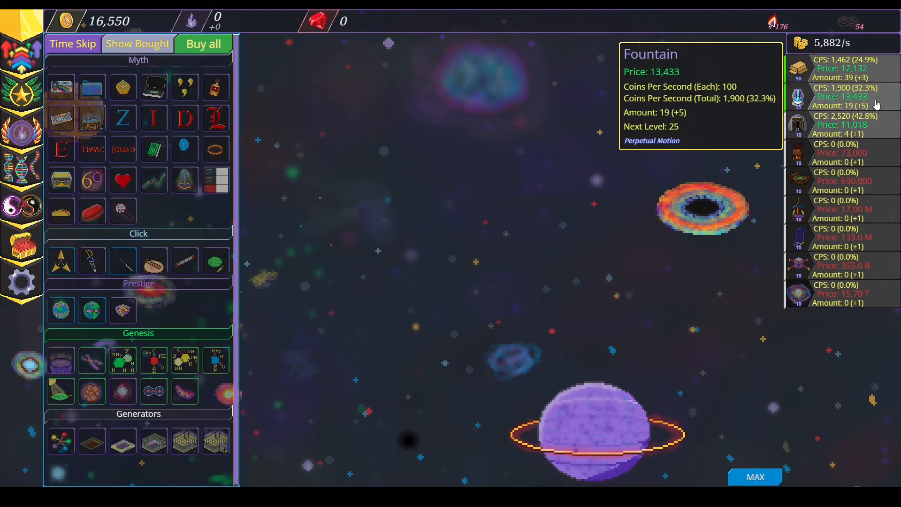
left_click(843, 95)
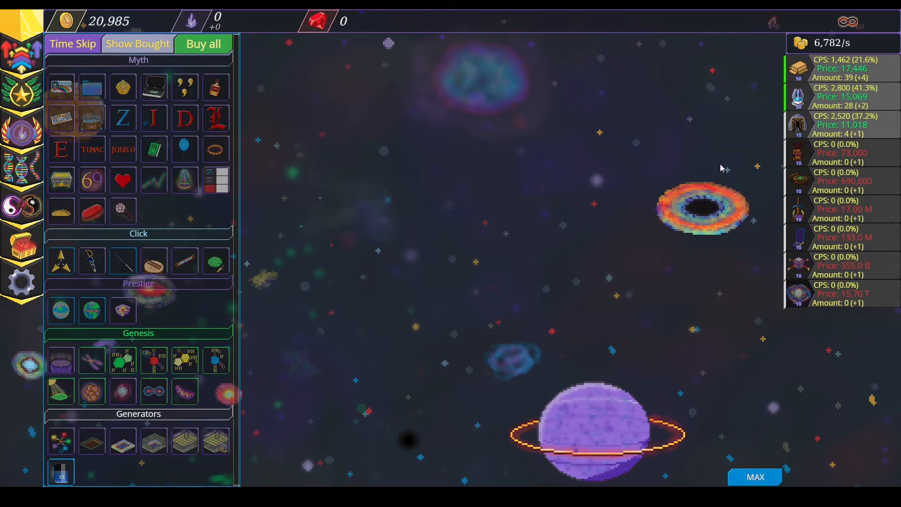
left_click(604, 195)
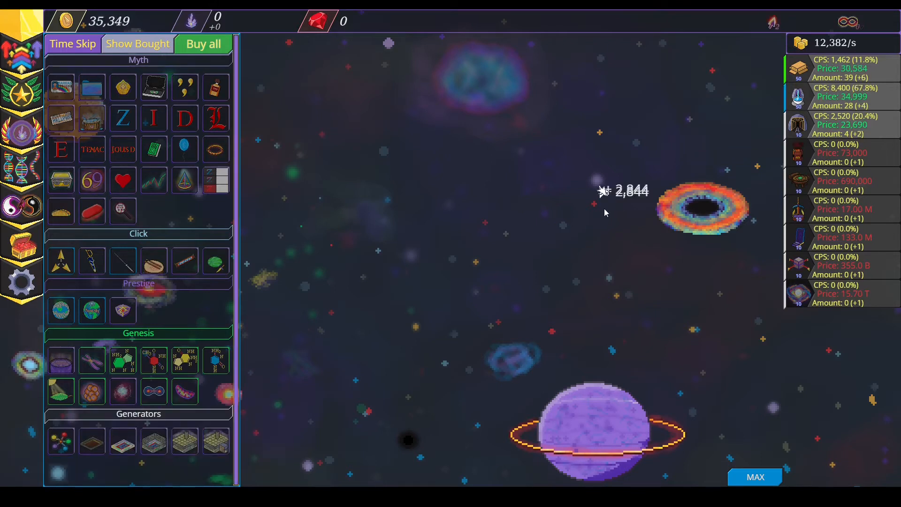
left_click(597, 190)
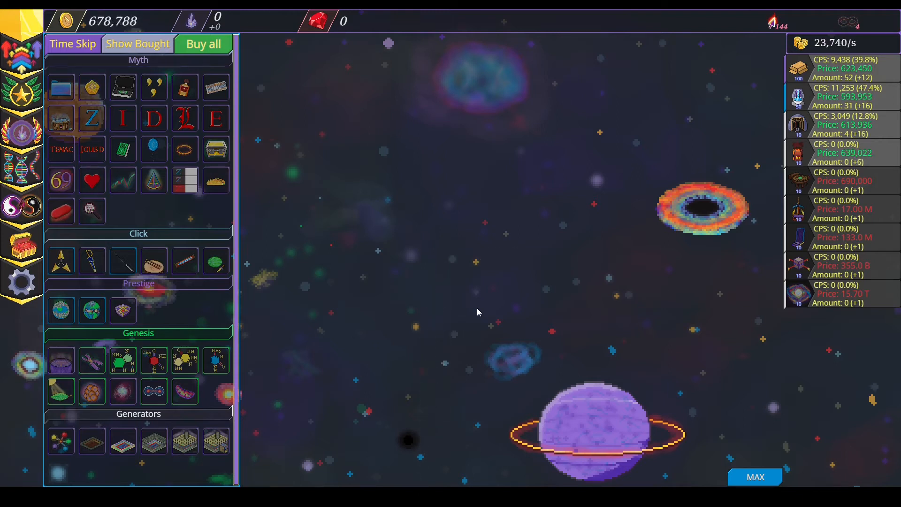
mouse_move(845, 153)
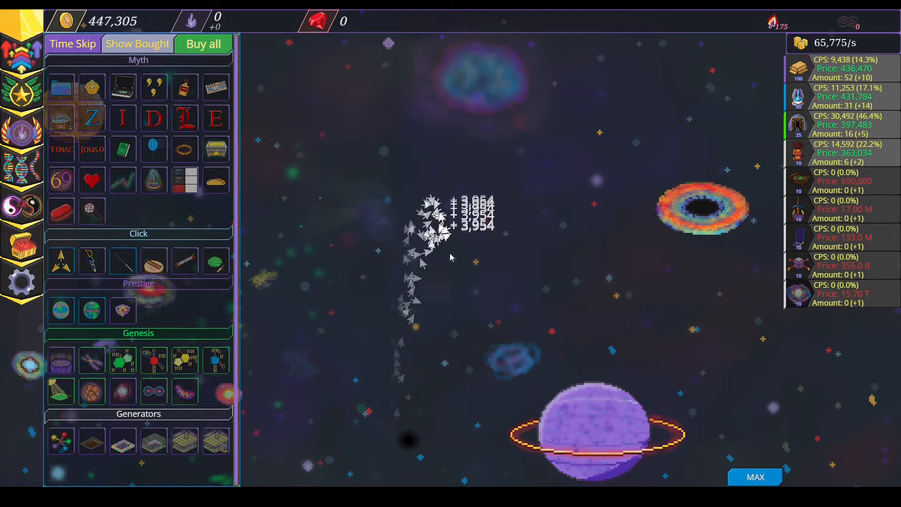
Tap the starfield and ship swarm repeatedly to collect coins.
left_click(451, 256)
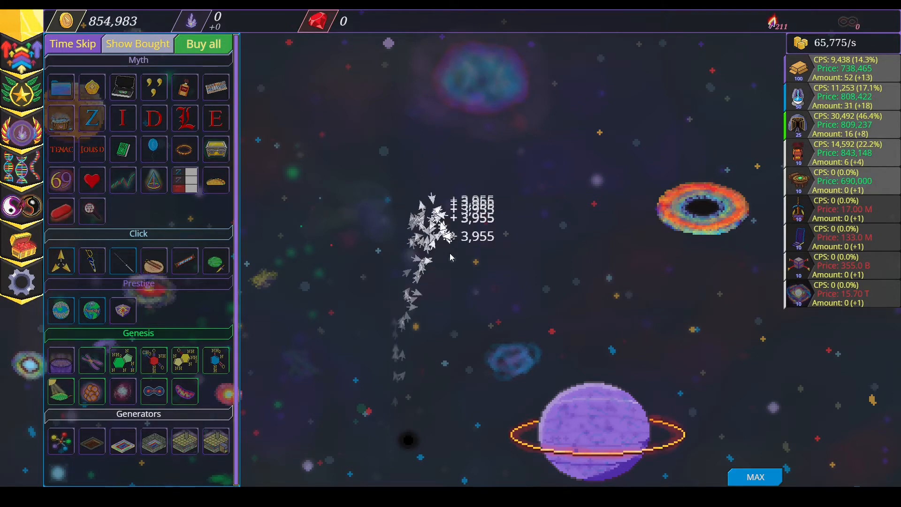
left_click(448, 230)
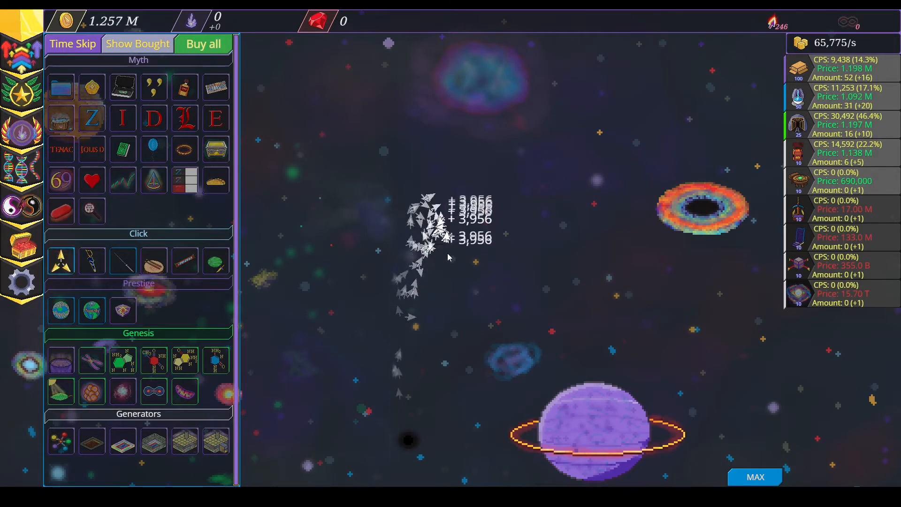
left_click(437, 230)
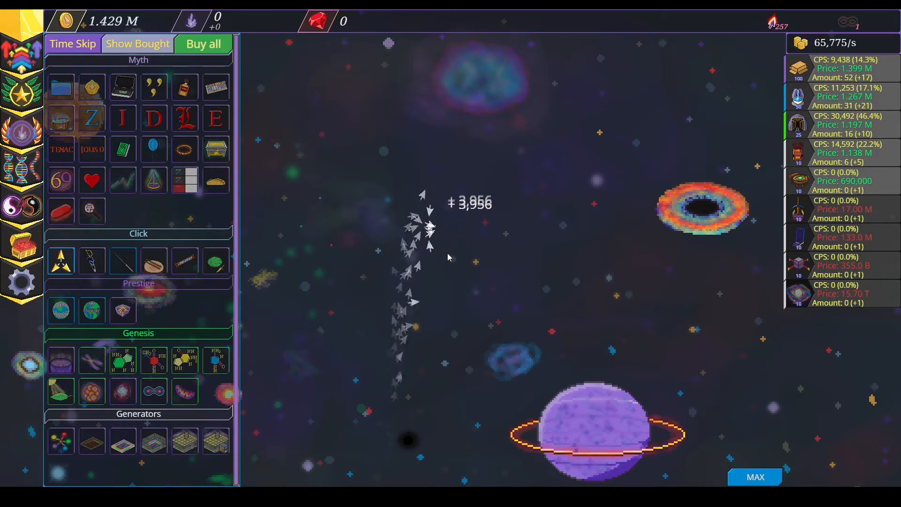
left_click(425, 229)
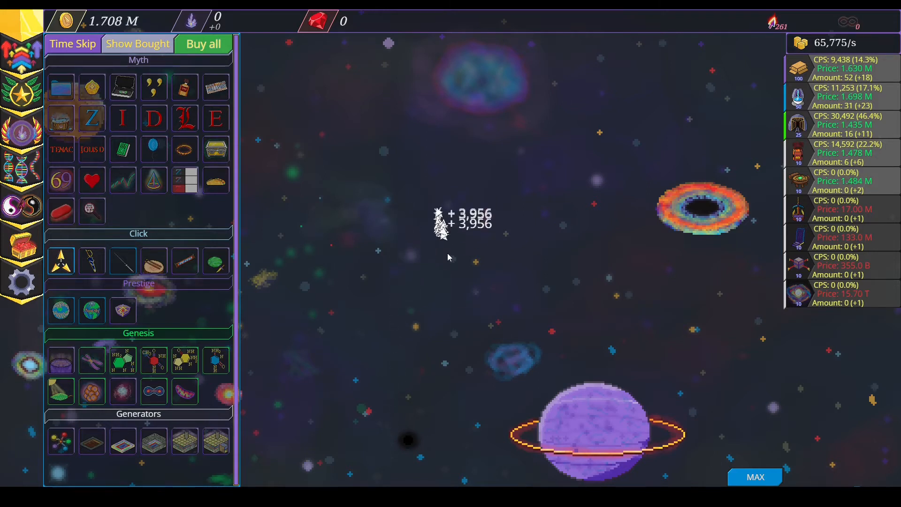
left_click(448, 230)
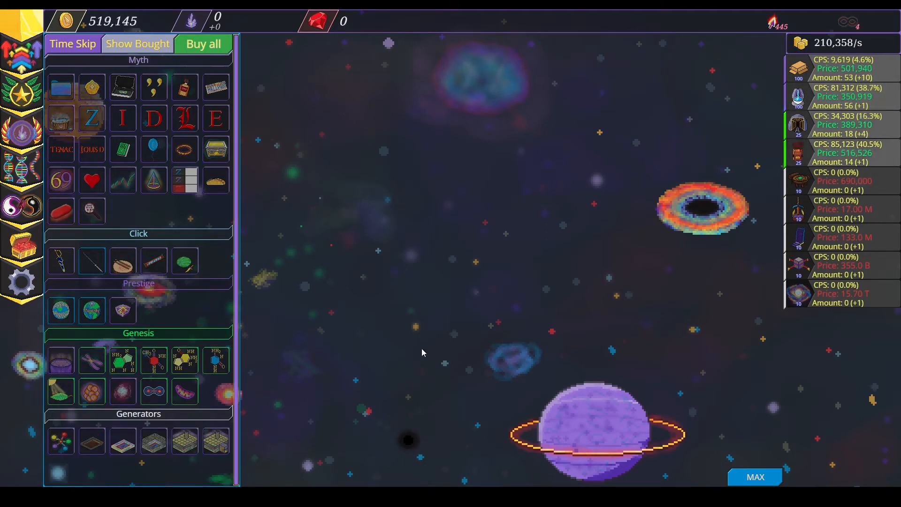
Use Buy all, tap the ship swarm for coins, then use Buy all again.
left_click(202, 44)
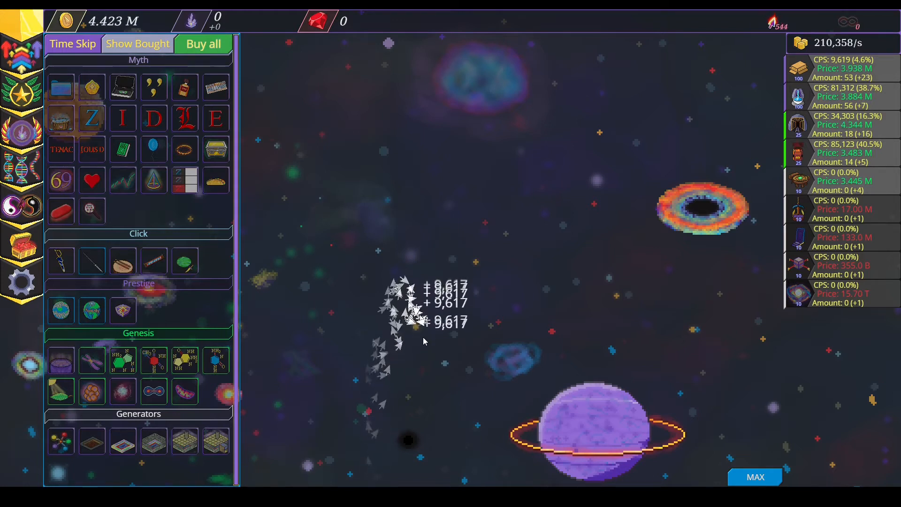
left_click(420, 321)
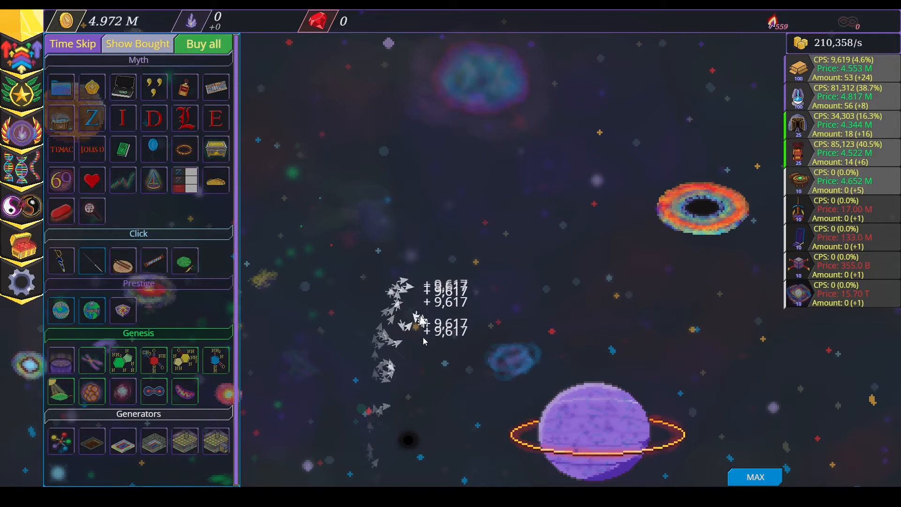
left_click(419, 322)
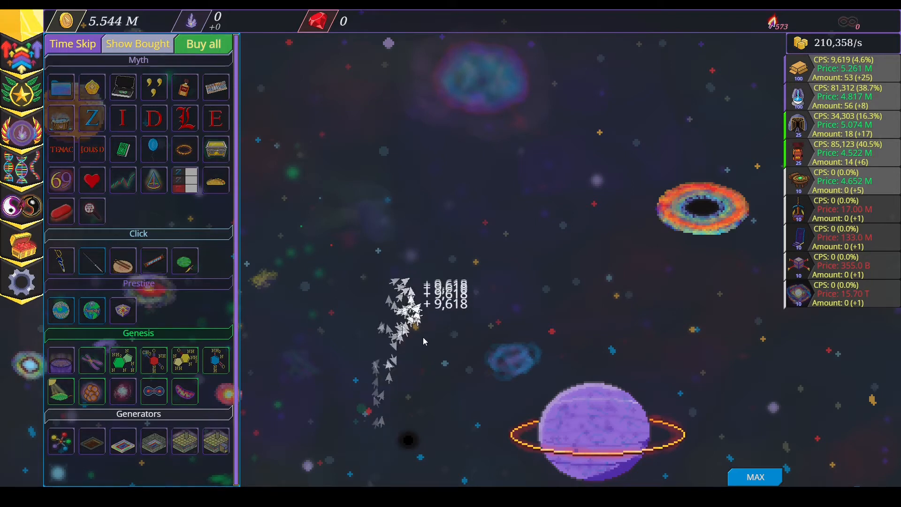
left_click(408, 316)
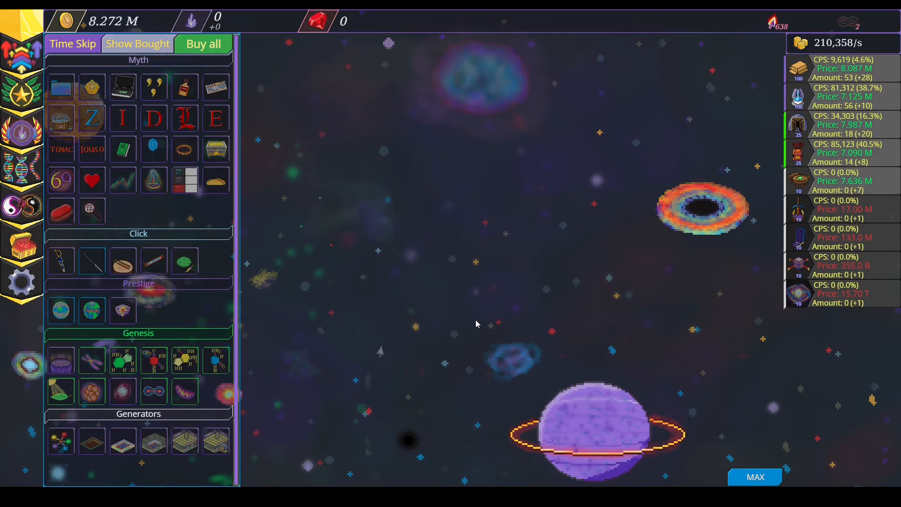
mouse_move(487, 320)
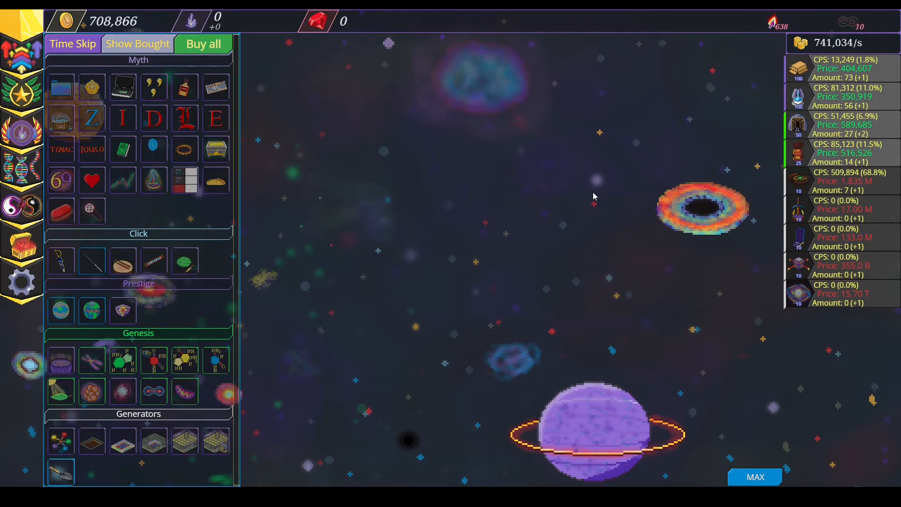
left_click(203, 44)
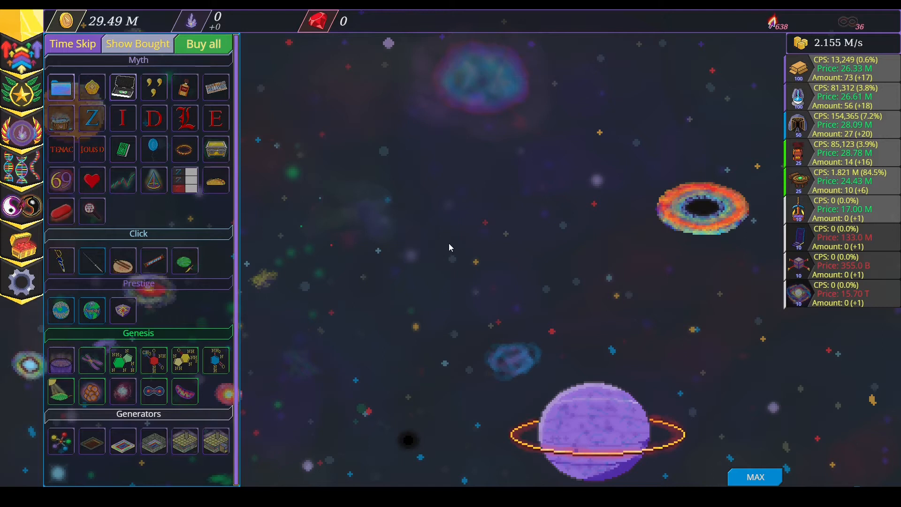
Buy all affordable upgrades, another Alchemy Lab, and the Refrigerator upgrade for Furnace income.
left_click(61, 87)
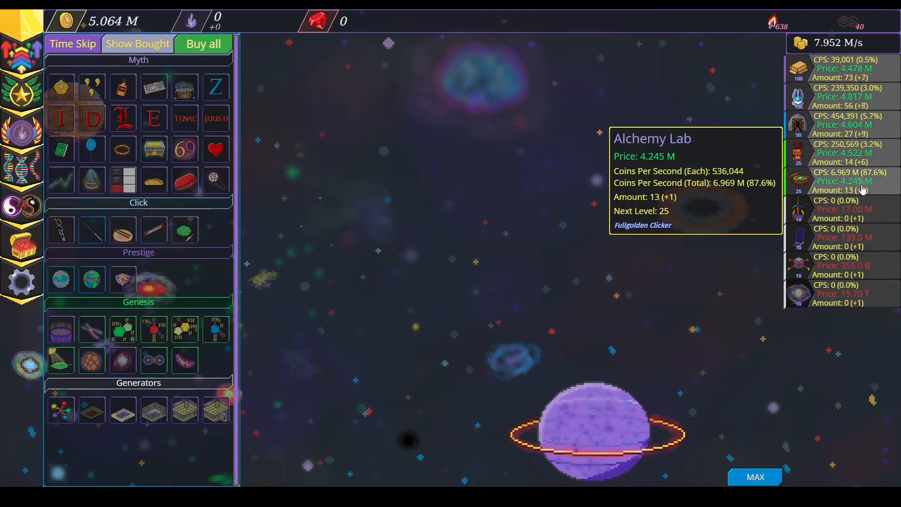
left_click(839, 69)
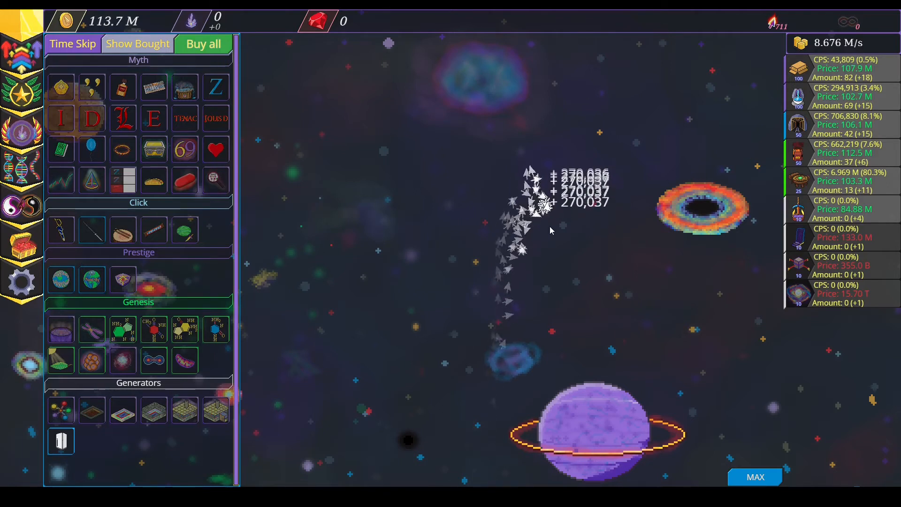
mouse_move(61, 440)
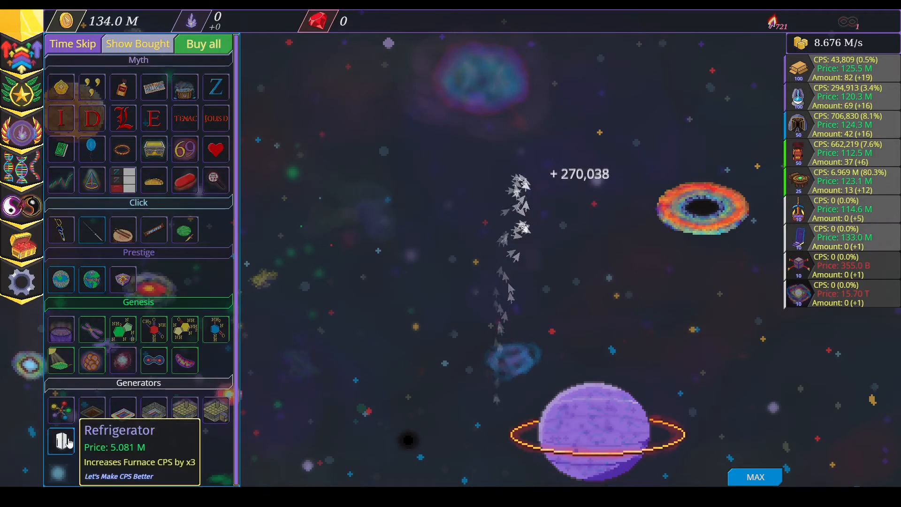
left_click(489, 241)
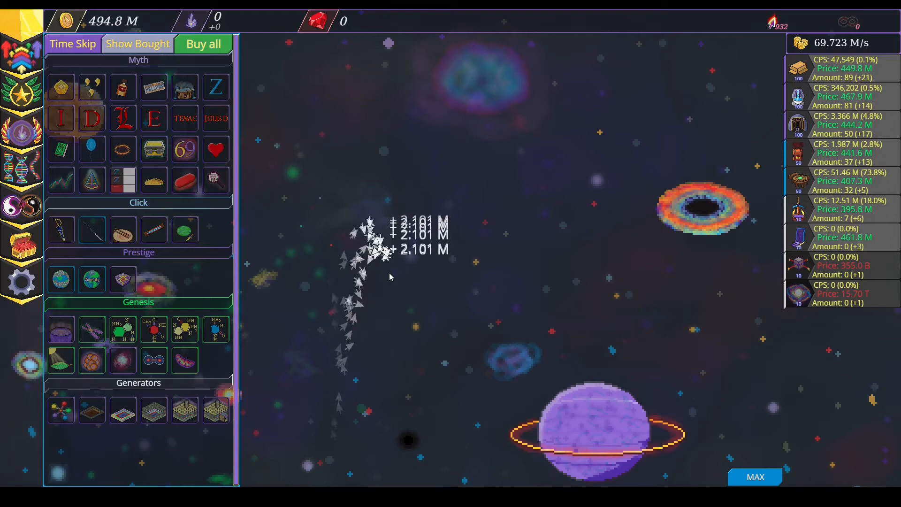
Collect coins from the ship swarm and buy another Alchemy Lab.
left_click(379, 241)
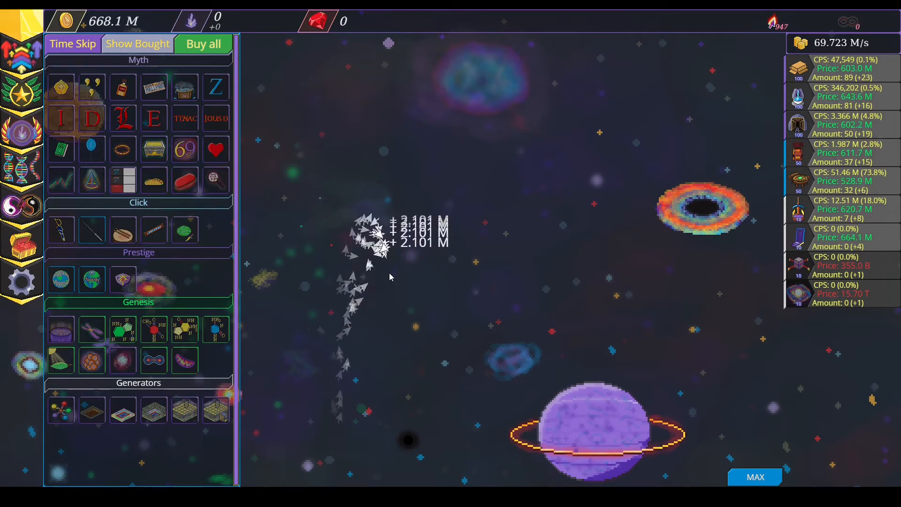
left_click(379, 235)
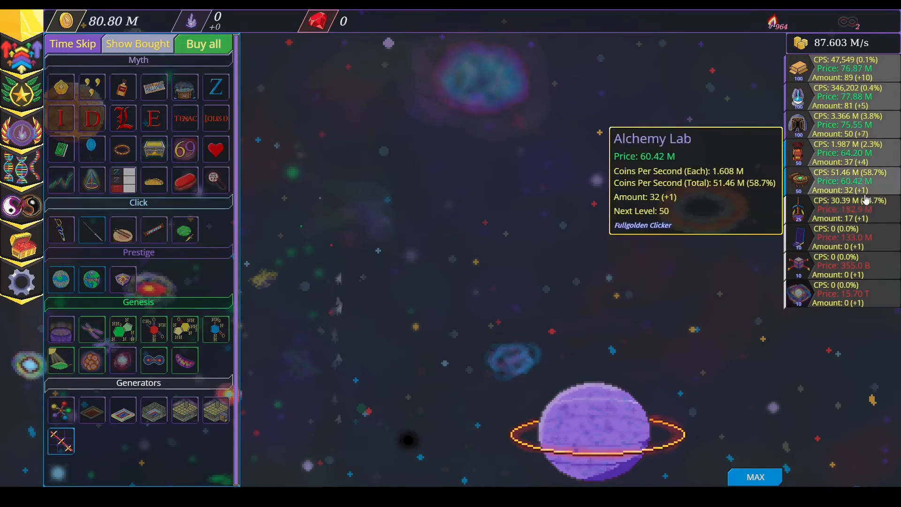
left_click(615, 184)
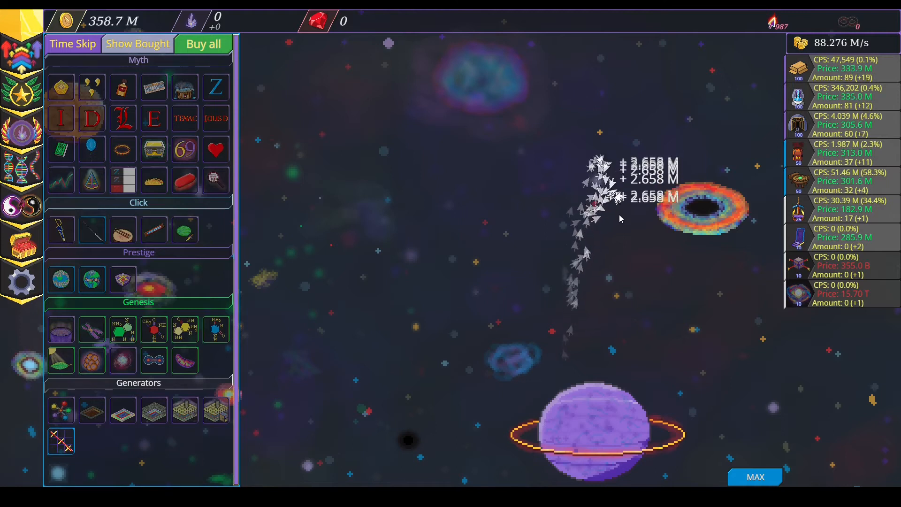
left_click(620, 218)
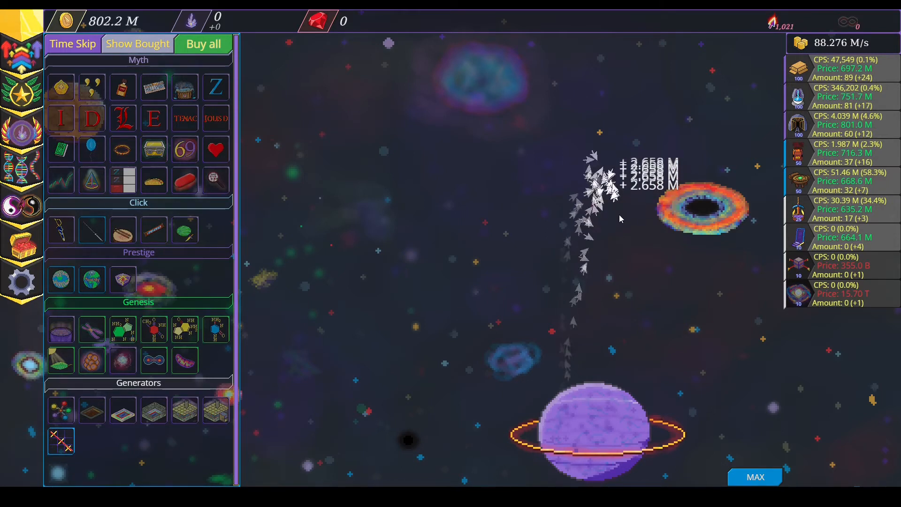
left_click(603, 195)
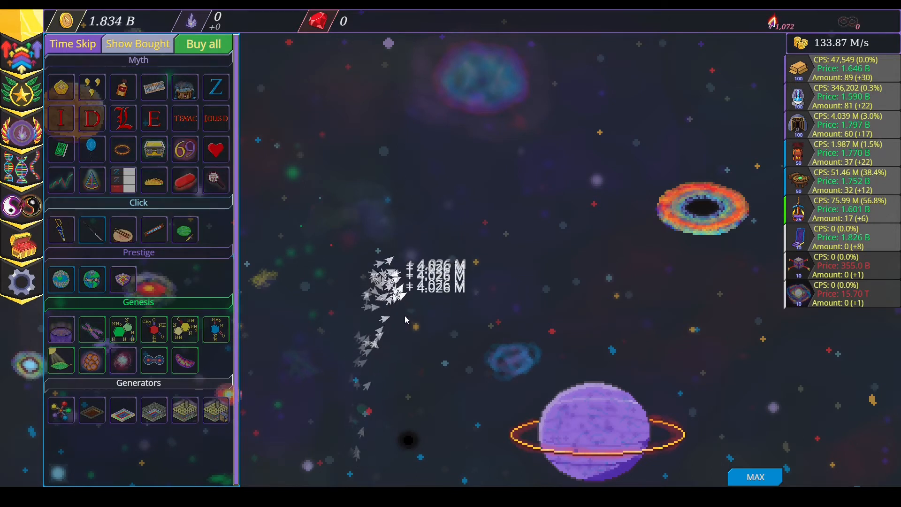
left_click(620, 258)
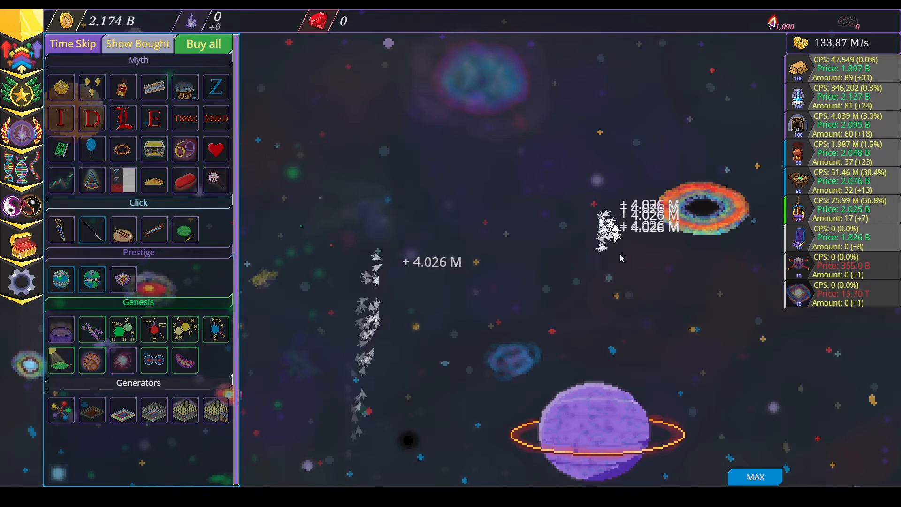
left_click(617, 256)
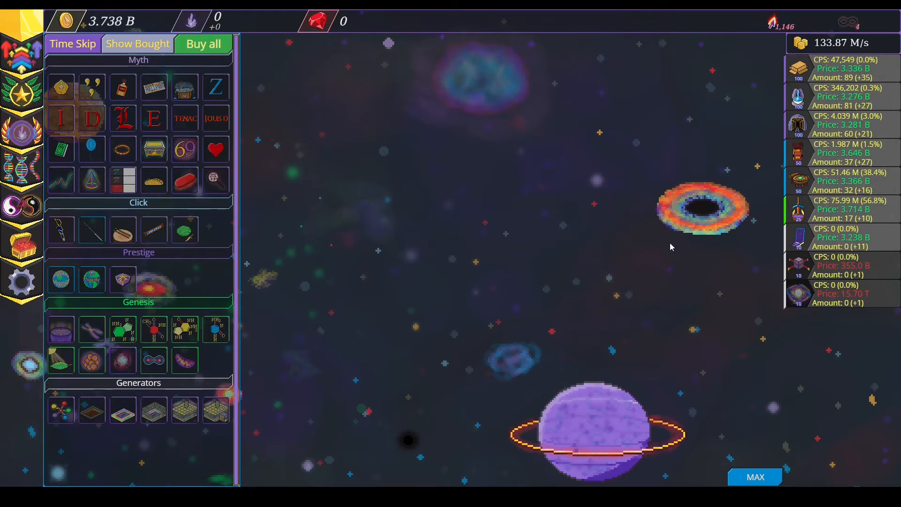
left_click(697, 207)
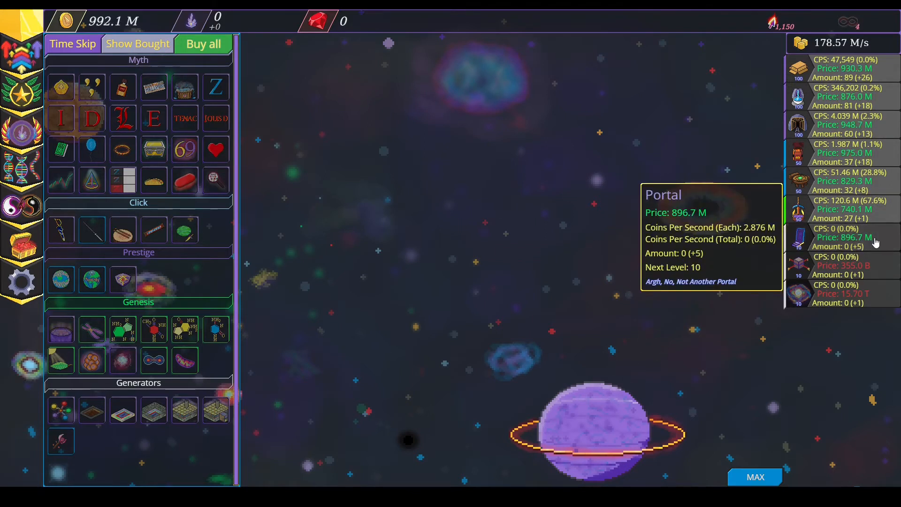
Buy the first Portals and more Alchemy Labs, collecting coins from the ship swarm.
left_click(839, 95)
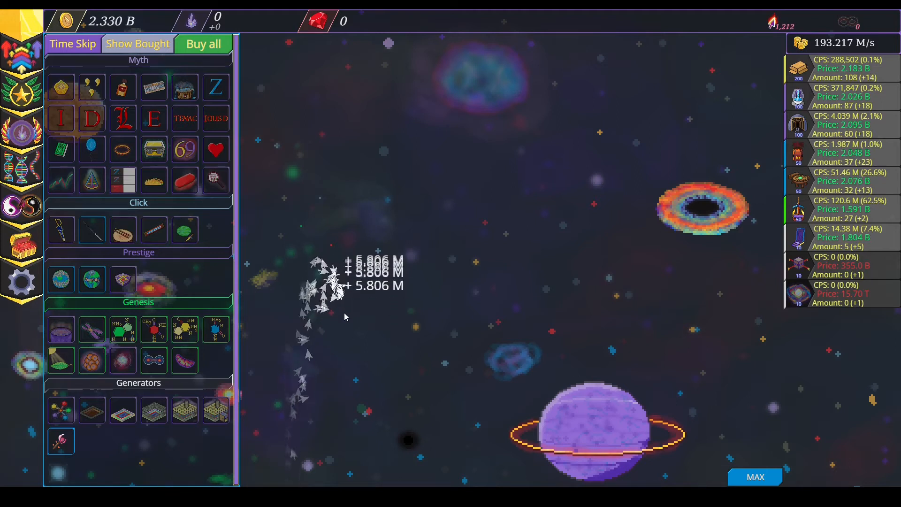
mouse_move(61, 441)
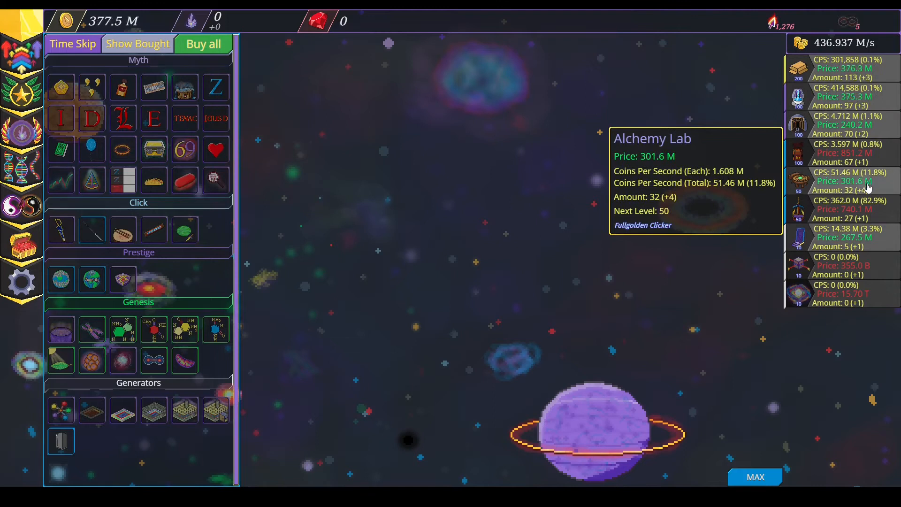
left_click(839, 180)
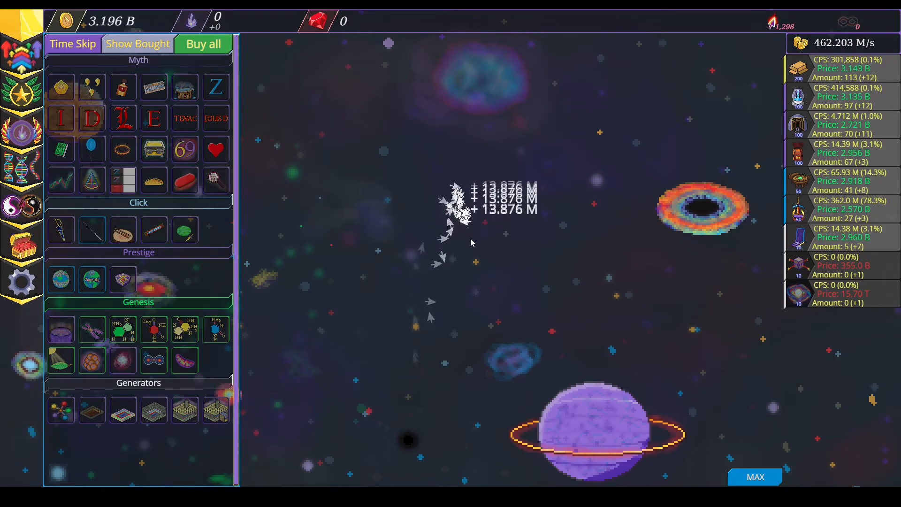
left_click(460, 230)
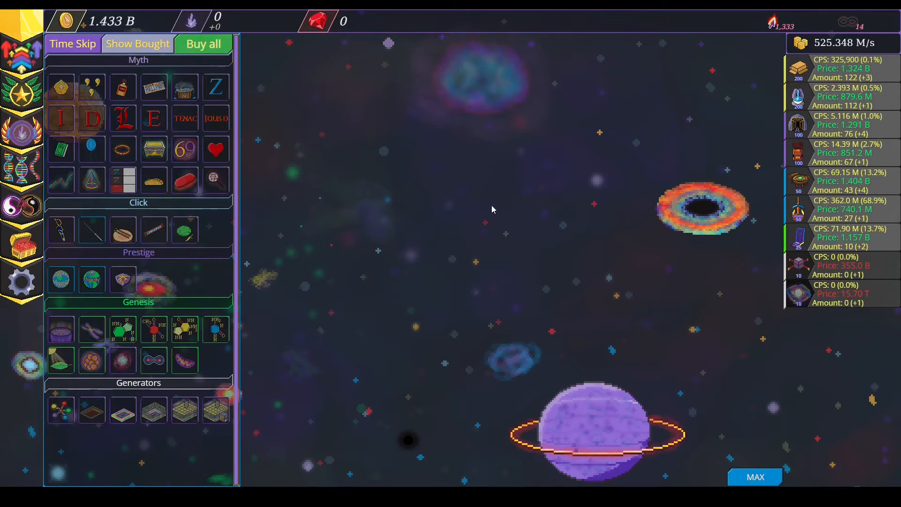
left_click(491, 209)
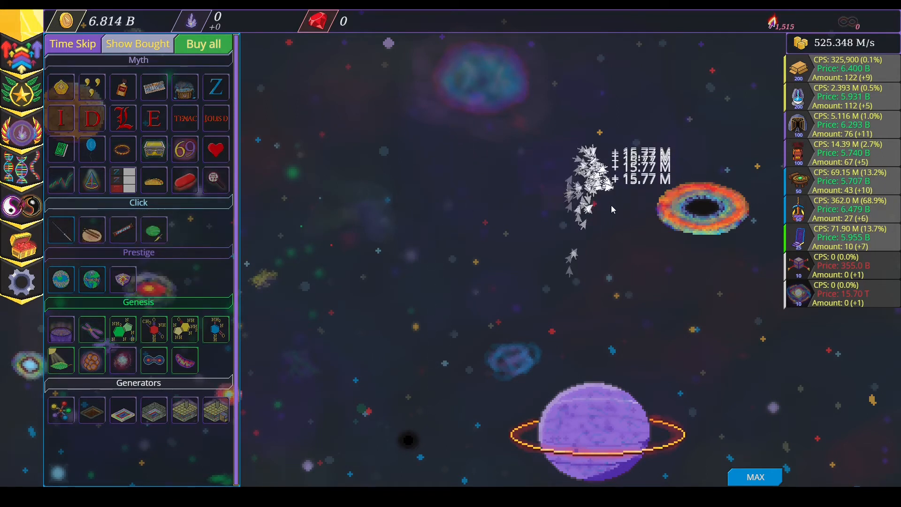
left_click(597, 195)
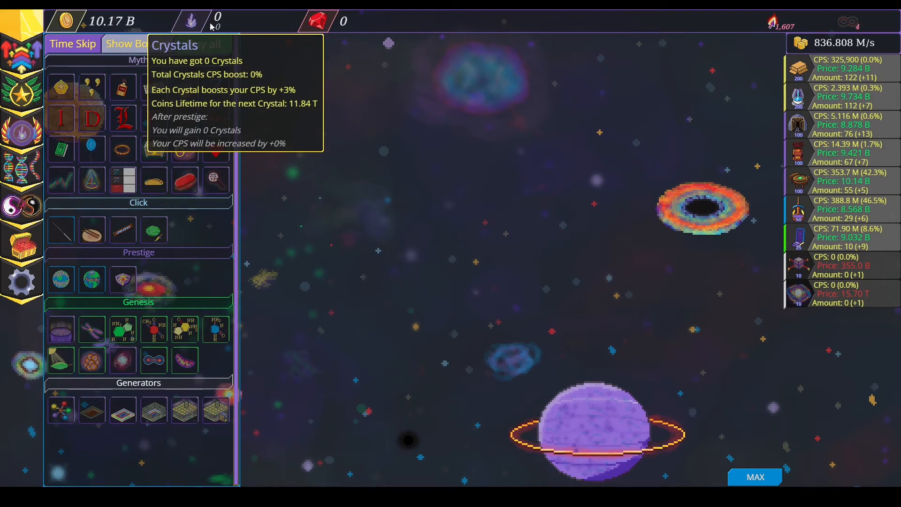
Check the Crystals a prestige would give, then buy an affordable upgrade.
left_click(154, 230)
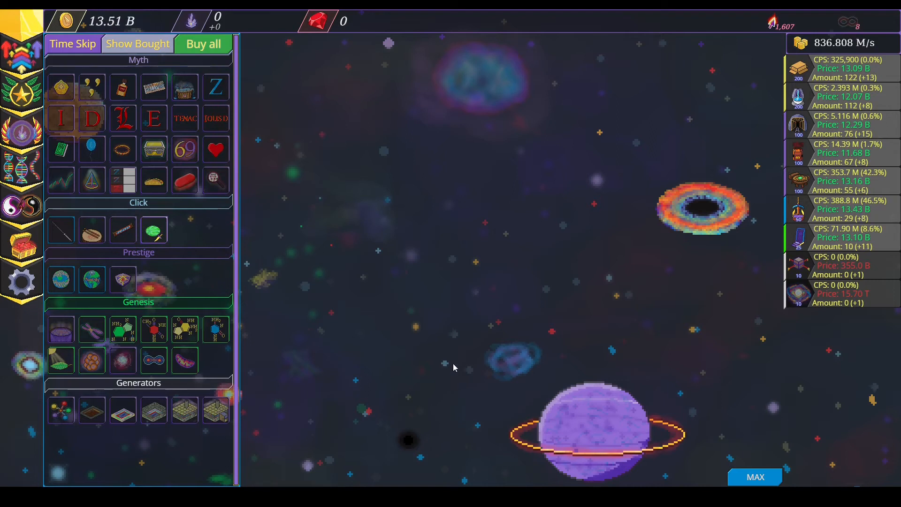
mouse_move(184, 148)
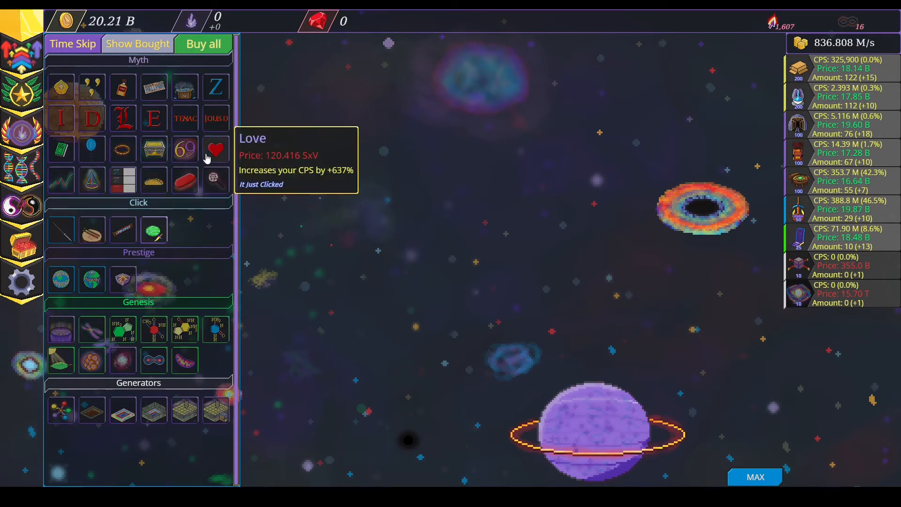
left_click(214, 149)
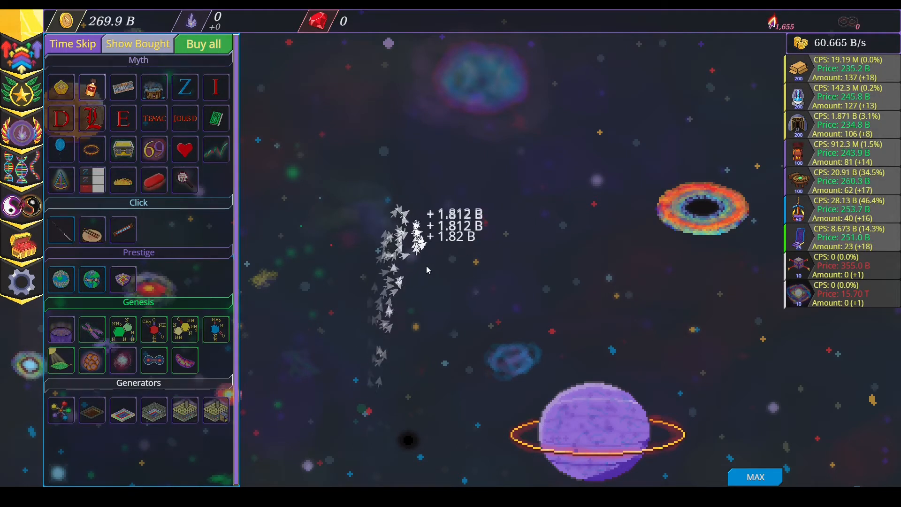
Buy affordable Myth and other upgrades while collecting coins from passing ships.
left_click(407, 229)
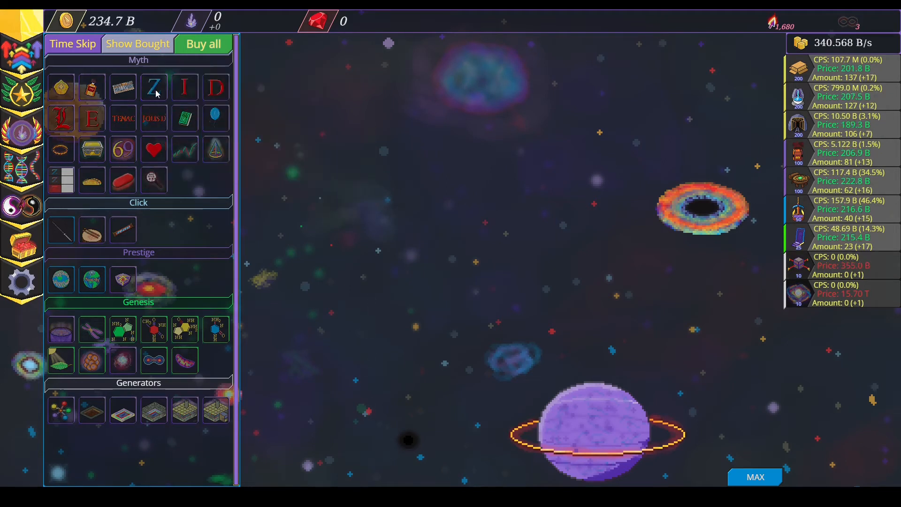
left_click(203, 44)
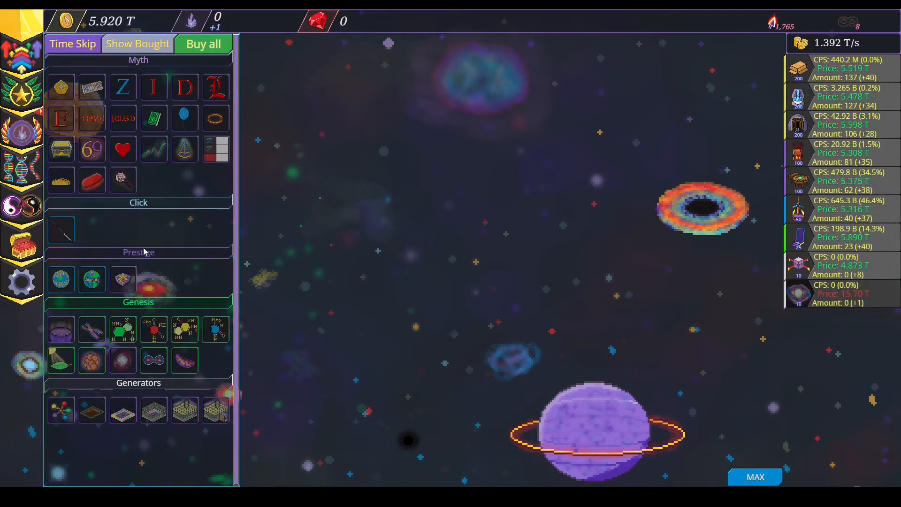
left_click(333, 224)
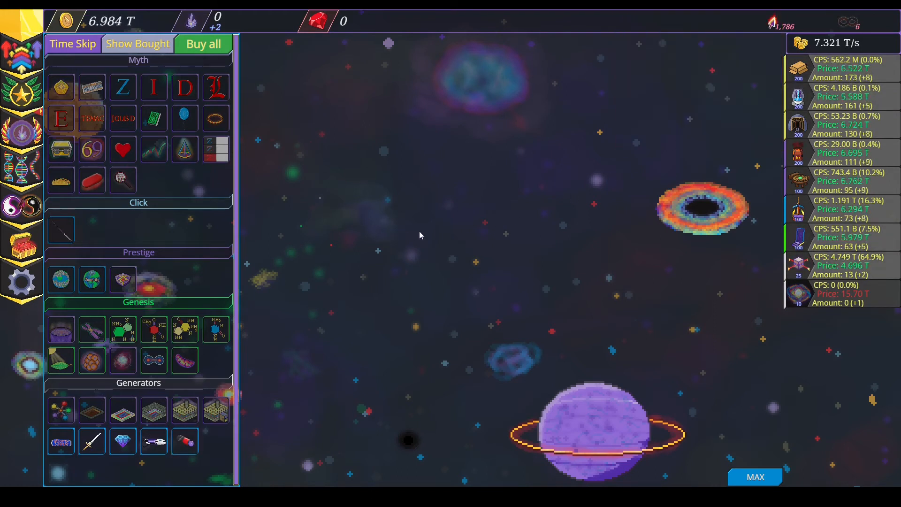
left_click(202, 44)
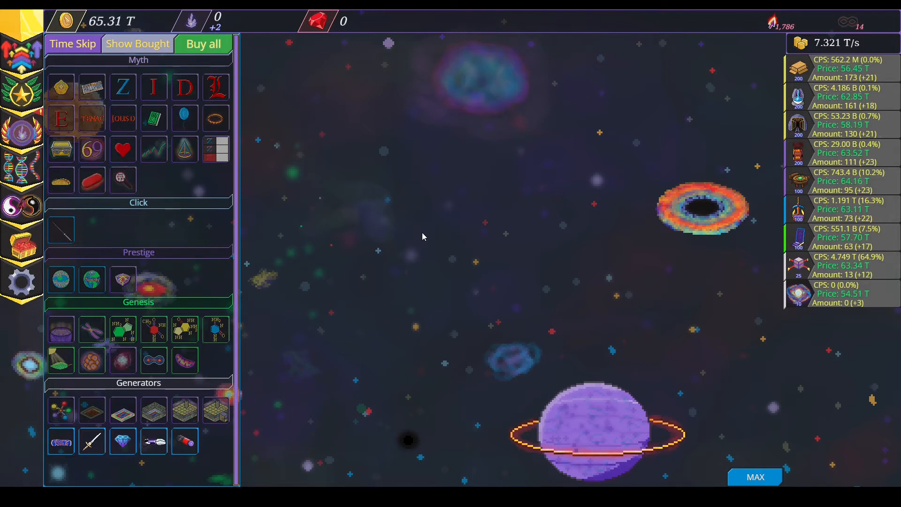
mouse_move(361, 218)
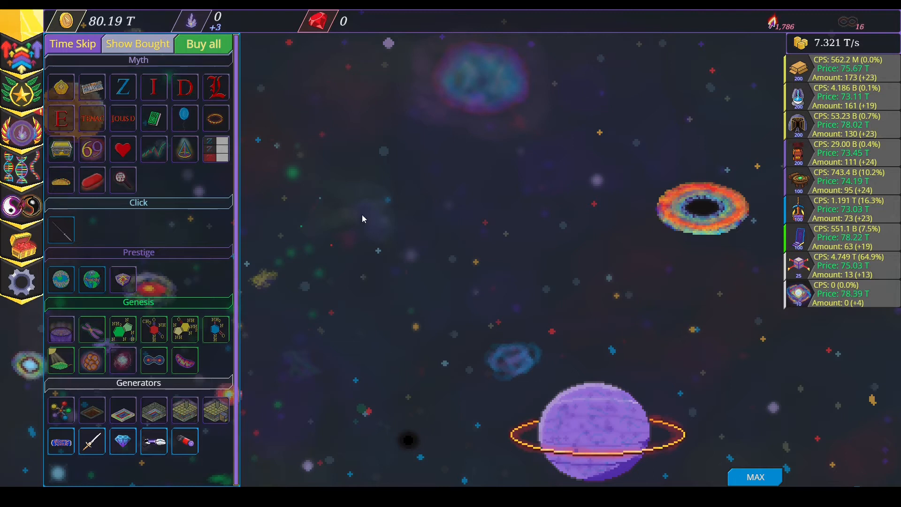
left_click(202, 44)
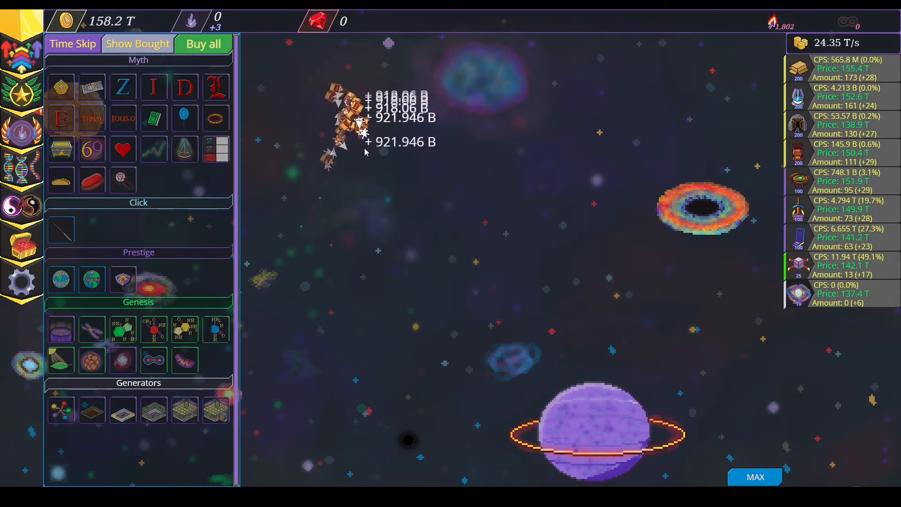
left_click(359, 120)
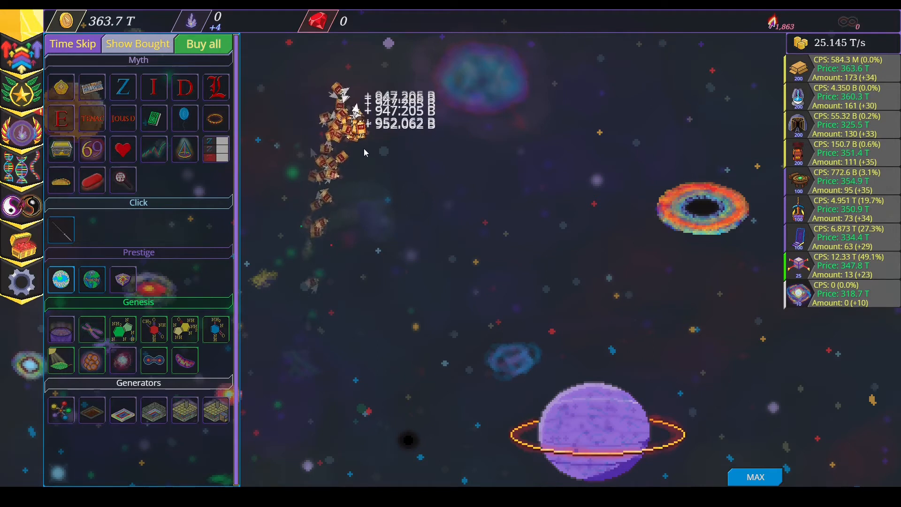
left_click(345, 144)
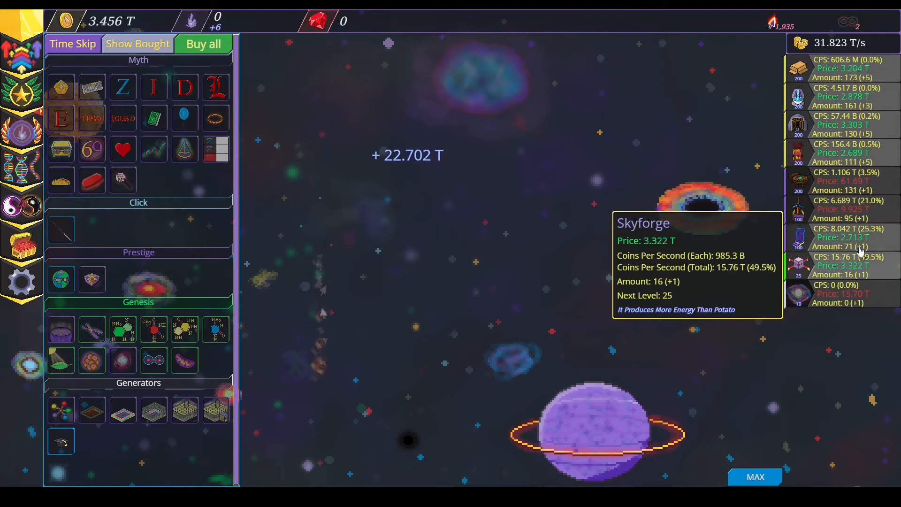
mouse_move(839, 209)
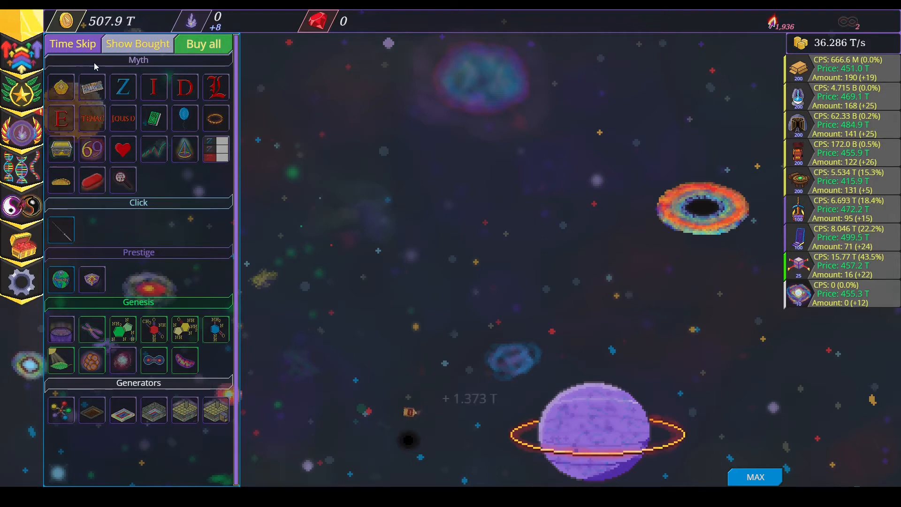
mouse_move(103, 21)
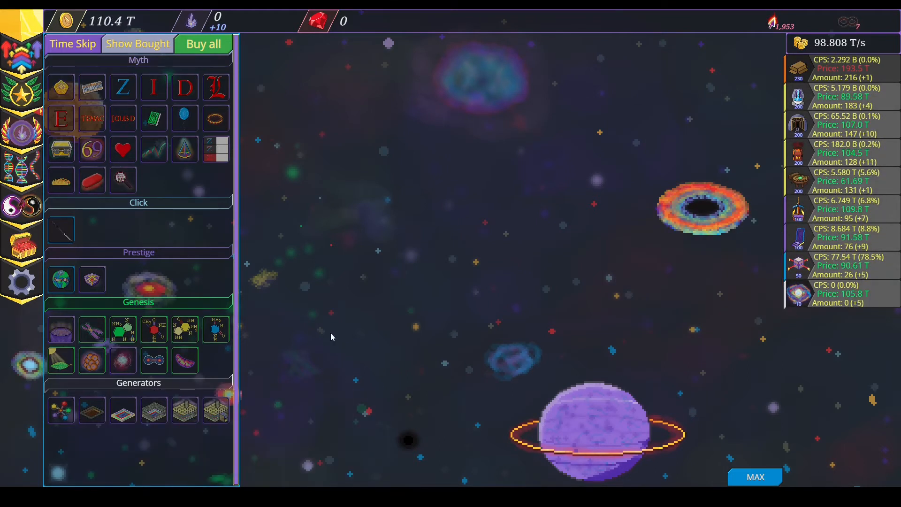
Tap space for extra coins while the generator counts grow.
left_click(195, 43)
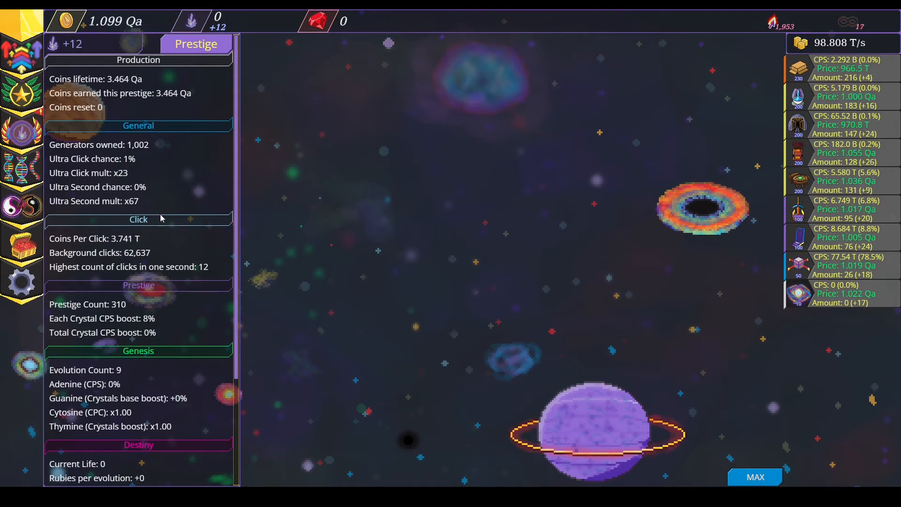
mouse_move(839, 152)
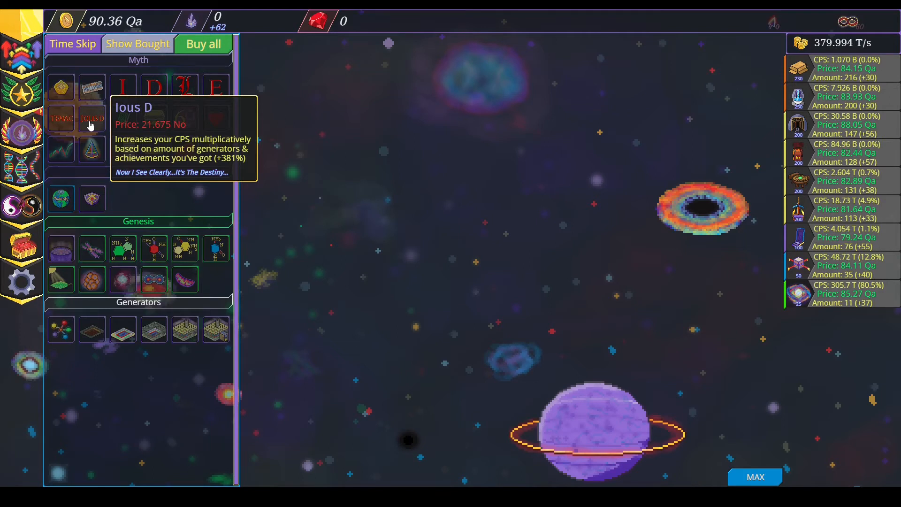
mouse_move(460, 234)
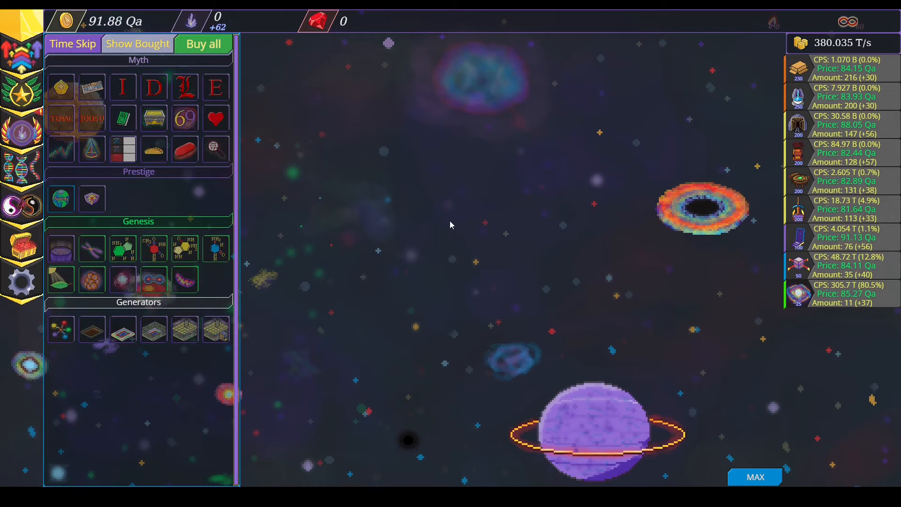
mouse_move(437, 222)
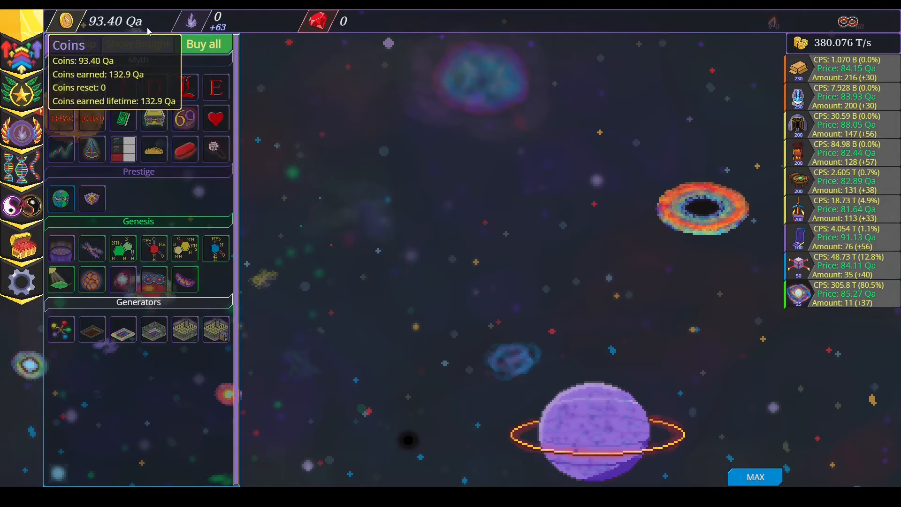
mouse_move(73, 169)
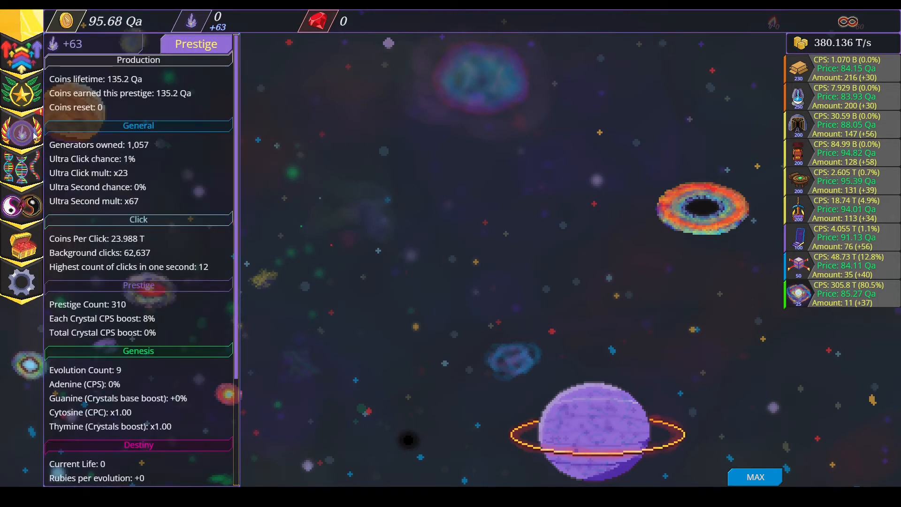
Start a prestige reset, showing the 64-crystal, +512% CPS confirmation.
left_click(195, 44)
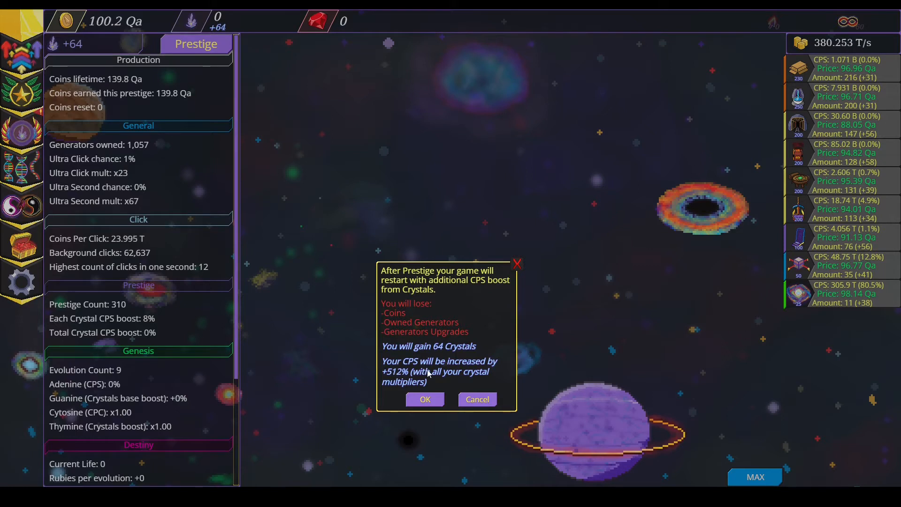
mouse_move(379, 241)
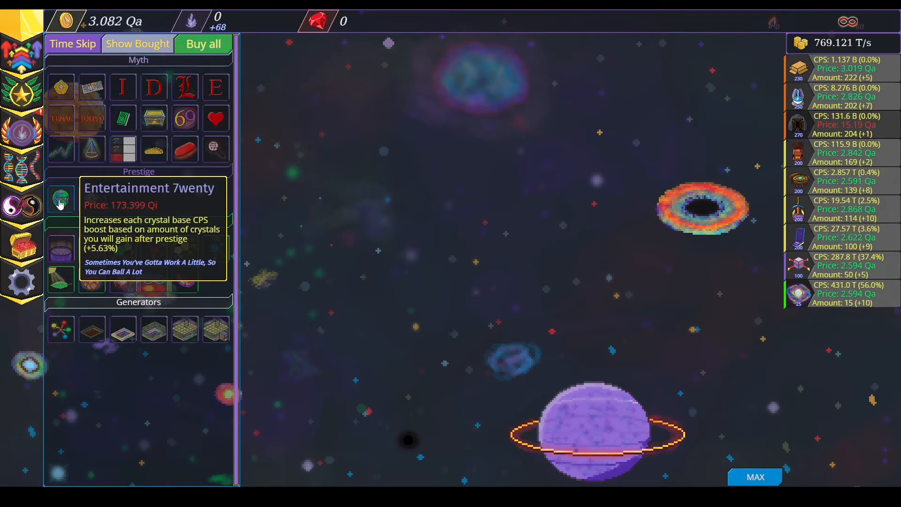
mouse_move(90, 198)
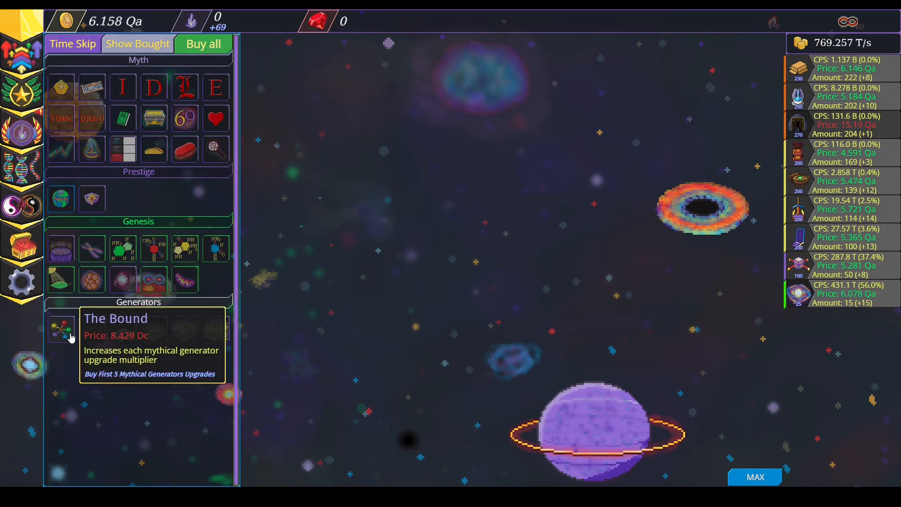
mouse_move(154, 149)
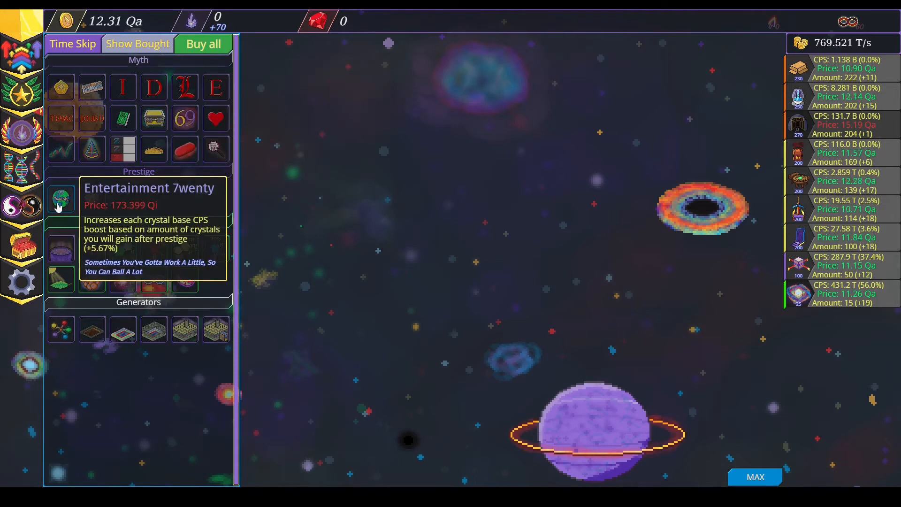
mouse_move(90, 199)
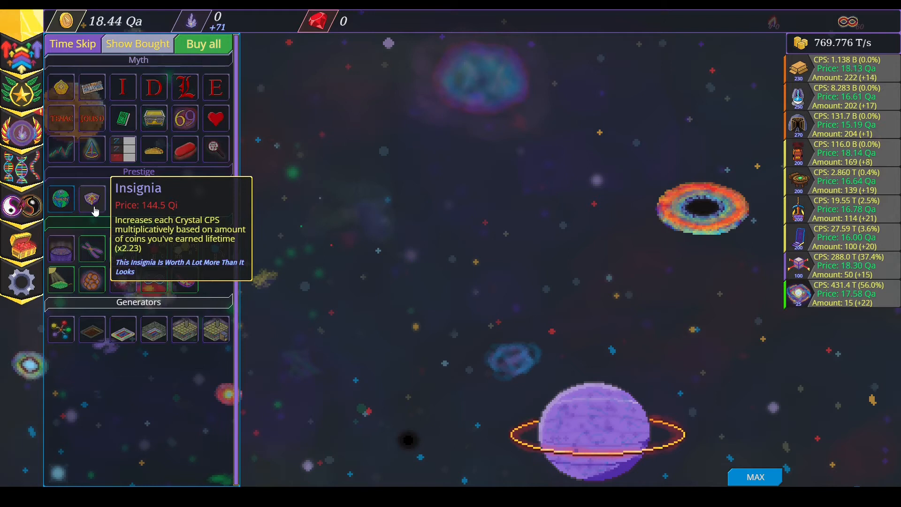
mouse_move(91, 280)
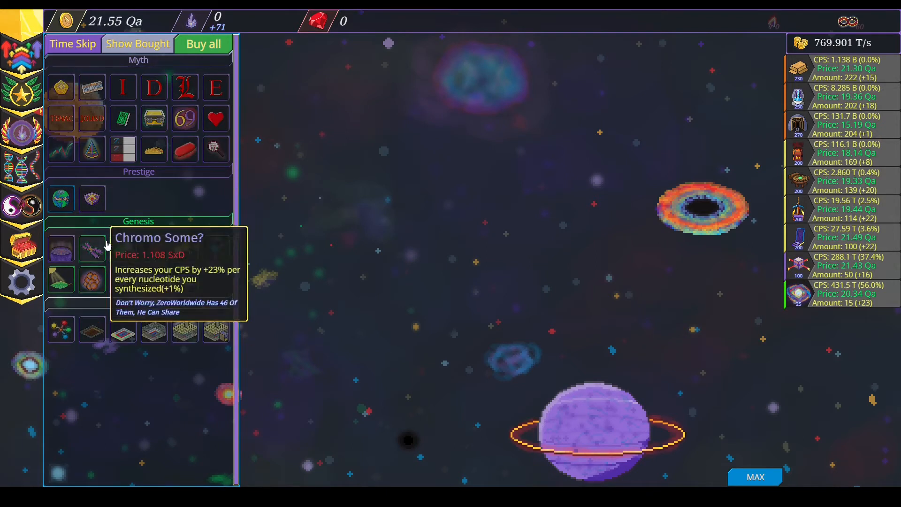
mouse_move(91, 198)
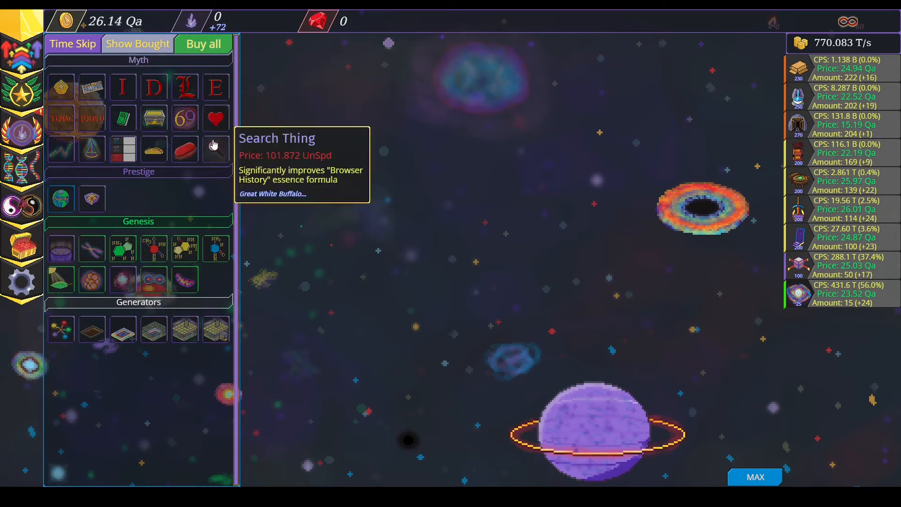
mouse_move(185, 279)
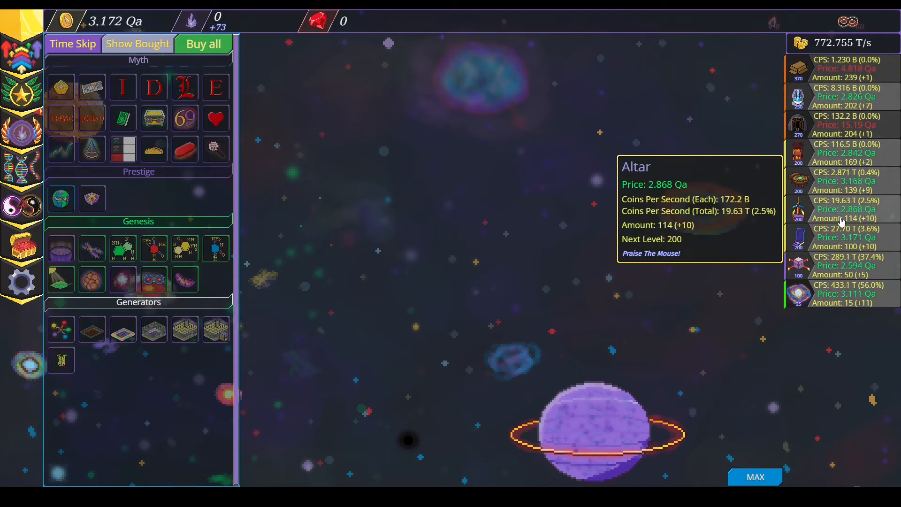
mouse_move(844, 270)
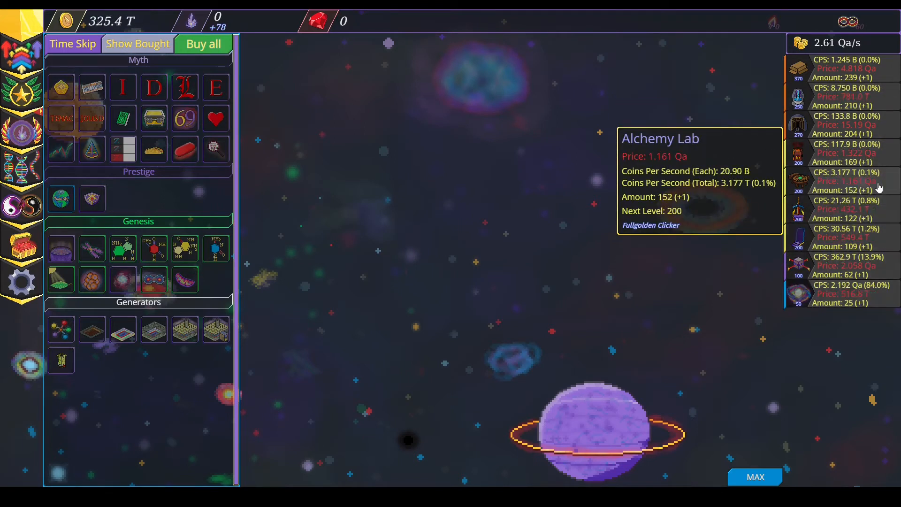
Buy one more Alchemy Lab and two more Star generators.
left_click(798, 293)
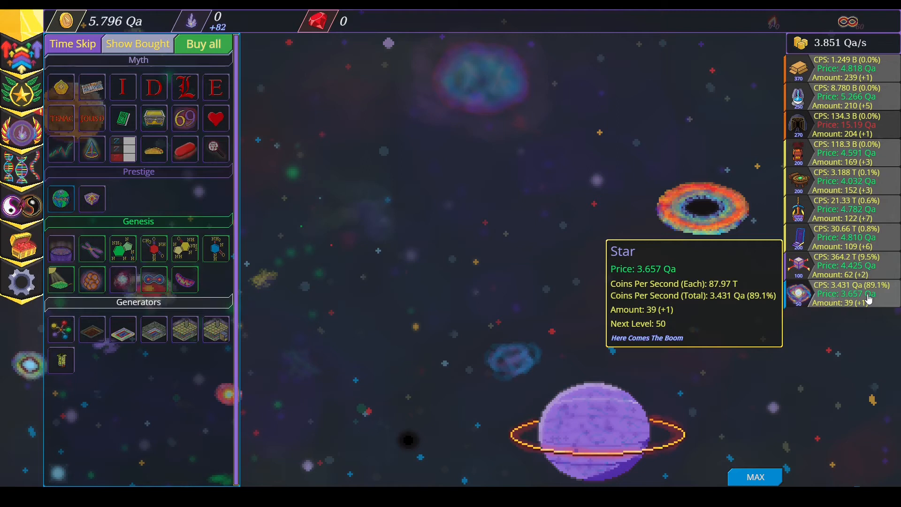
left_click(845, 294)
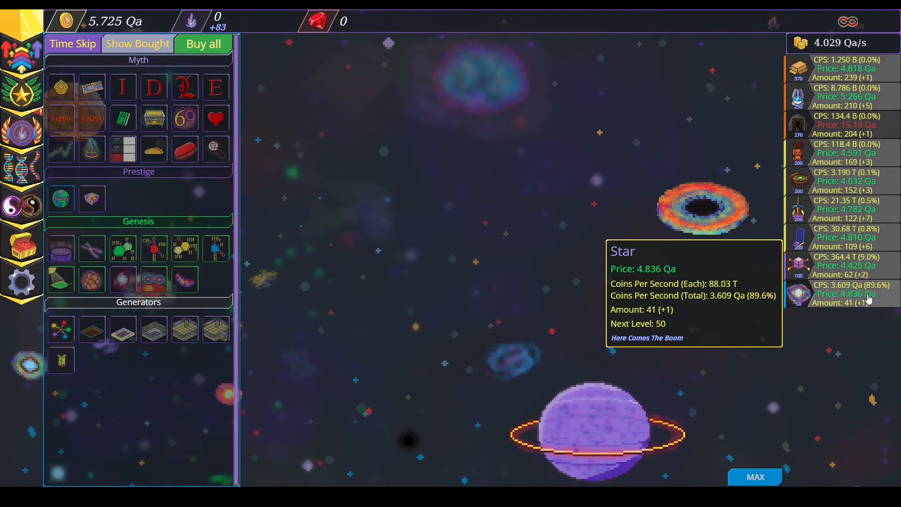
left_click(839, 294)
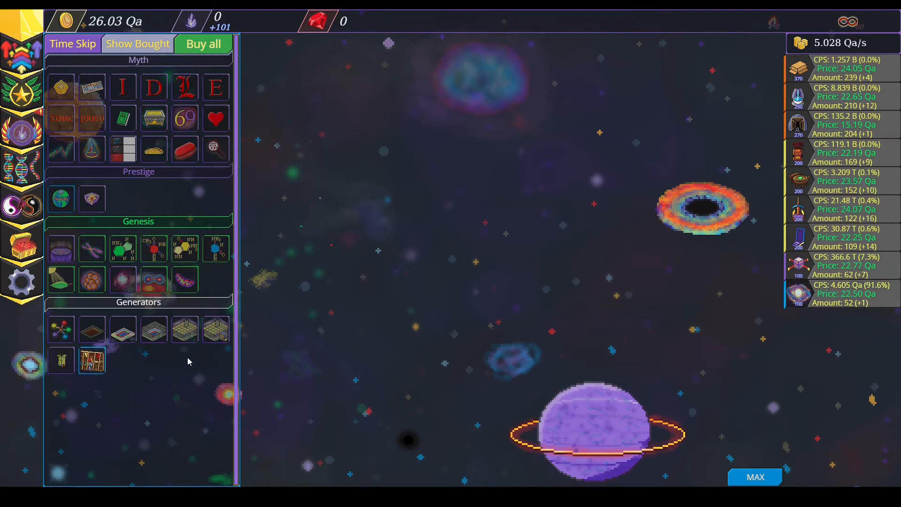
Buy the new generator upgrade, lifting income to about 19 Qa/s.
left_click(91, 361)
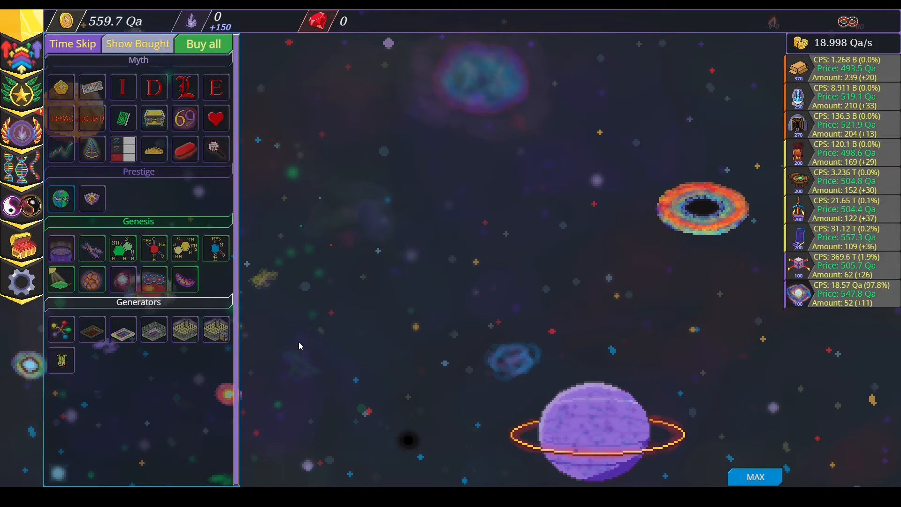
mouse_move(358, 265)
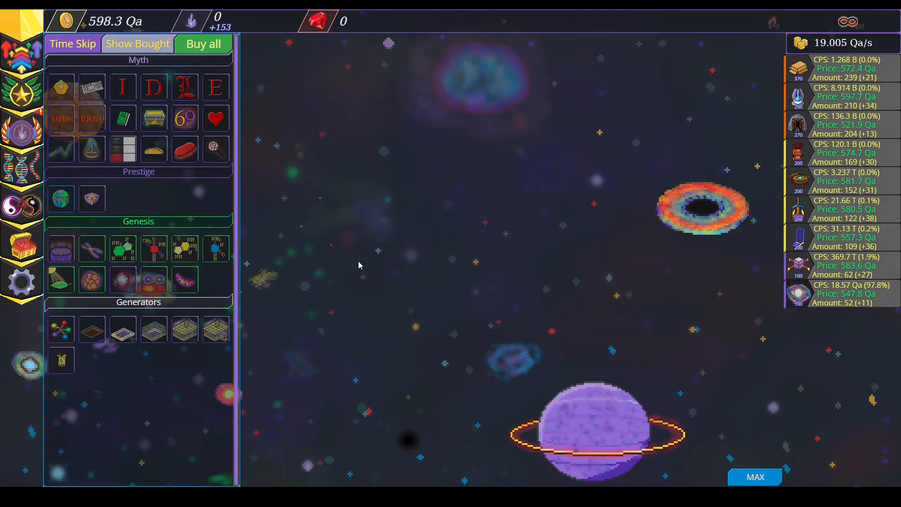
mouse_move(839, 164)
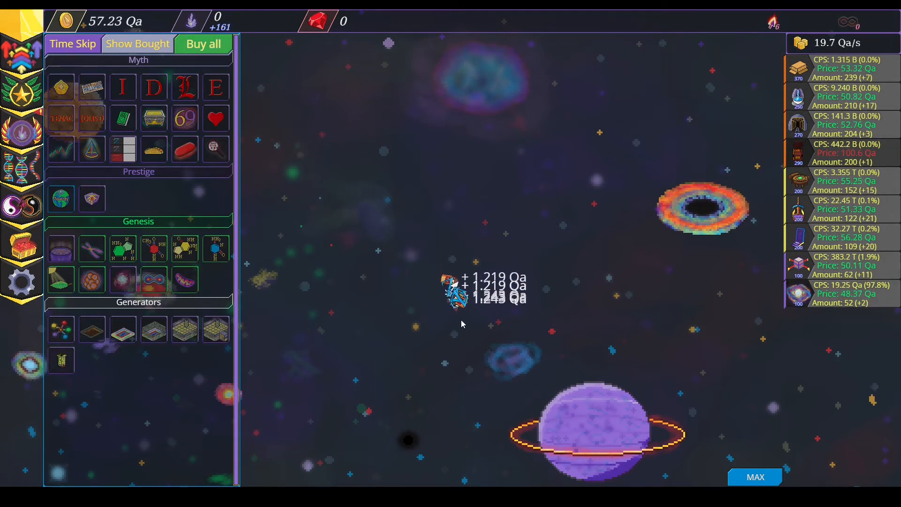
Collect several rounds of coins from the flying ship swarm.
left_click(450, 289)
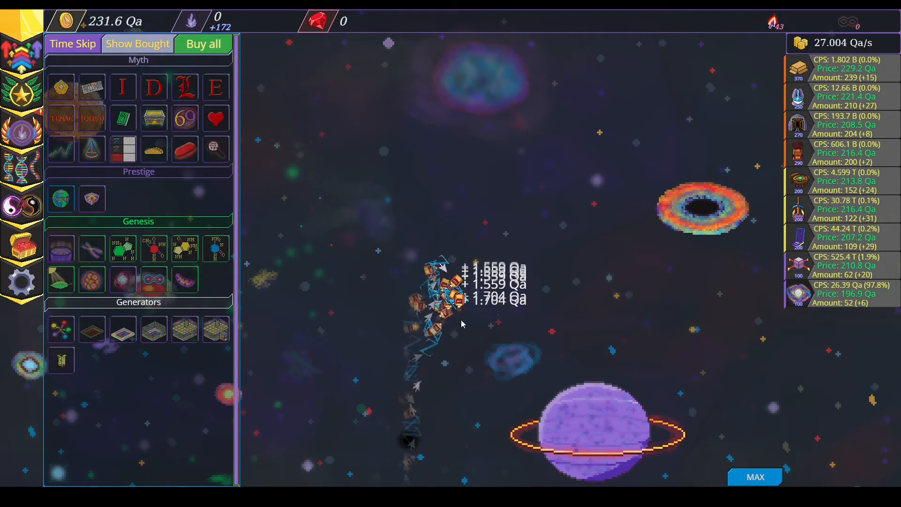
left_click(442, 287)
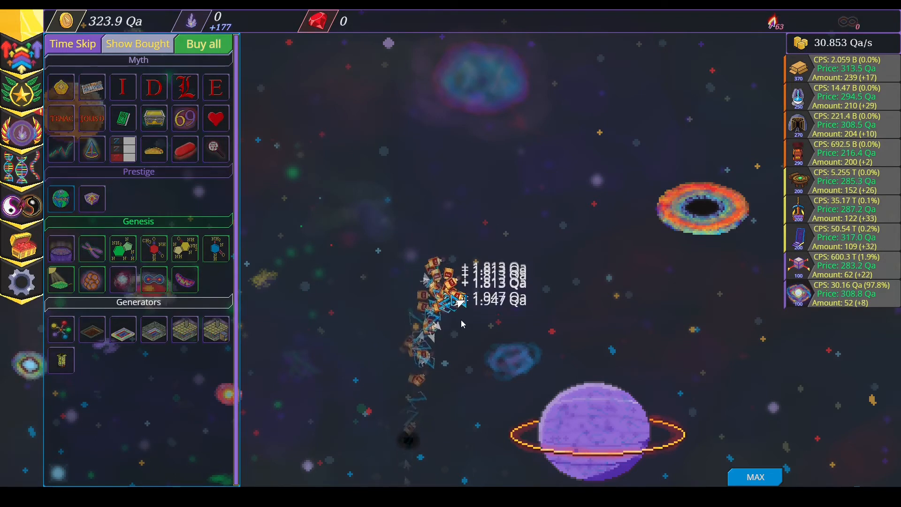
left_click(443, 292)
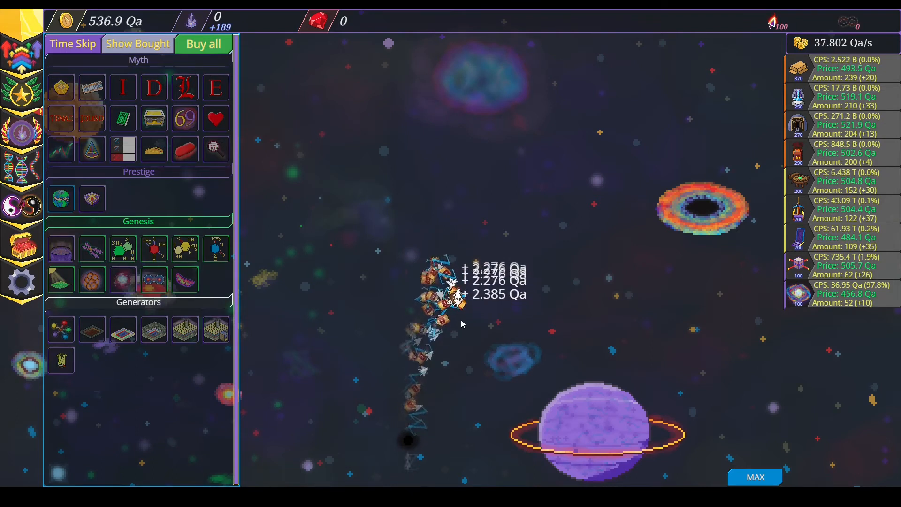
mouse_move(797, 208)
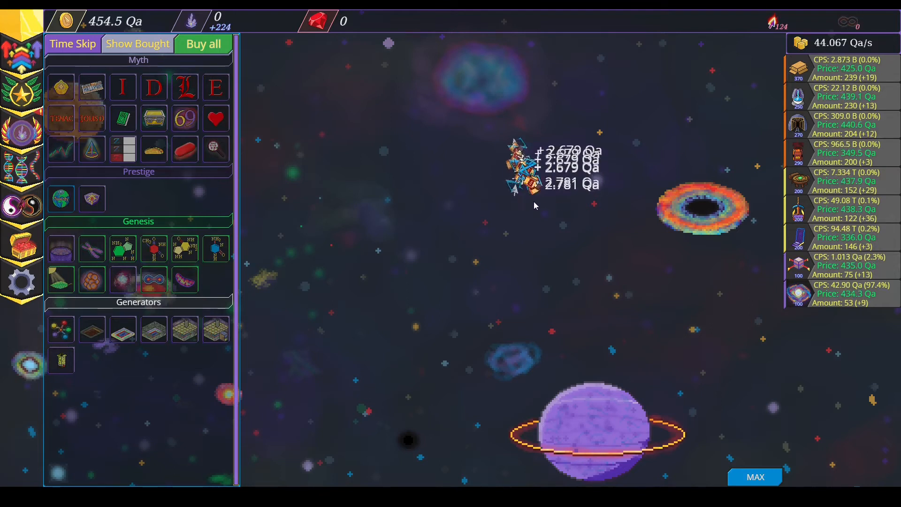
left_click(514, 172)
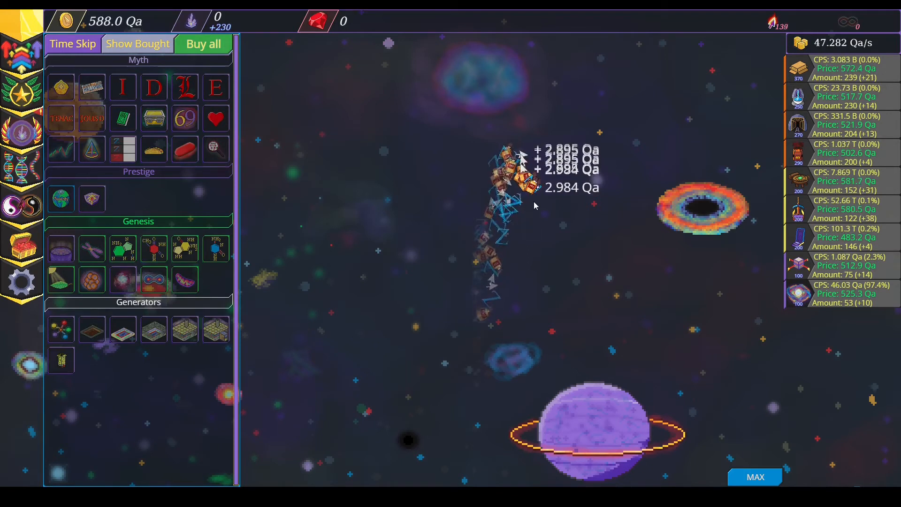
left_click(511, 172)
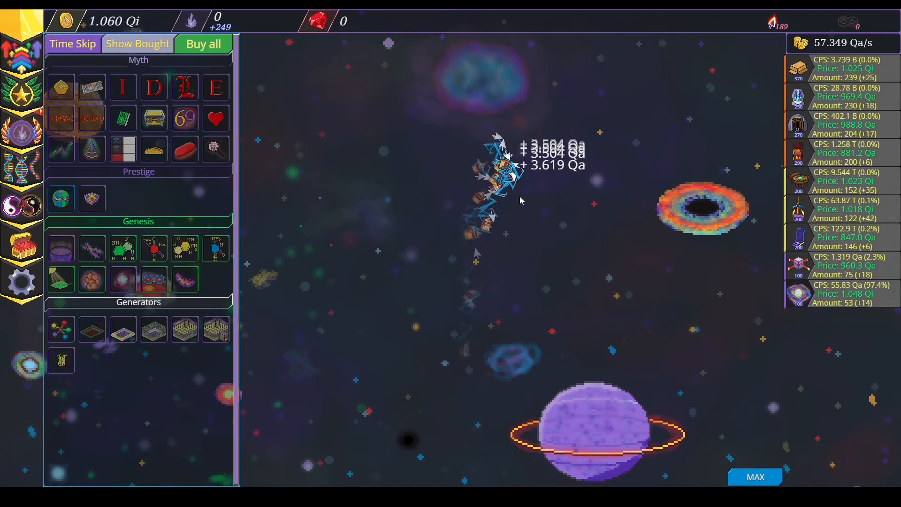
left_click(508, 166)
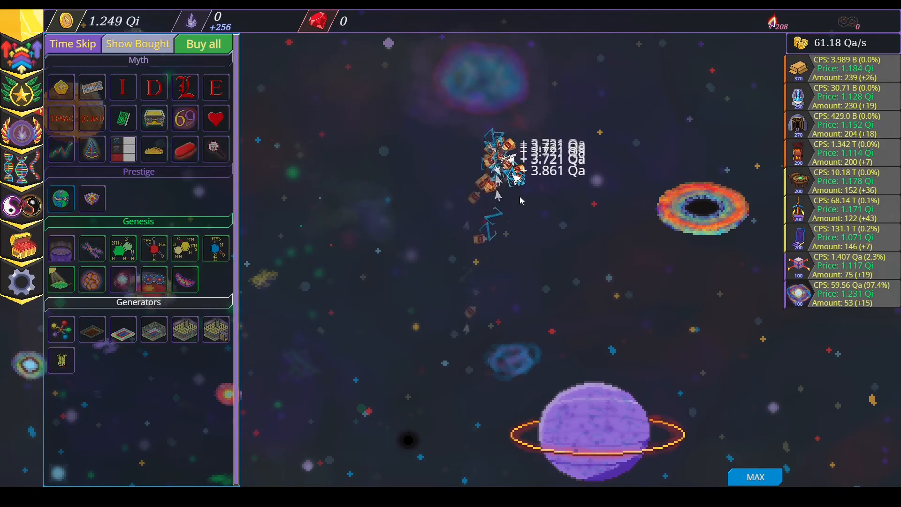
mouse_move(839, 98)
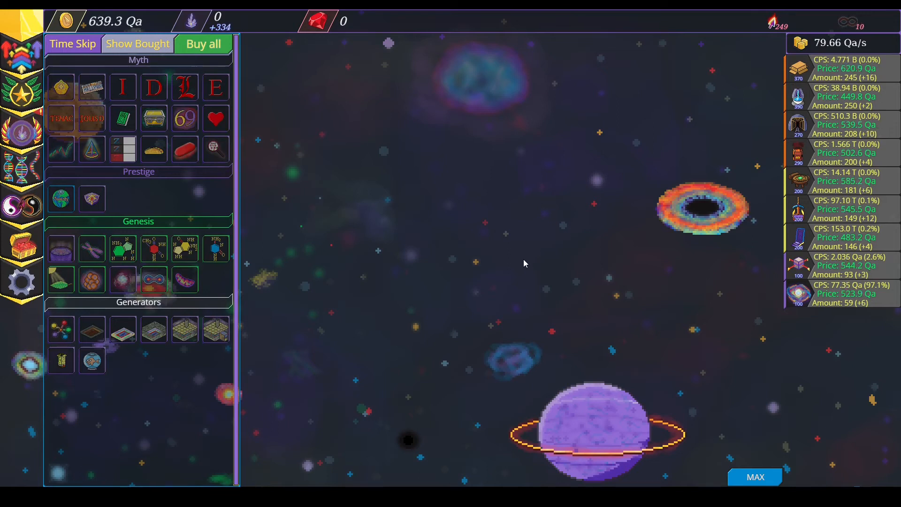
Gather repeated coin bursts from the ship swarm in space.
left_click(511, 235)
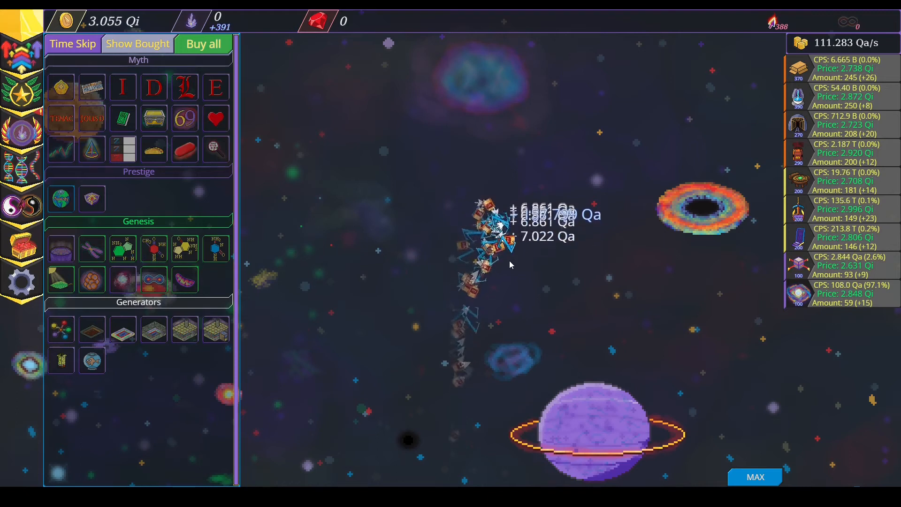
left_click(499, 236)
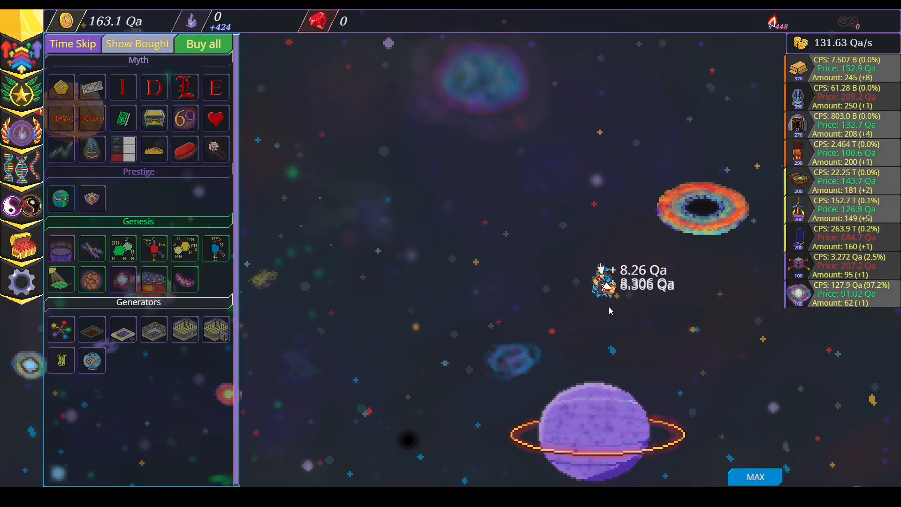
left_click(604, 281)
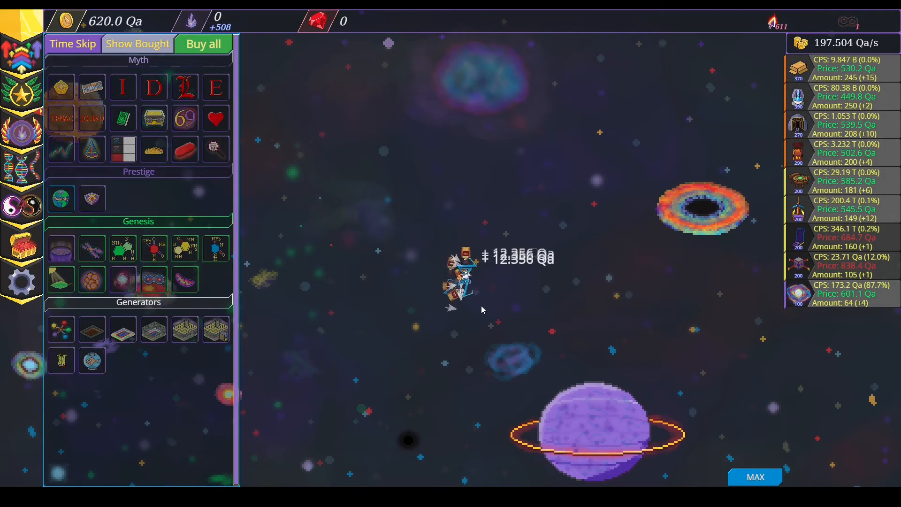
left_click(457, 276)
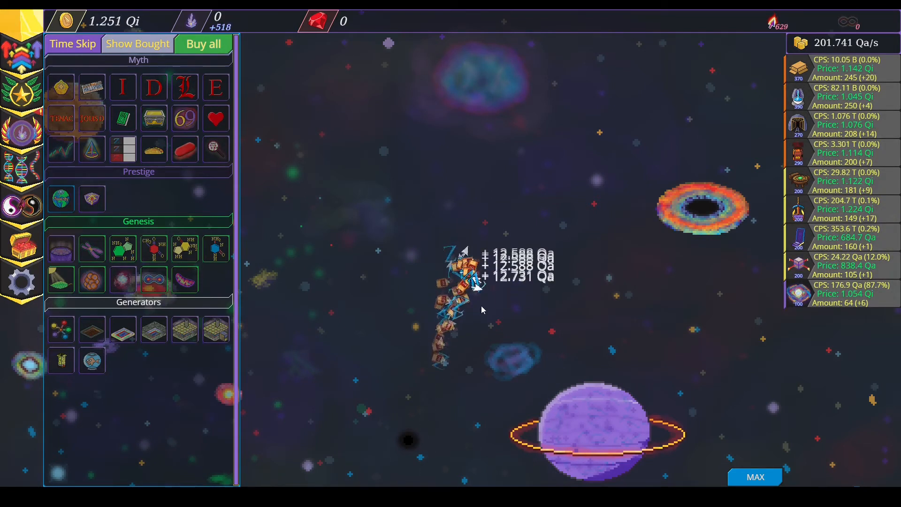
left_click(460, 282)
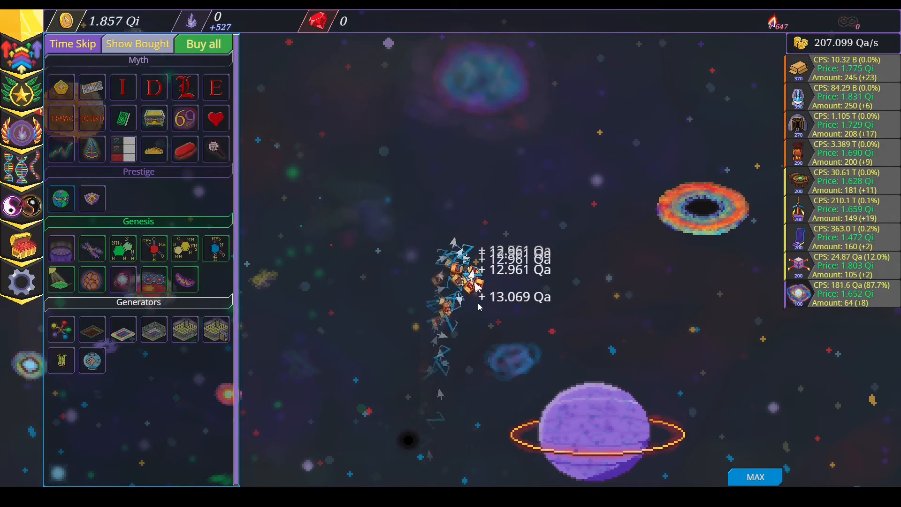
left_click(453, 276)
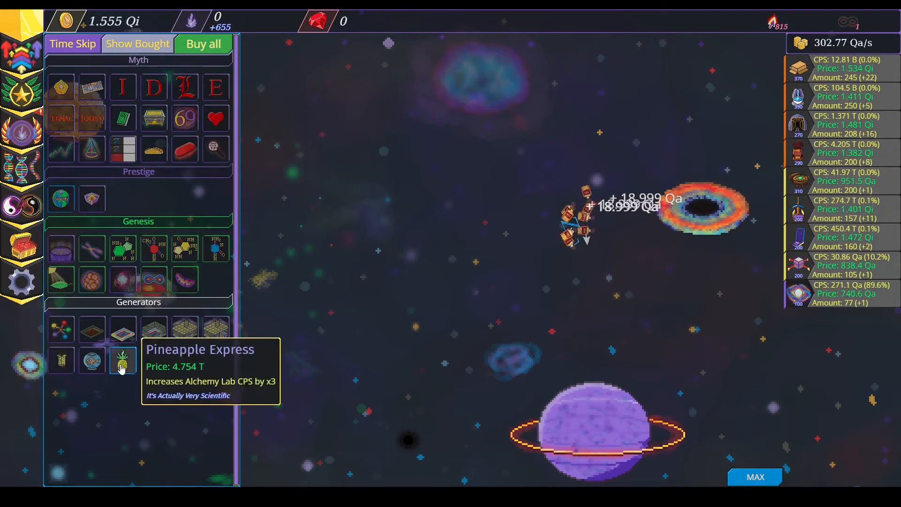
Buy the Pineapple Express upgrade and click the passing ships for bonus coins.
left_click(122, 360)
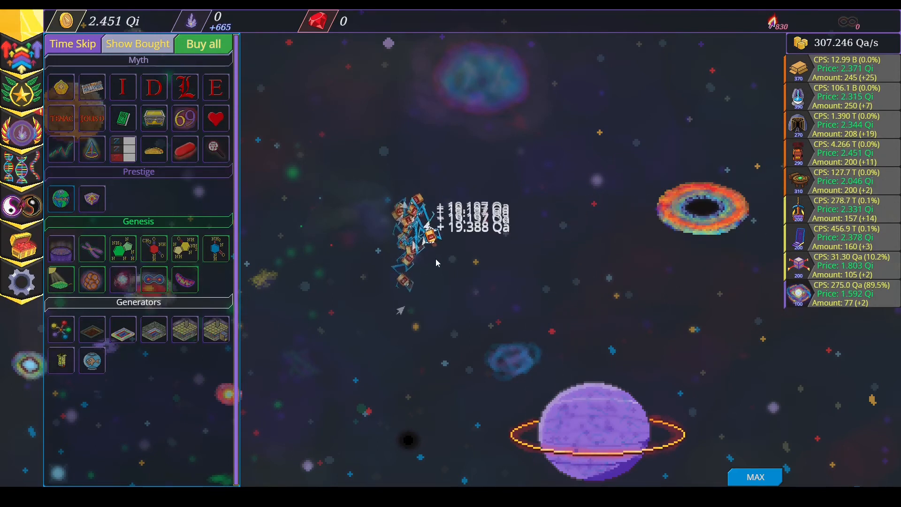
left_click(414, 236)
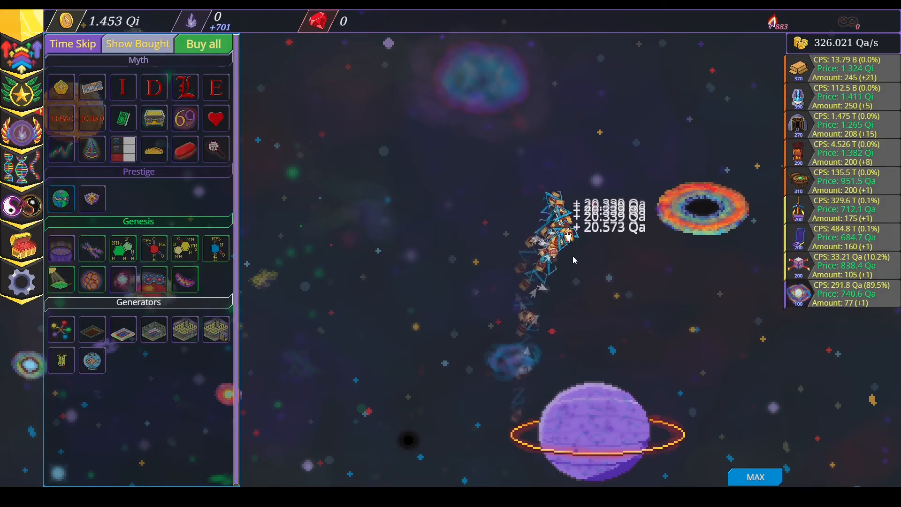
left_click(552, 236)
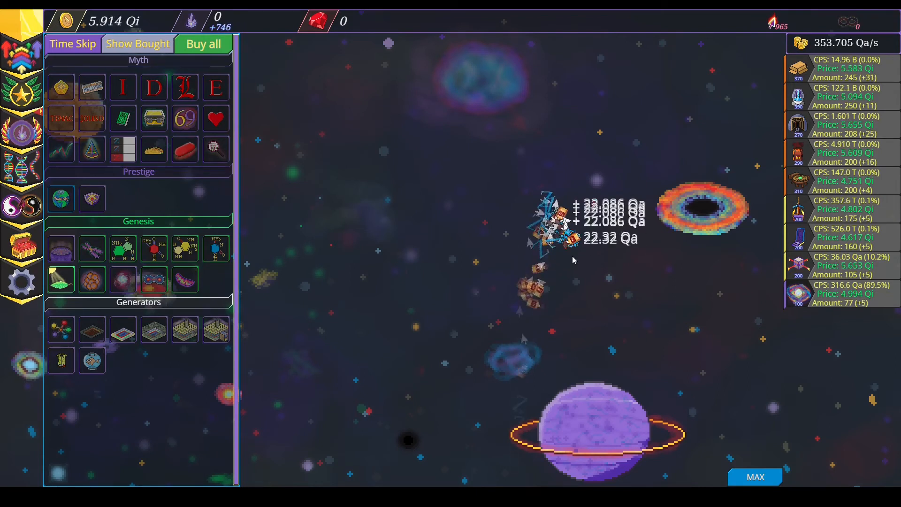
mouse_move(92, 248)
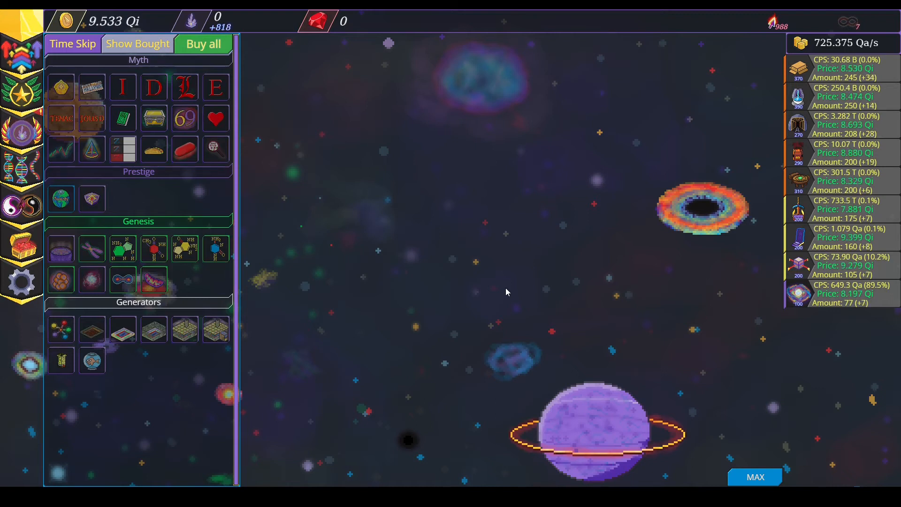
mouse_move(185, 87)
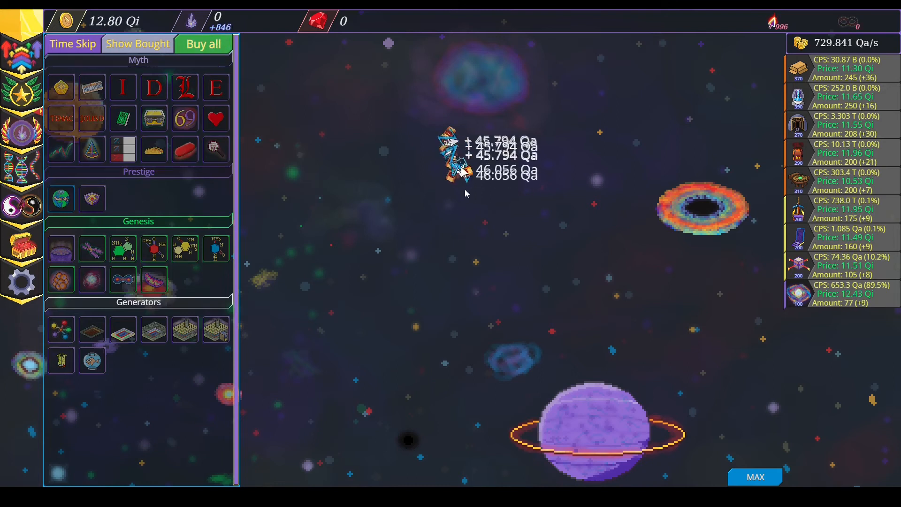
left_click(453, 166)
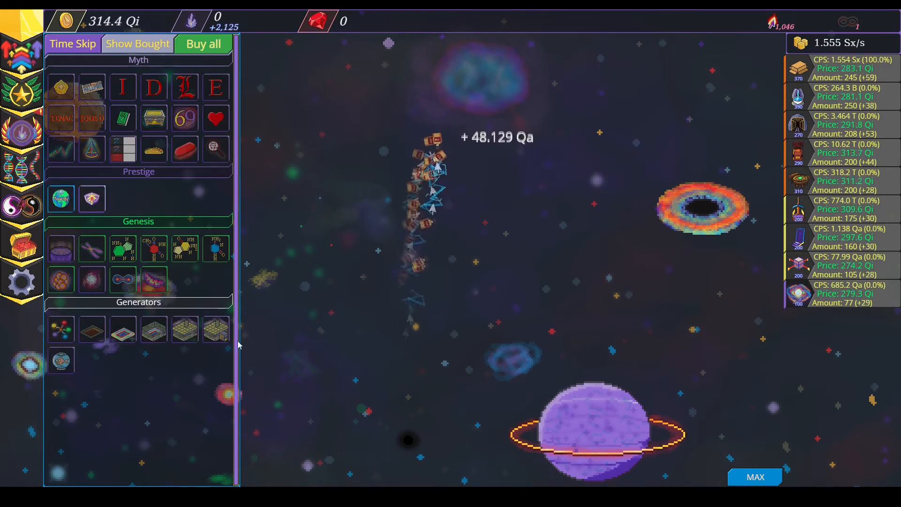
Buy every affordable upgrade with Buy all and collect coins from the ship swarm.
left_click(202, 44)
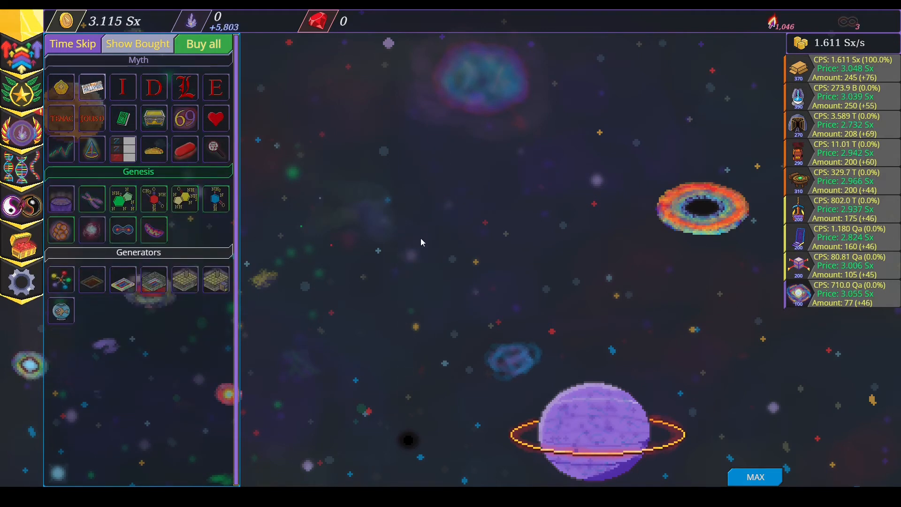
left_click(203, 44)
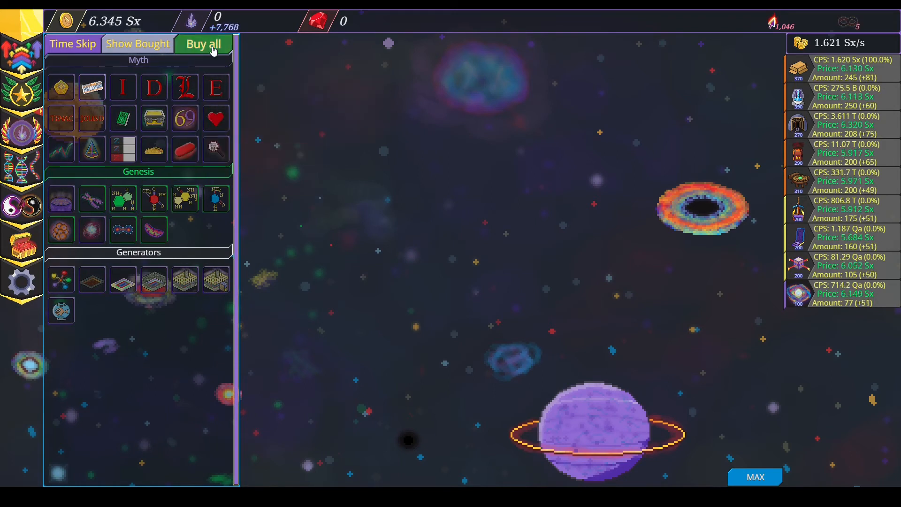
left_click(203, 43)
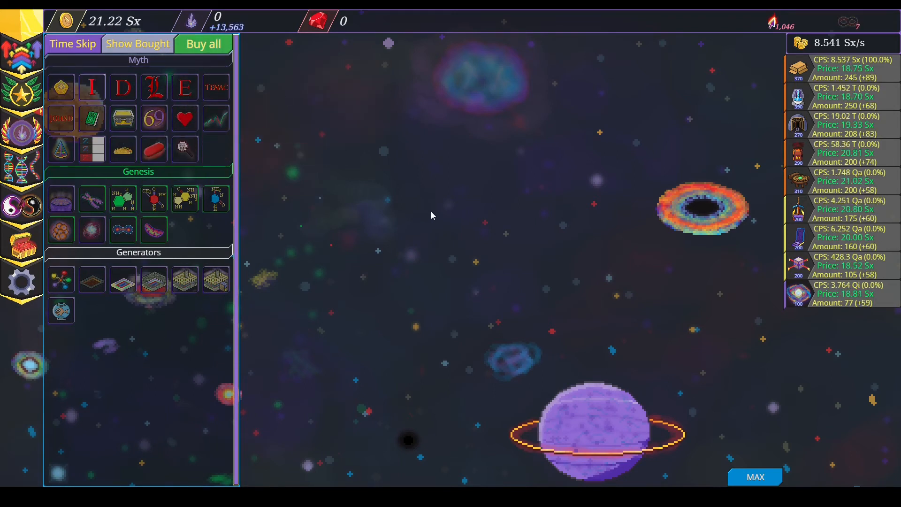
left_click(430, 215)
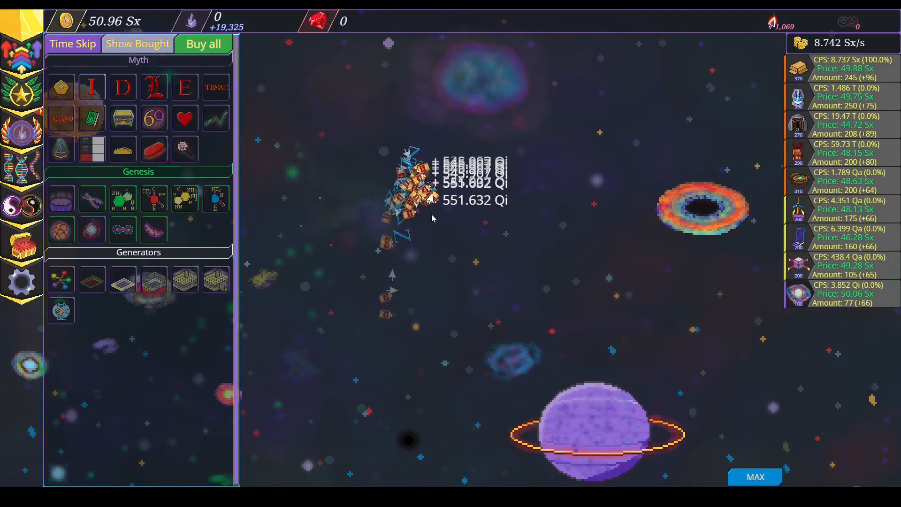
mouse_move(217, 198)
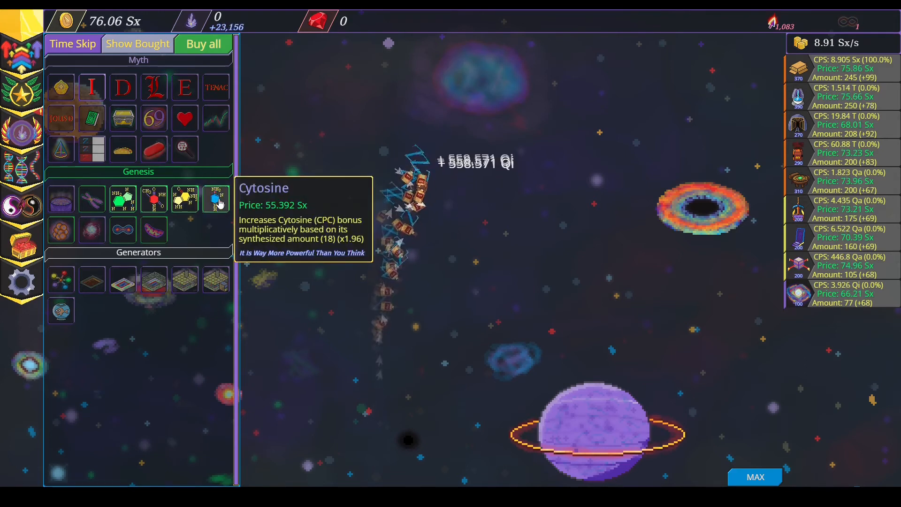
Buy the Cytosine, Reproduction, Stellar Intersection and Thymine upgrades.
left_click(217, 198)
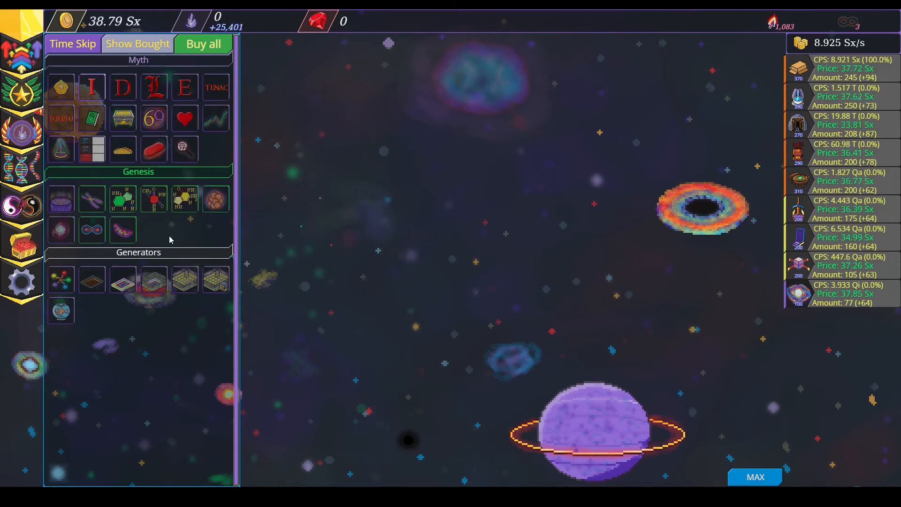
mouse_move(216, 198)
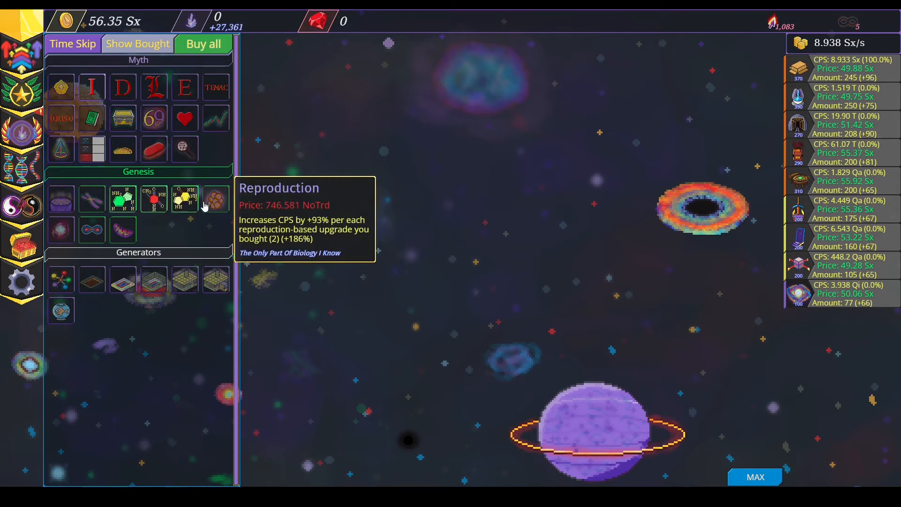
left_click(215, 198)
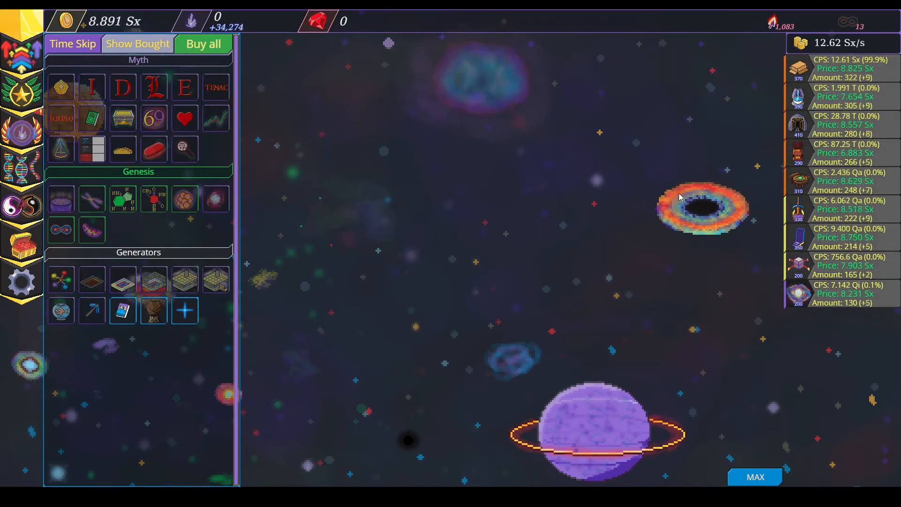
mouse_move(185, 310)
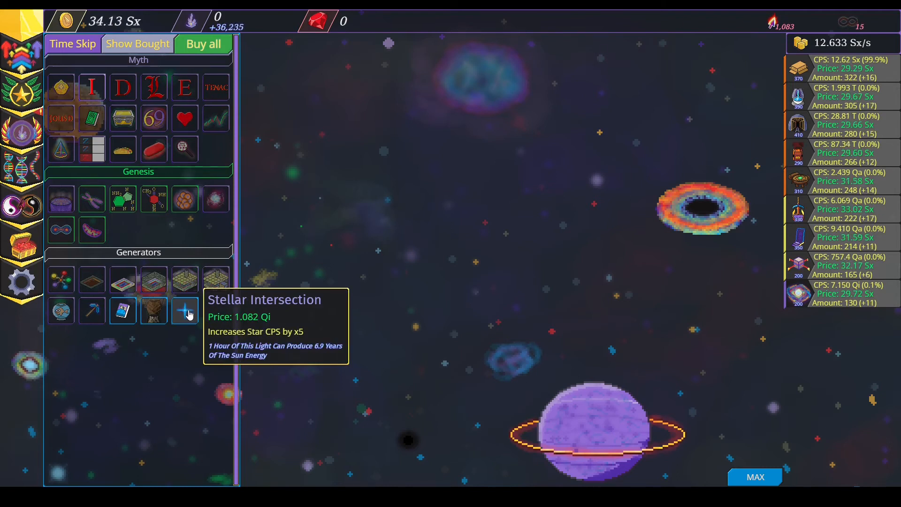
left_click(184, 311)
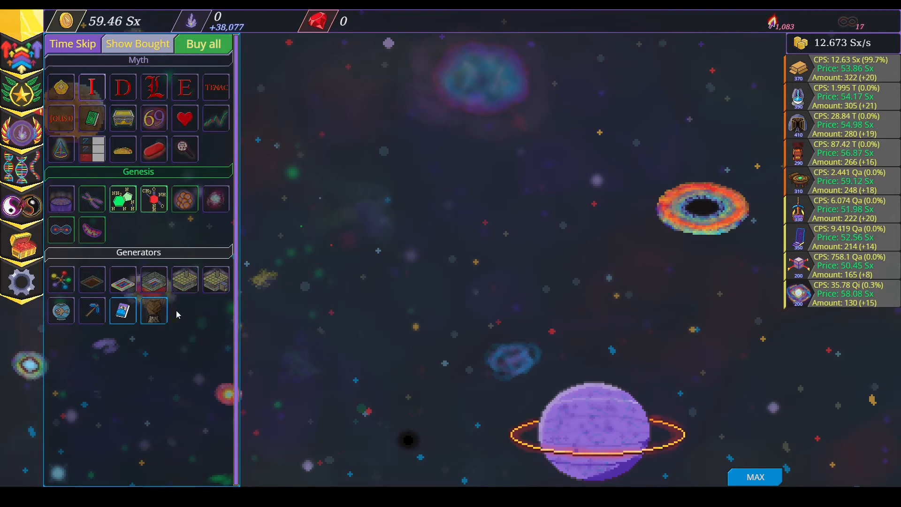
mouse_move(153, 311)
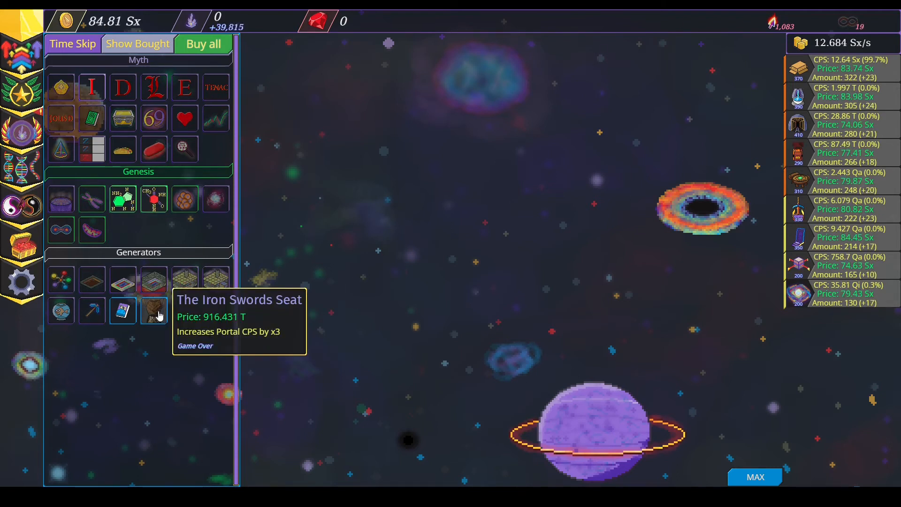
mouse_move(123, 311)
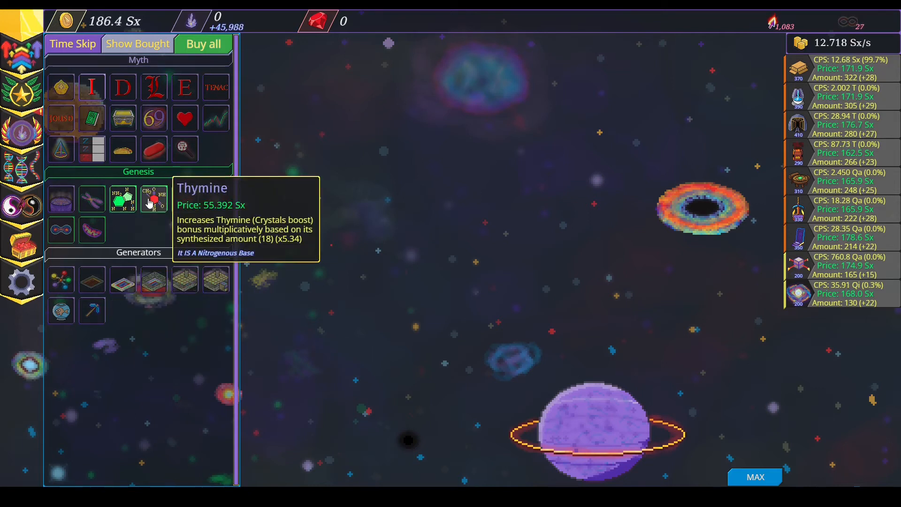
left_click(153, 198)
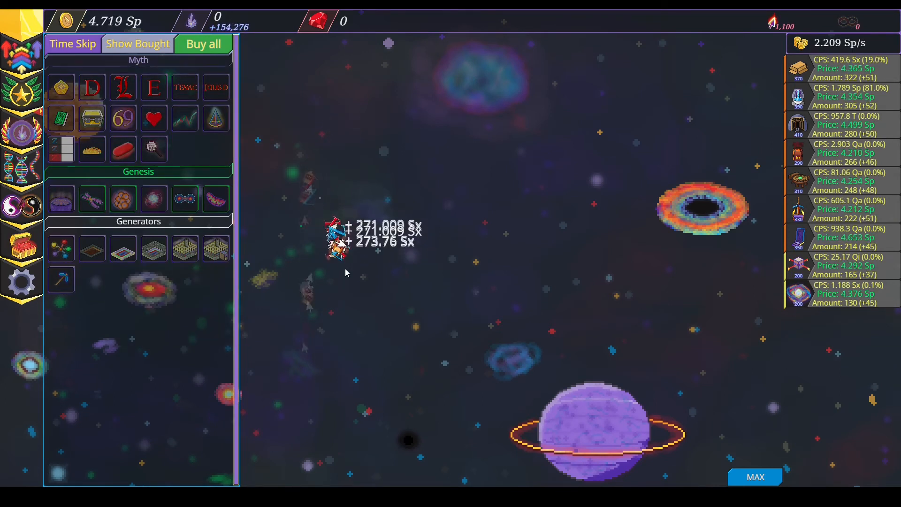
Collect ship coins, buy all affordable upgrades, and buy The Box With The Boxes Inside.
left_click(339, 241)
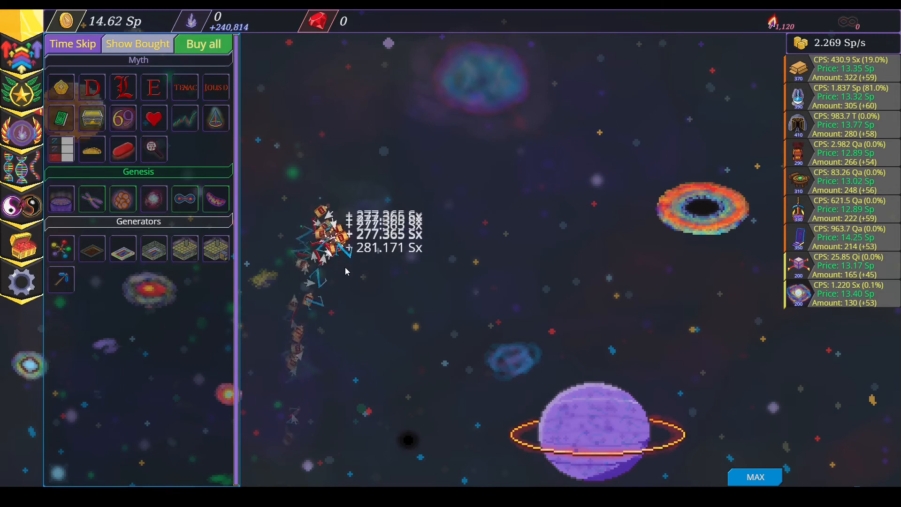
left_click(203, 43)
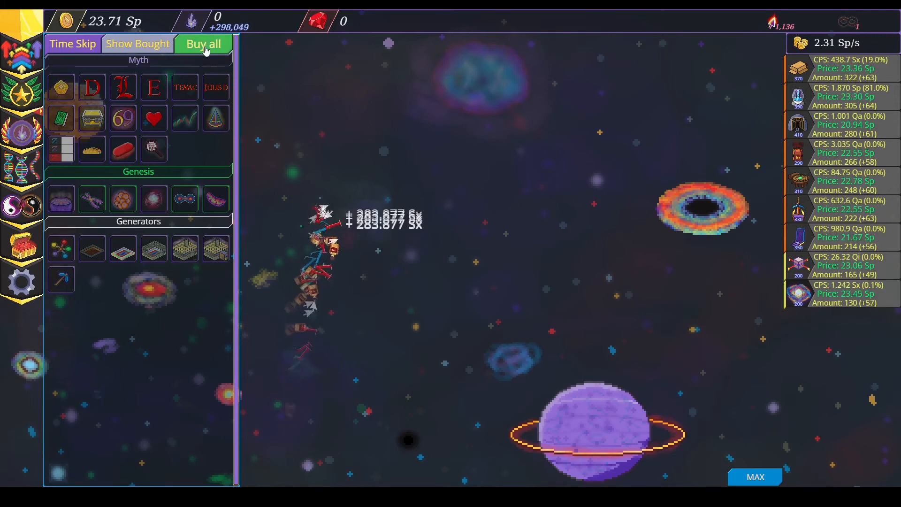
left_click(203, 43)
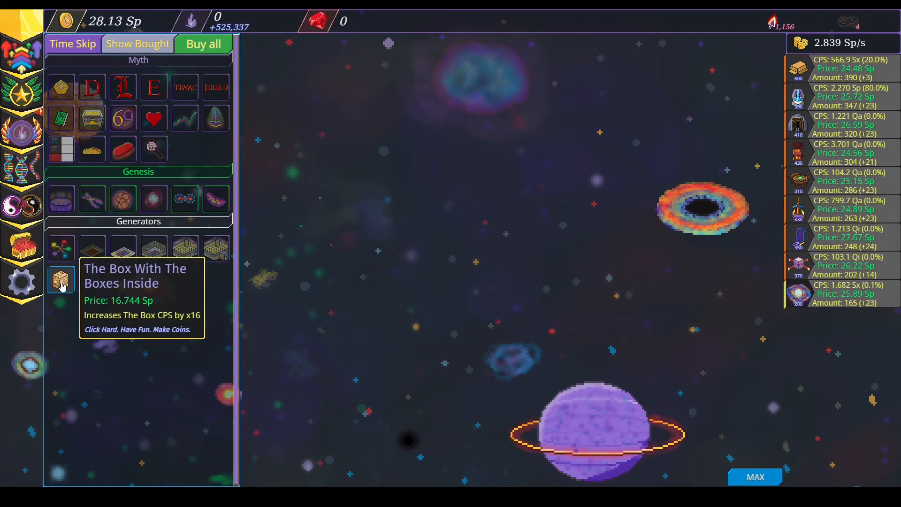
left_click(61, 279)
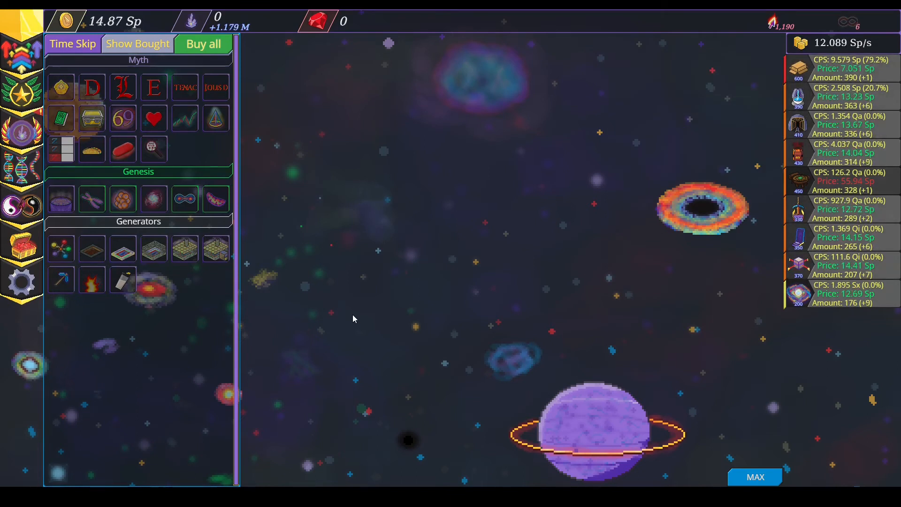
left_click(353, 316)
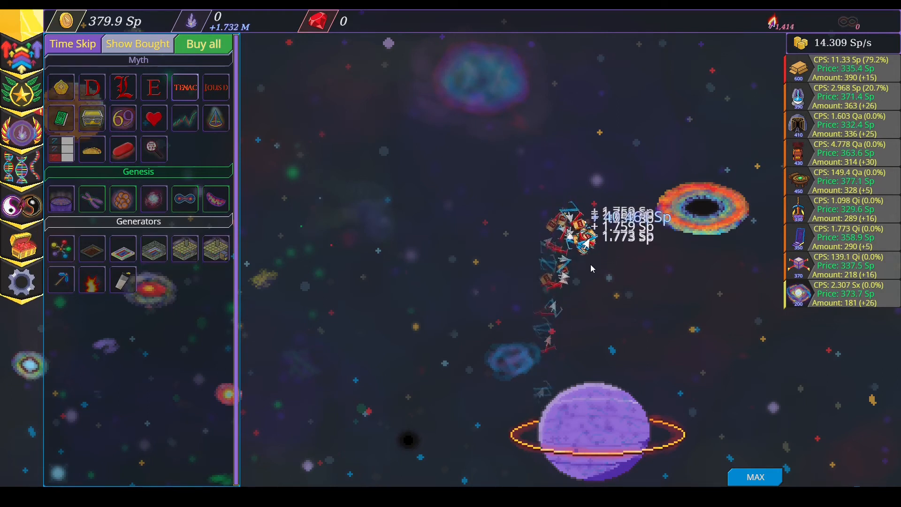
Click passing ships for bonus coins and buy newly affordable upgrades, reaching about 504 Sp/s.
left_click(569, 236)
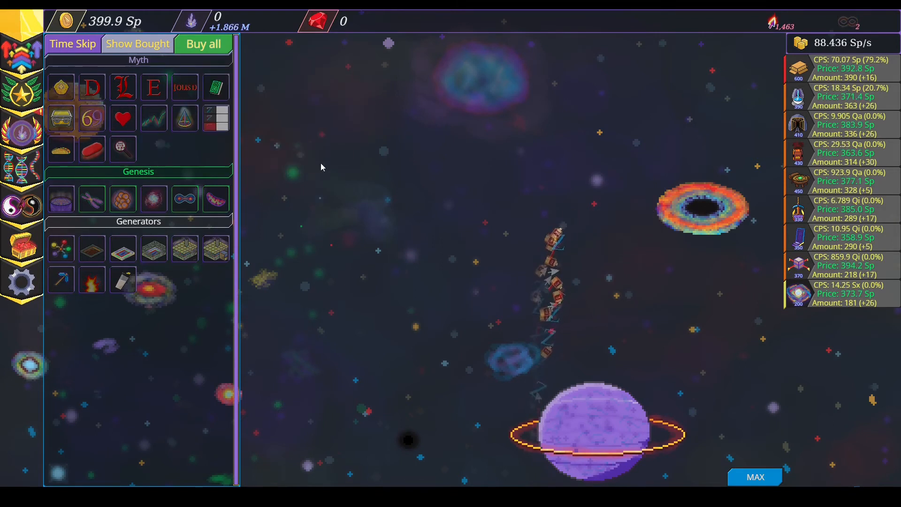
left_click(414, 167)
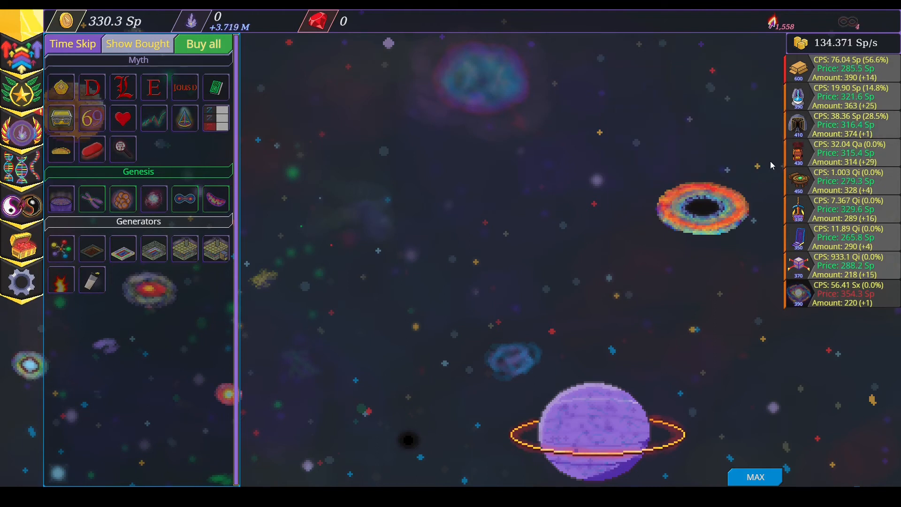
mouse_move(316, 21)
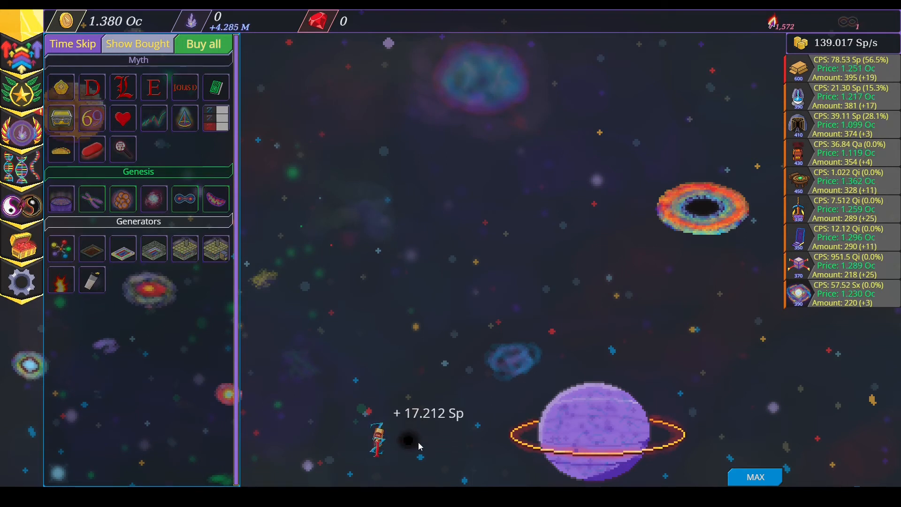
left_click(408, 441)
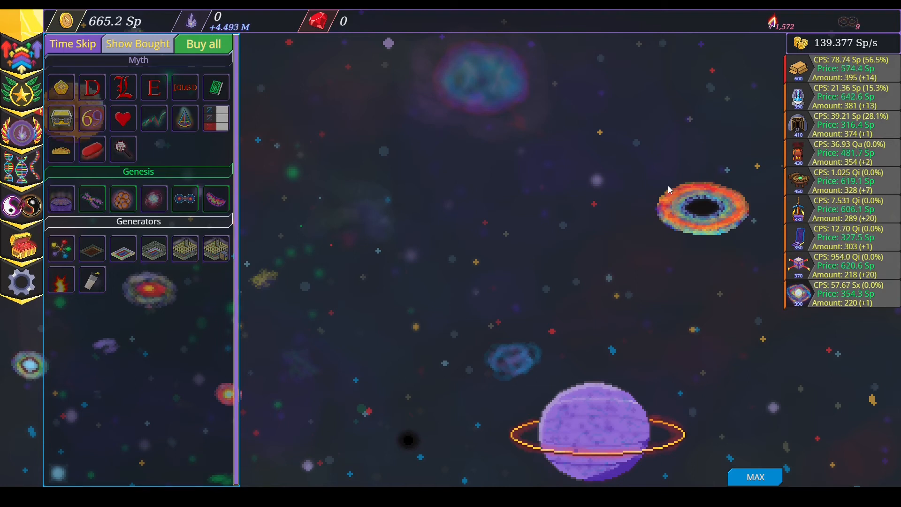
mouse_move(666, 177)
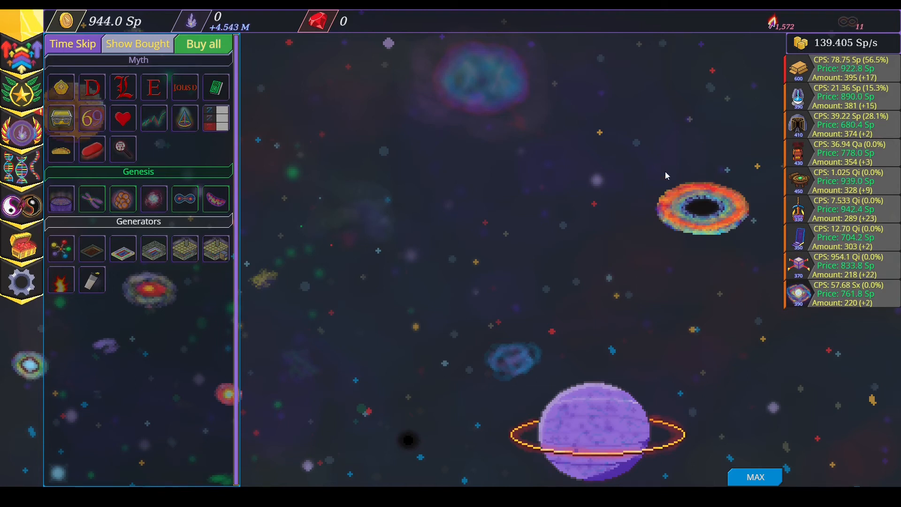
left_click(569, 149)
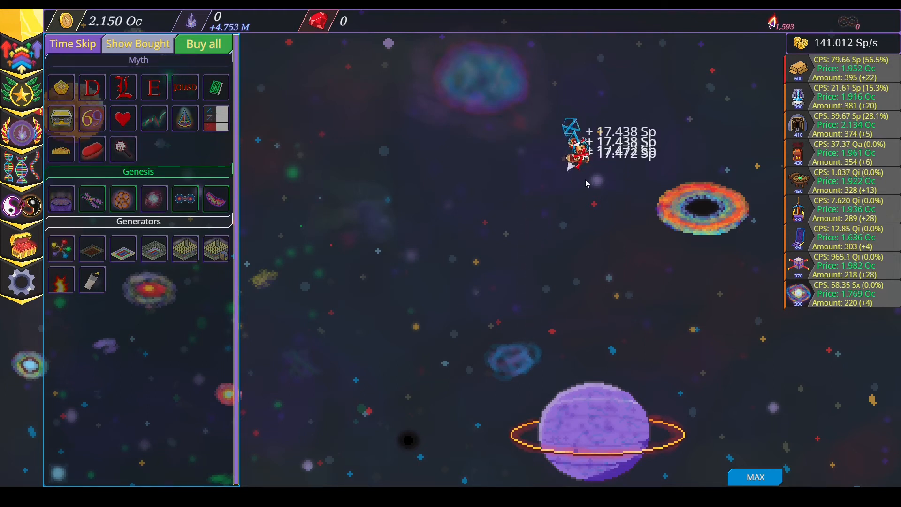
left_click(574, 150)
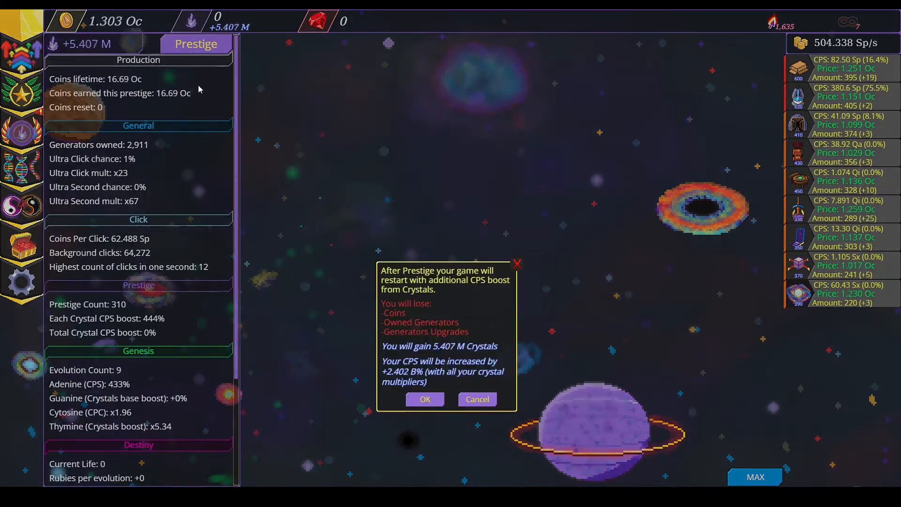
Confirm the prestige reset, banking about 4.95 M crystals.
left_click(425, 399)
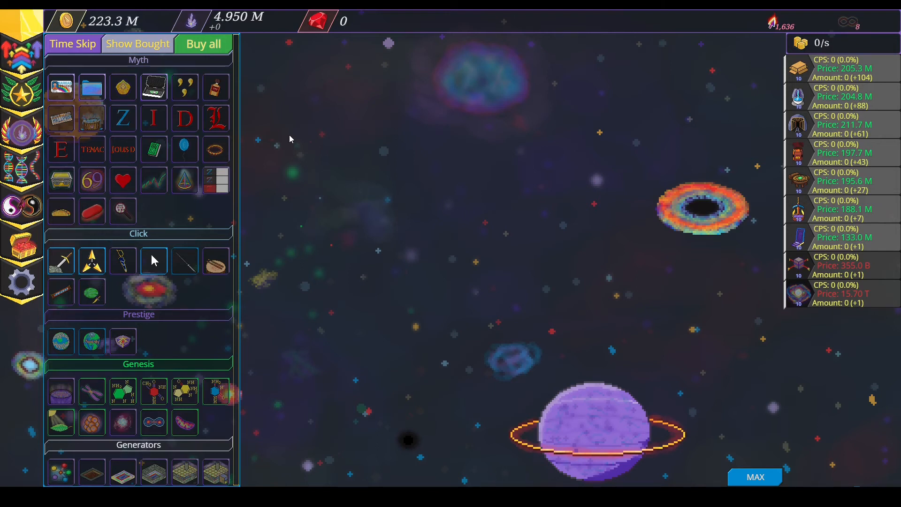
mouse_move(266, 129)
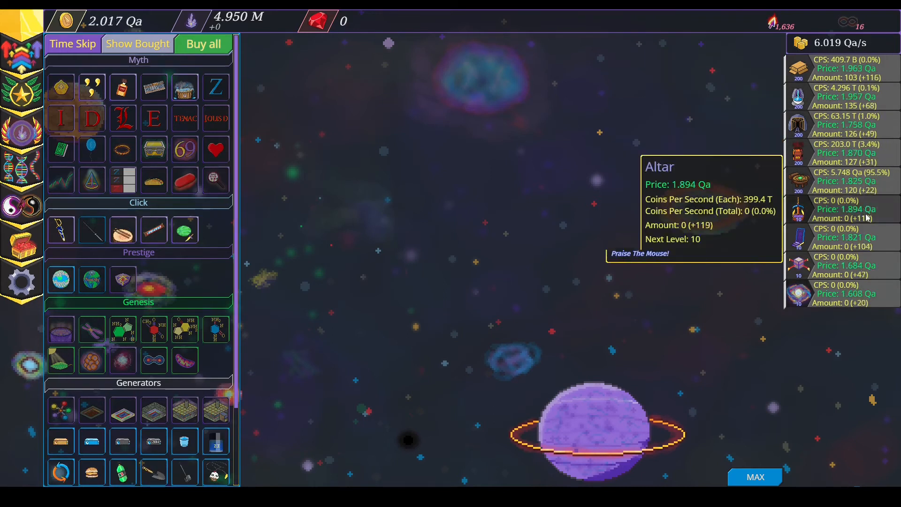
Repeatedly buy all affordable upgrades and generators, pushing income to about 1.5 SxD/s.
left_click(203, 44)
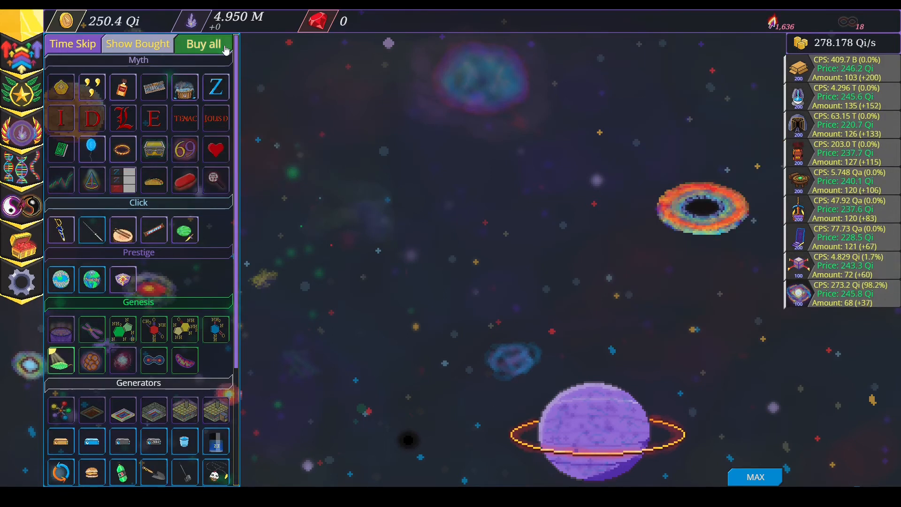
left_click(202, 44)
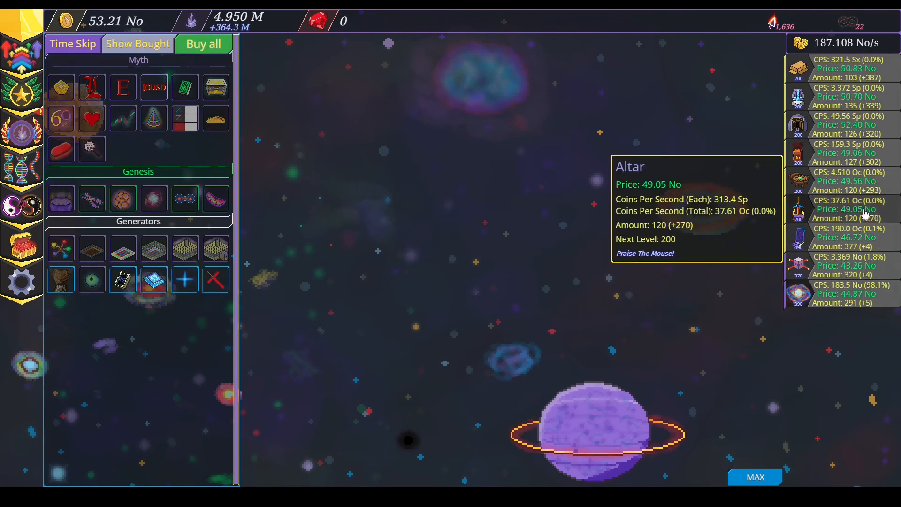
left_click(203, 44)
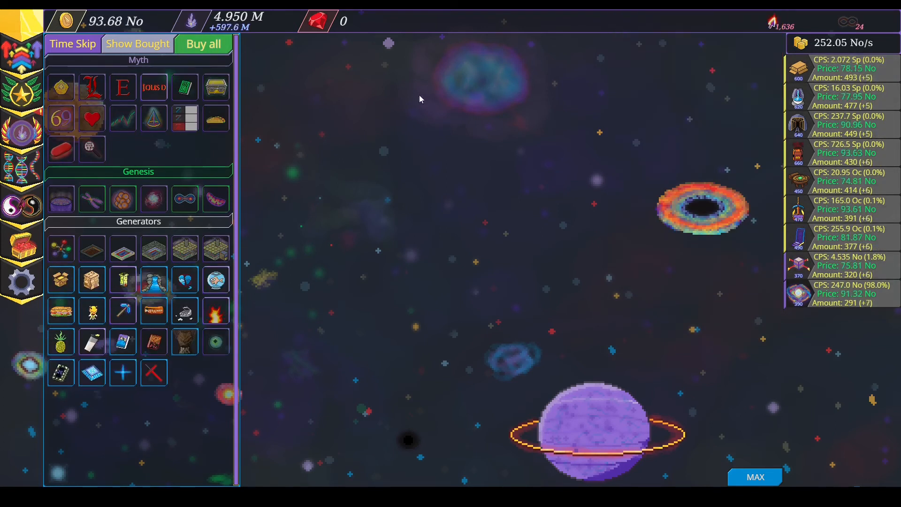
left_click(203, 43)
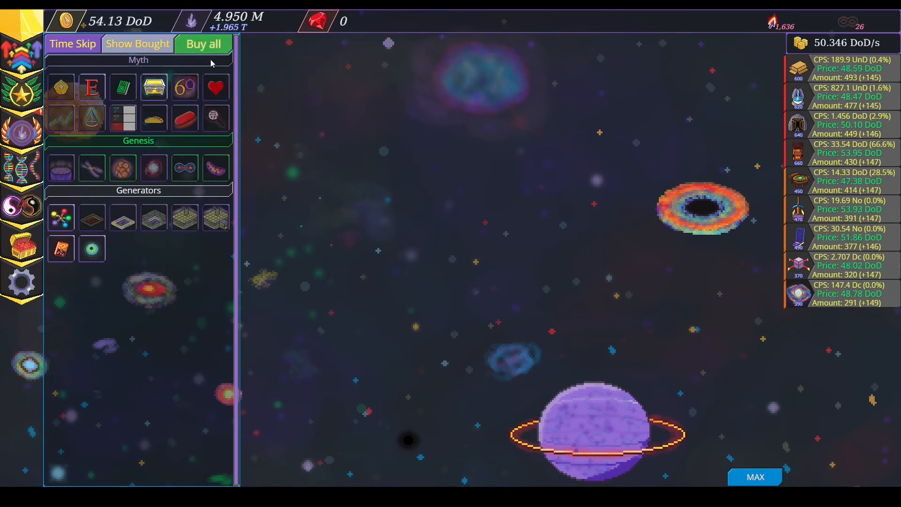
left_click(203, 43)
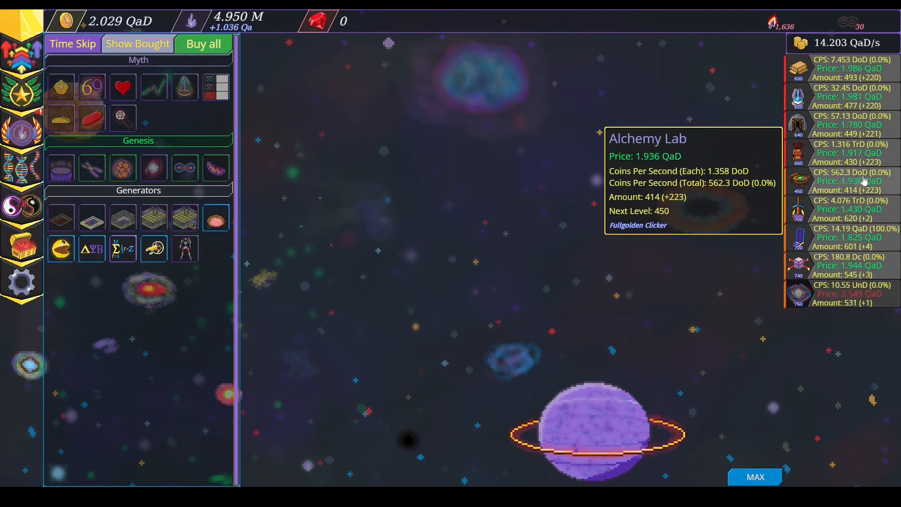
mouse_move(190, 21)
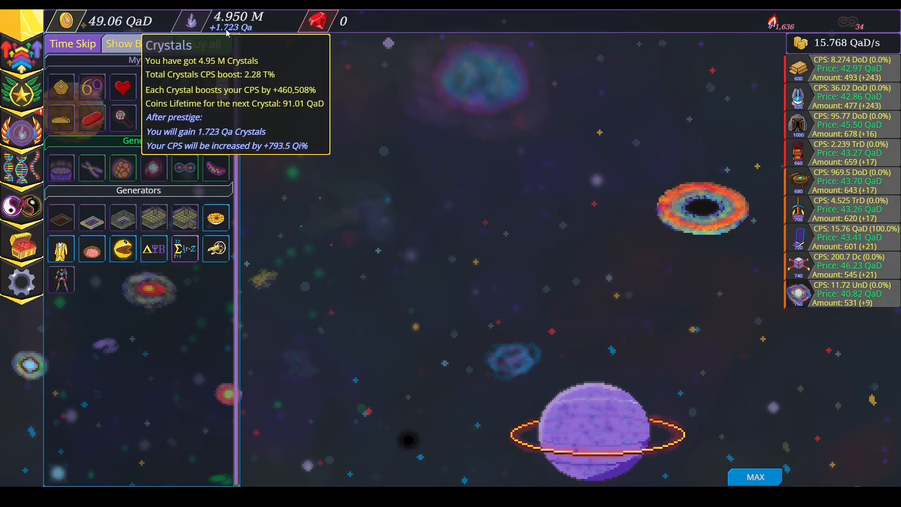
left_click(202, 44)
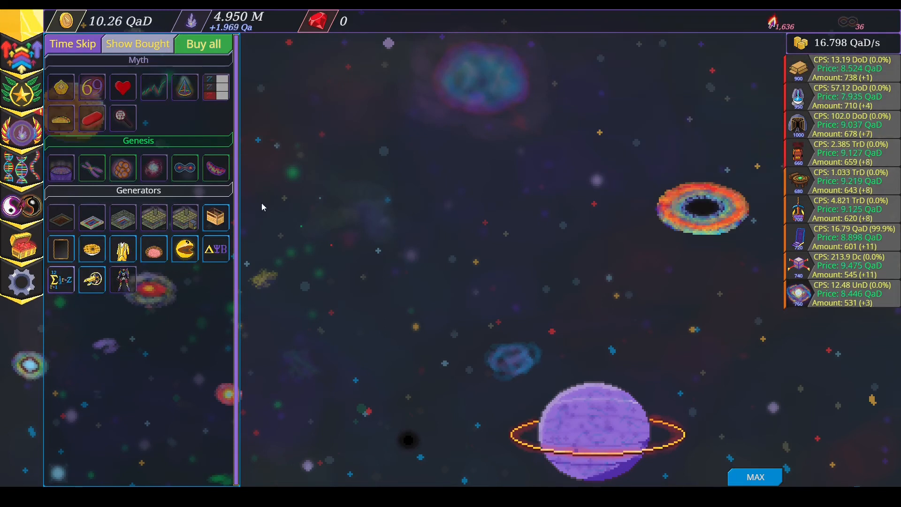
left_click(202, 44)
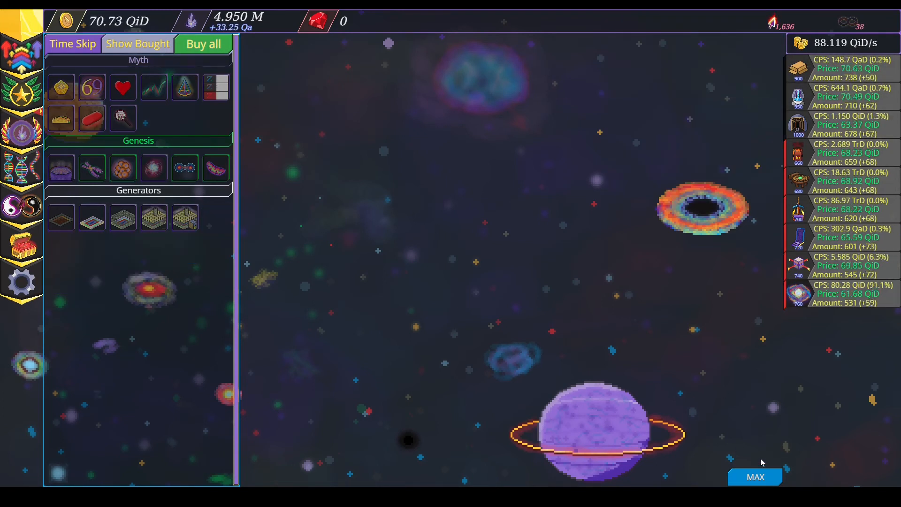
left_click(755, 477)
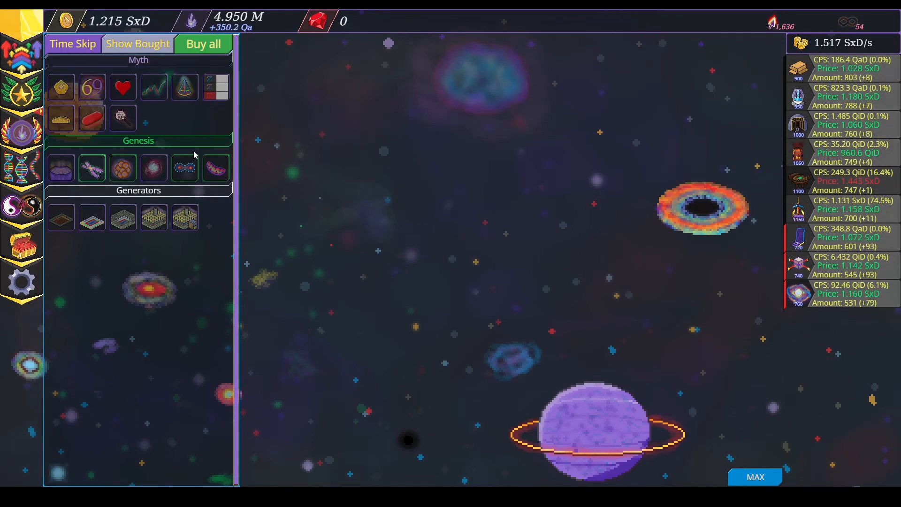
mouse_move(192, 21)
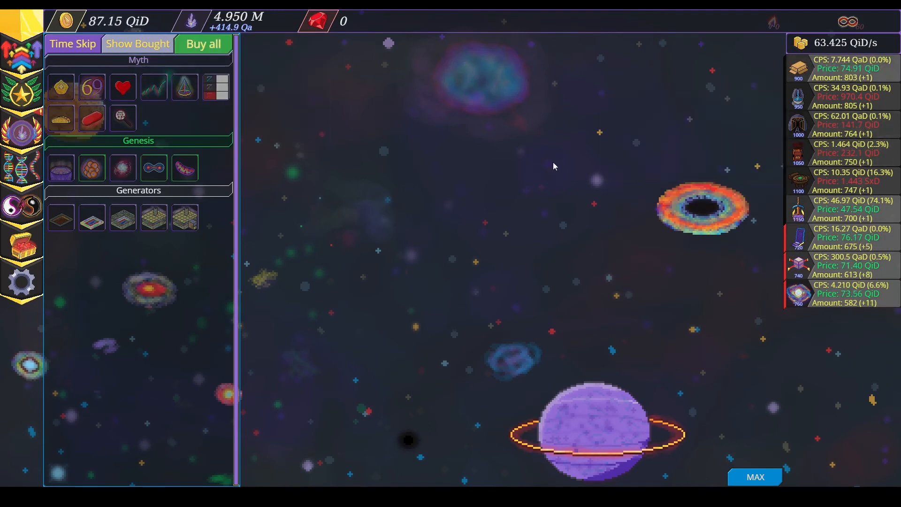
Prestige again and synthesize nucleotides with crystals, reaching 11 of 80.
left_click(195, 43)
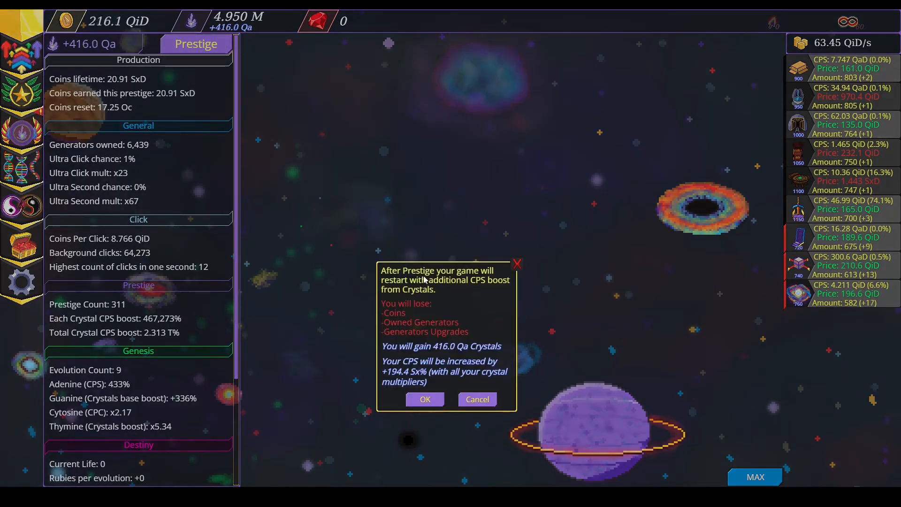
left_click(425, 399)
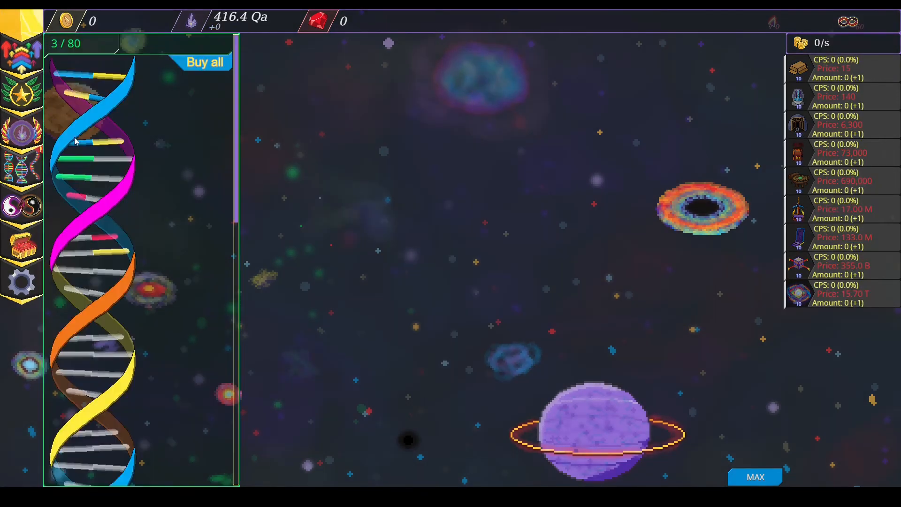
left_click(204, 62)
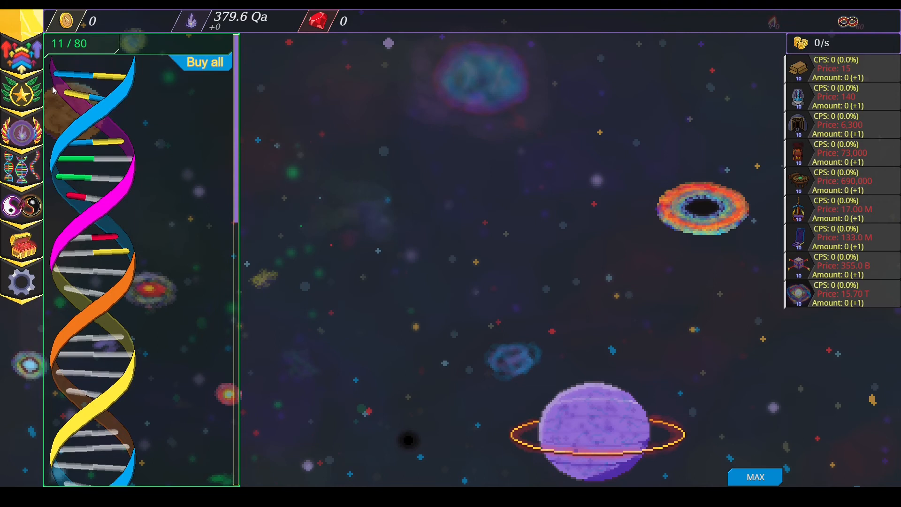
mouse_move(67, 135)
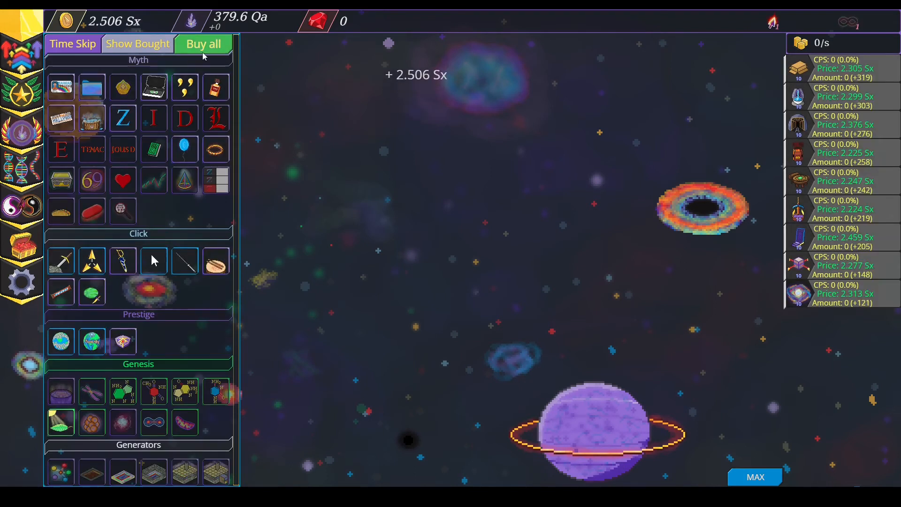
Bulk-buy upgrades and Fountain and Mine generators, plus the New Space furnace upgrade.
left_click(203, 44)
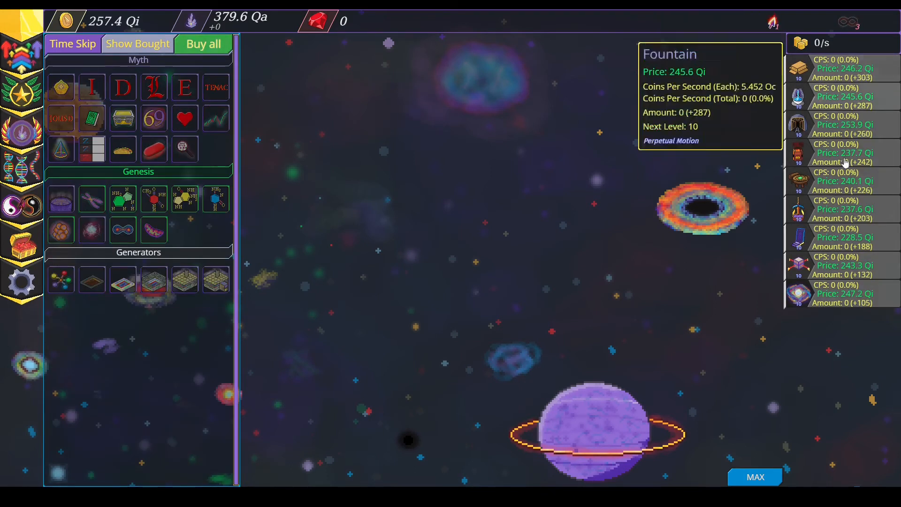
left_click(754, 476)
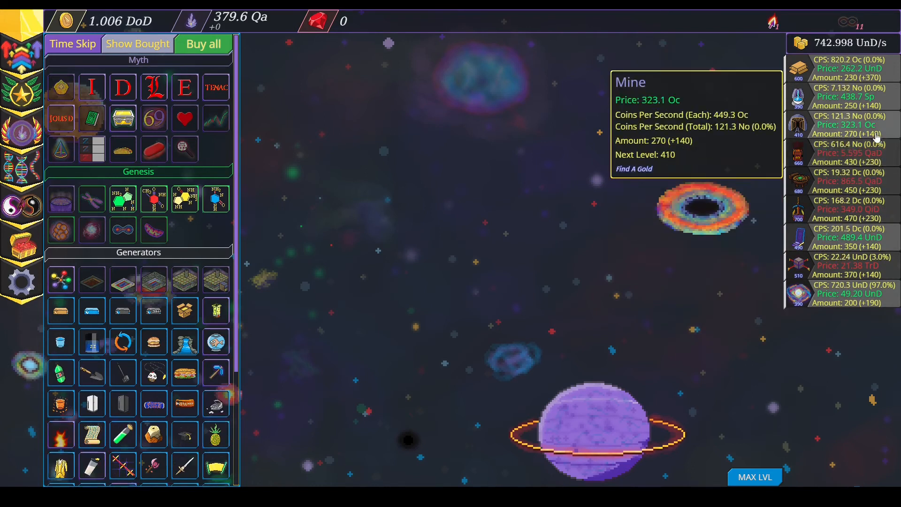
left_click(834, 292)
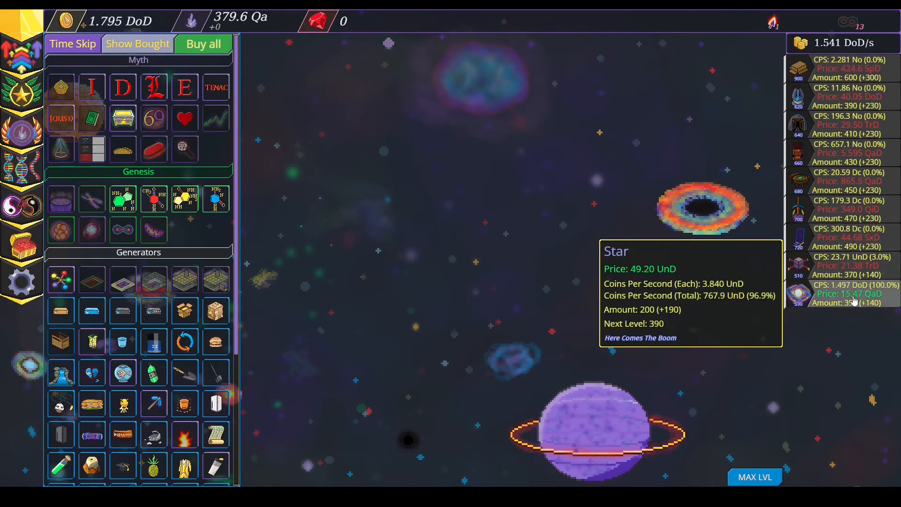
left_click(202, 43)
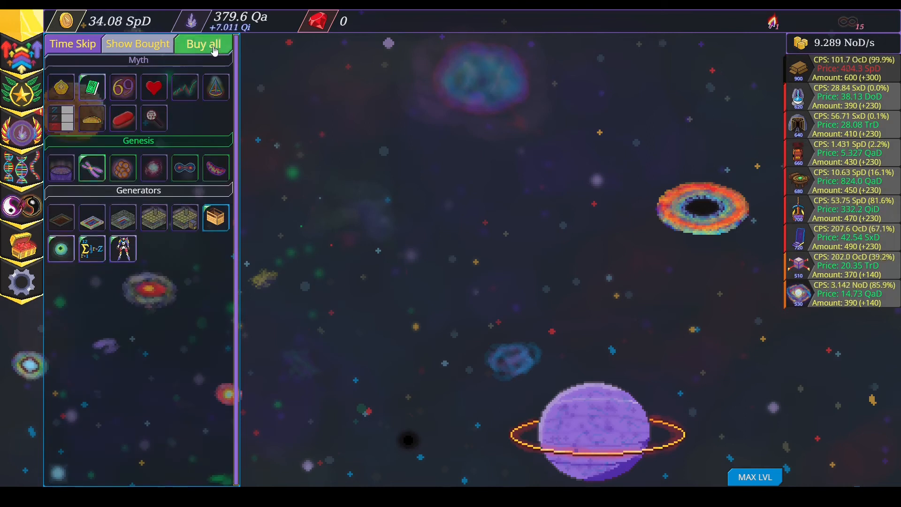
left_click(202, 44)
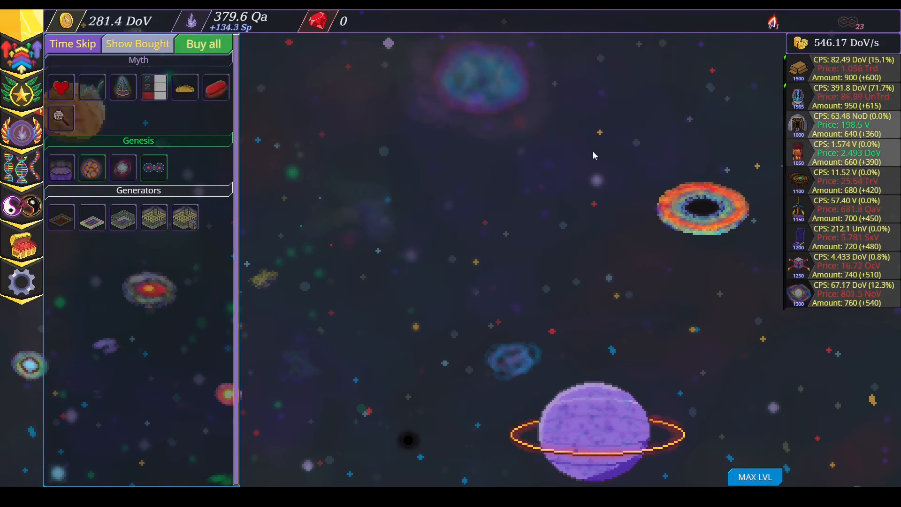
left_click(203, 44)
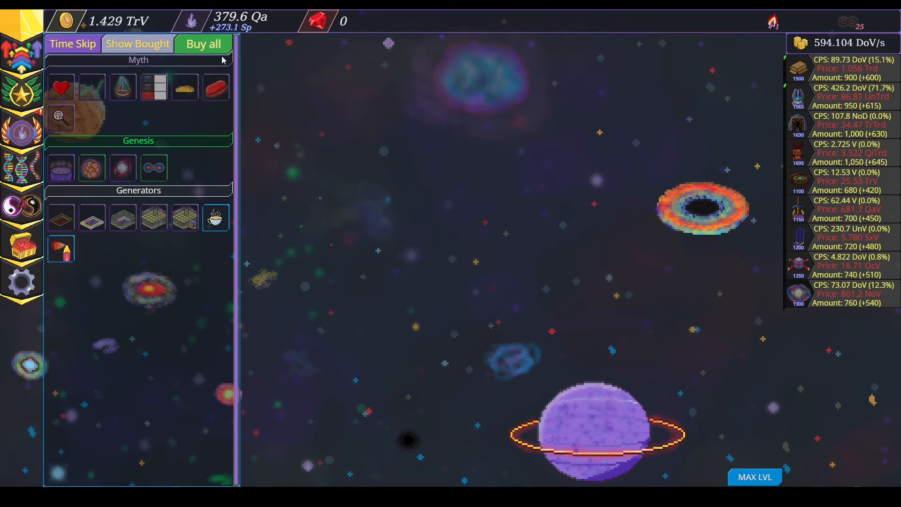
mouse_move(215, 217)
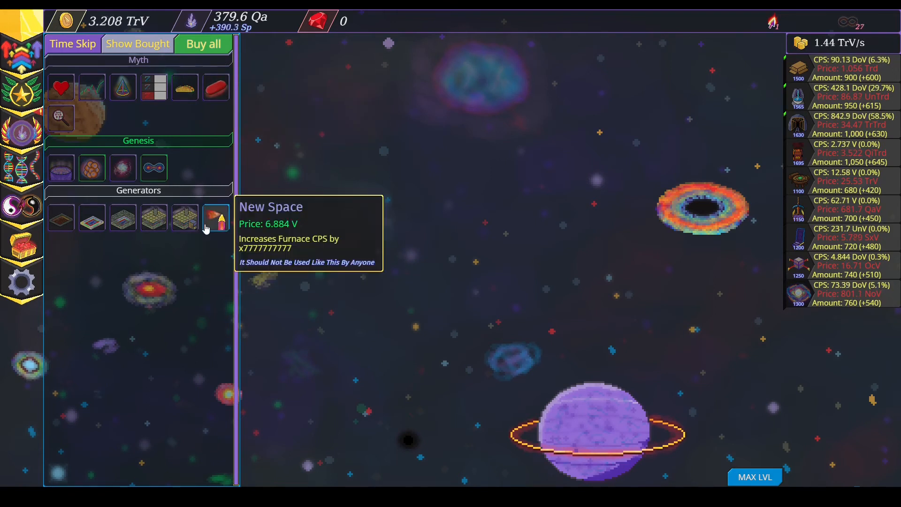
left_click(216, 217)
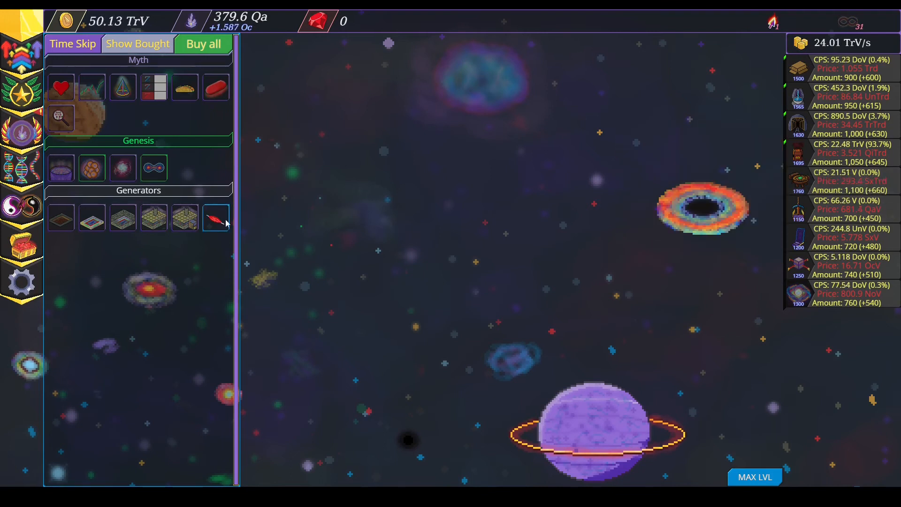
left_click(216, 217)
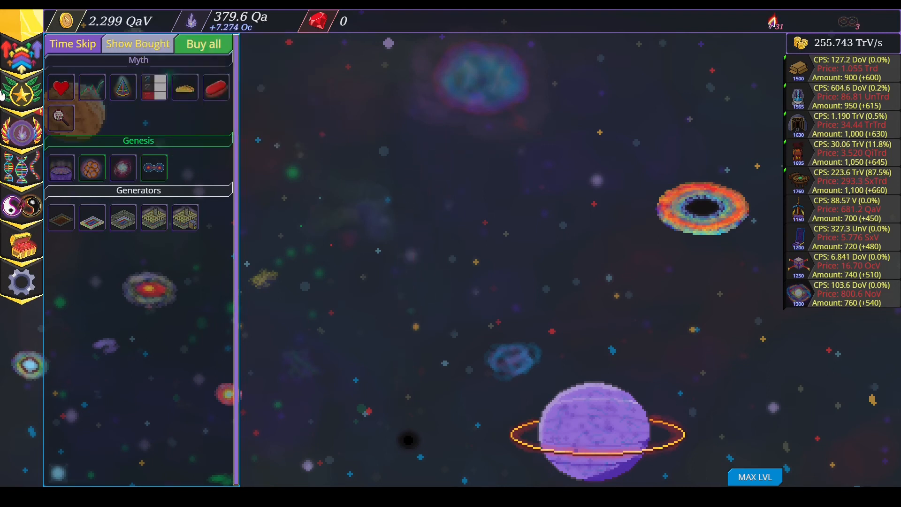
Prestige for 7.957 Oc crystals and synthesize nucleotides with them.
left_click(195, 44)
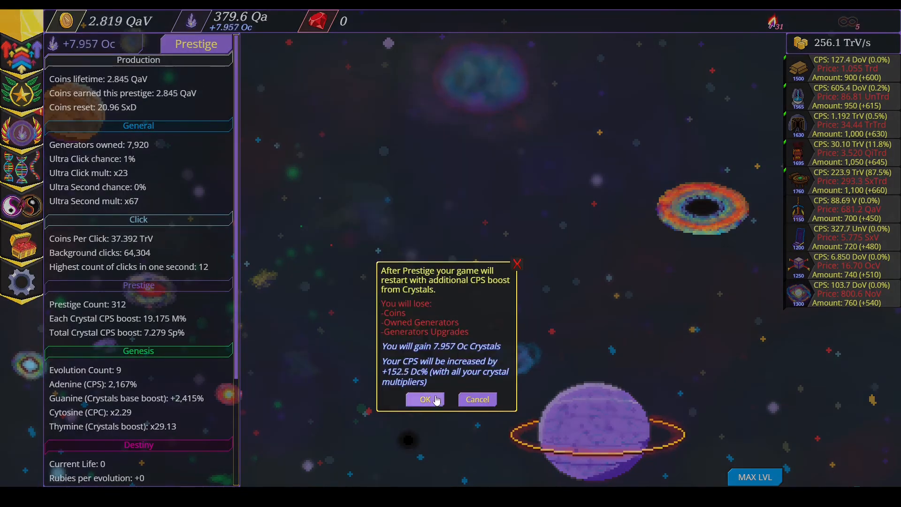
left_click(425, 399)
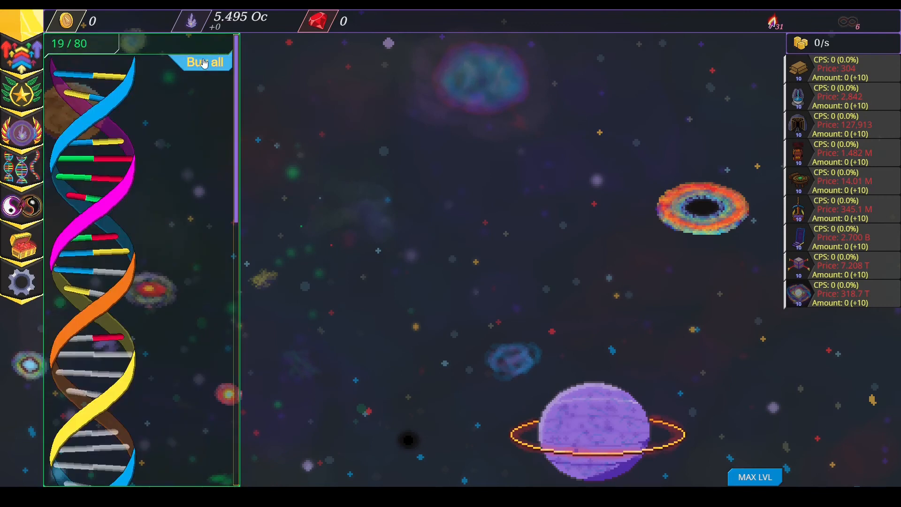
left_click(203, 62)
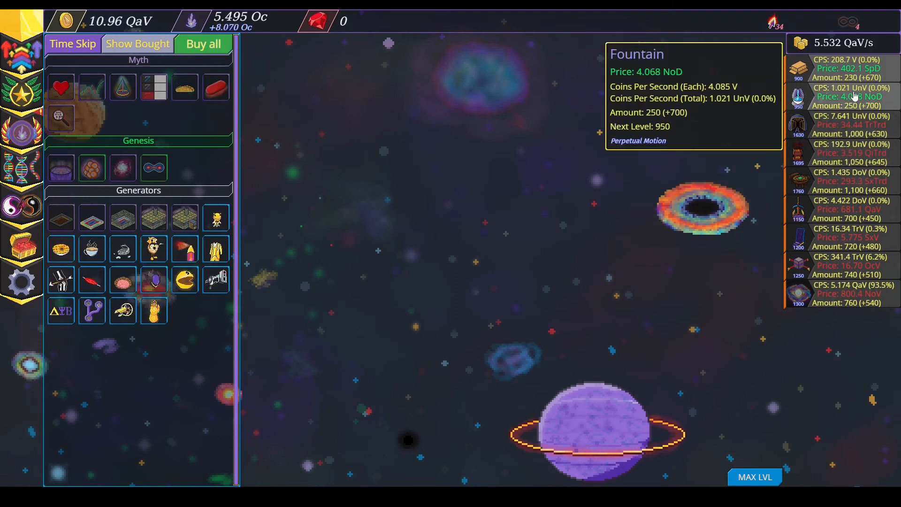
Rebuild with Fountain and Skyforge generators and all affordable upgrades, reaching about 193 Trd/s.
left_click(202, 44)
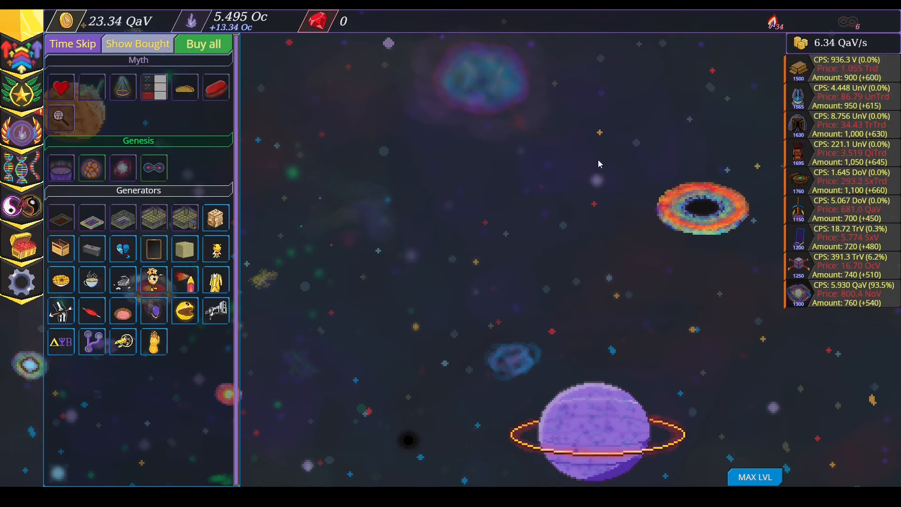
mouse_move(596, 172)
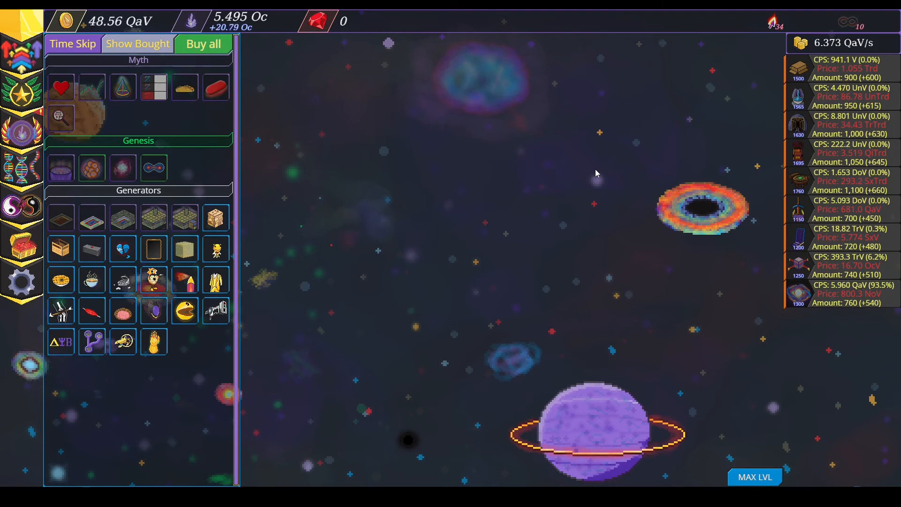
left_click(203, 43)
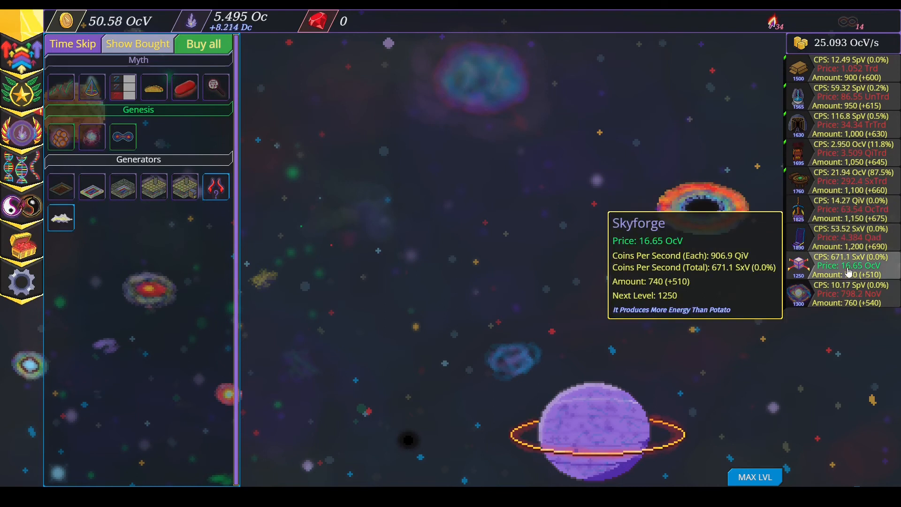
left_click(203, 44)
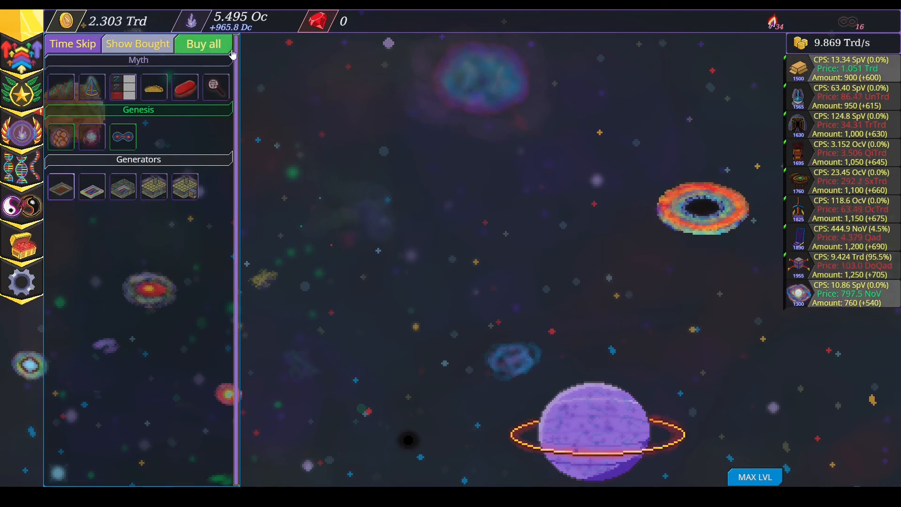
left_click(203, 44)
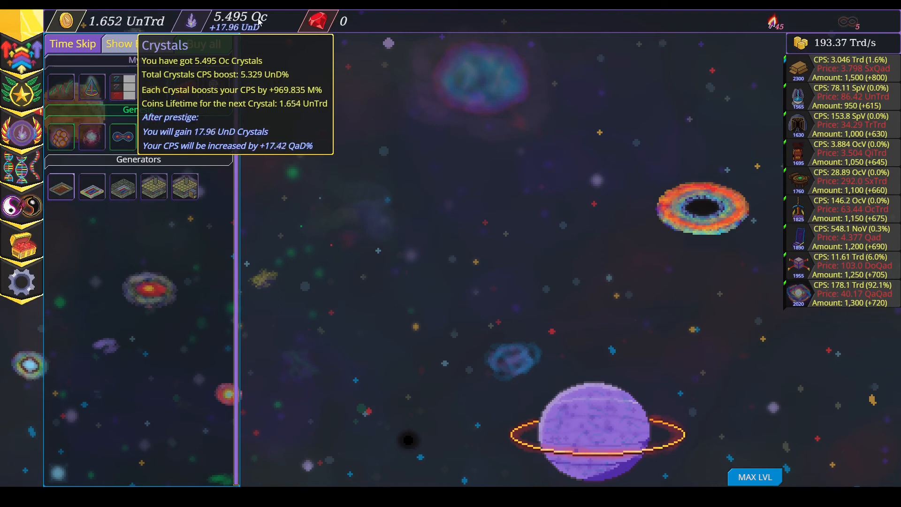
mouse_move(154, 87)
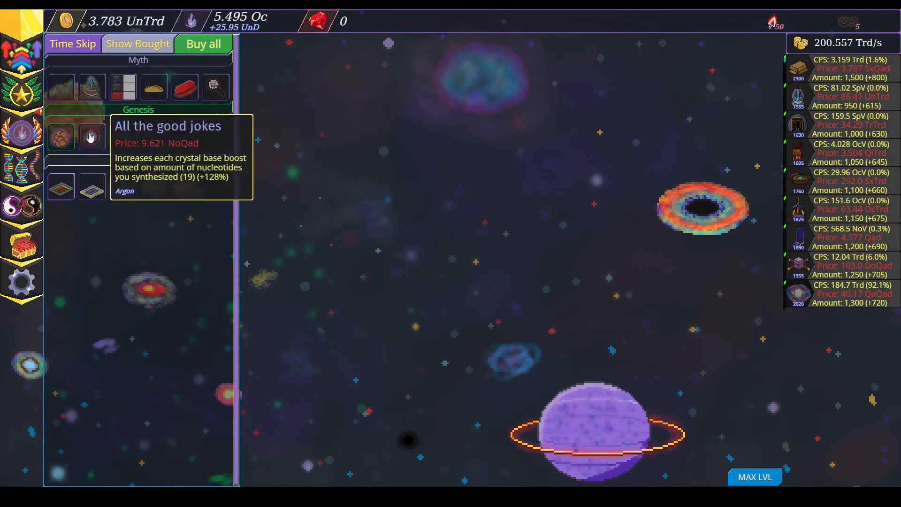
Prestige for 27.14 UnD crystals and synthesize nucleotides with them.
left_click(195, 44)
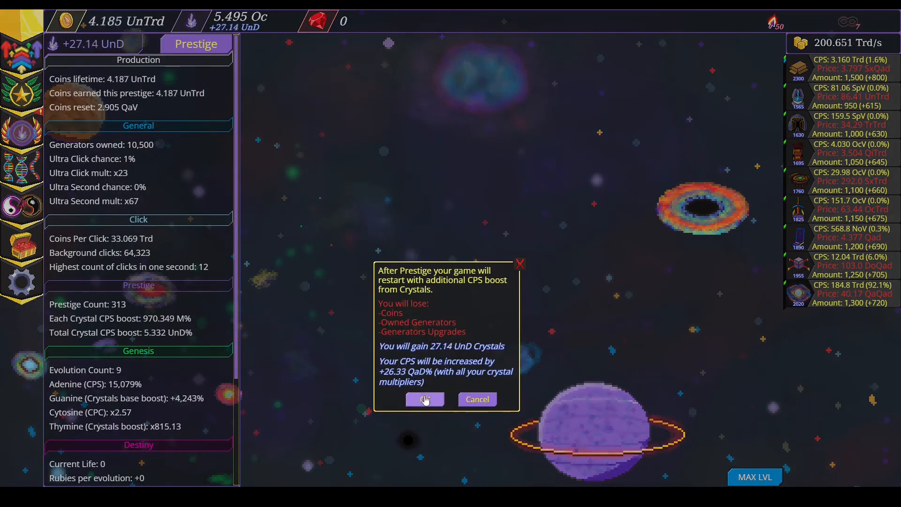
left_click(425, 399)
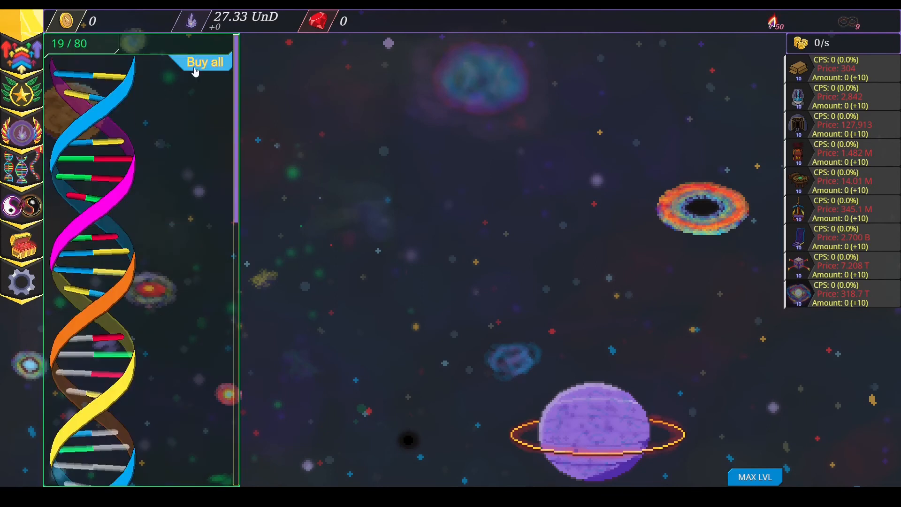
left_click(204, 62)
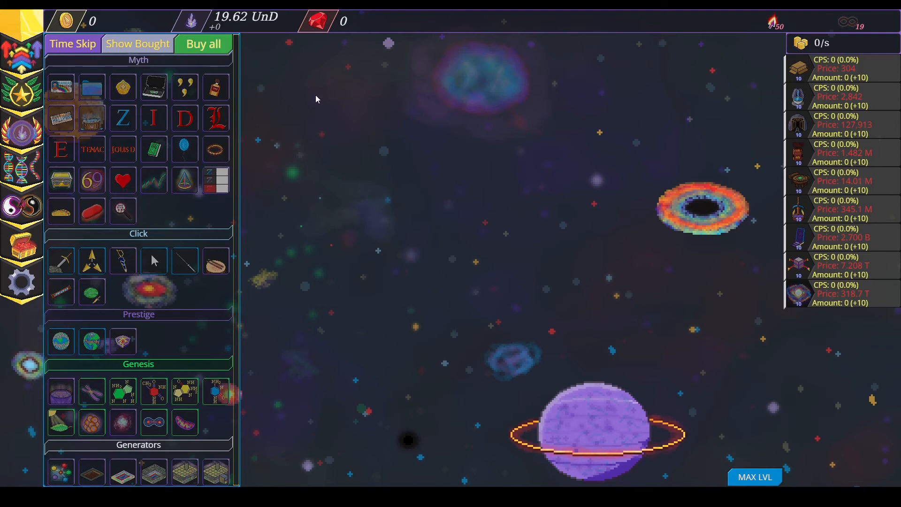
Buy upgrades and Mine and Furnace generators, and catch the flying bonus creature.
left_click(203, 44)
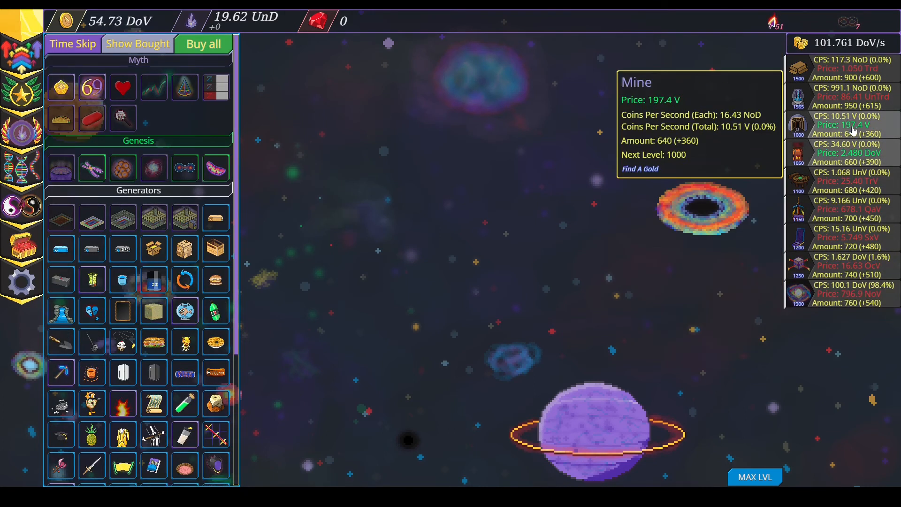
left_click(203, 44)
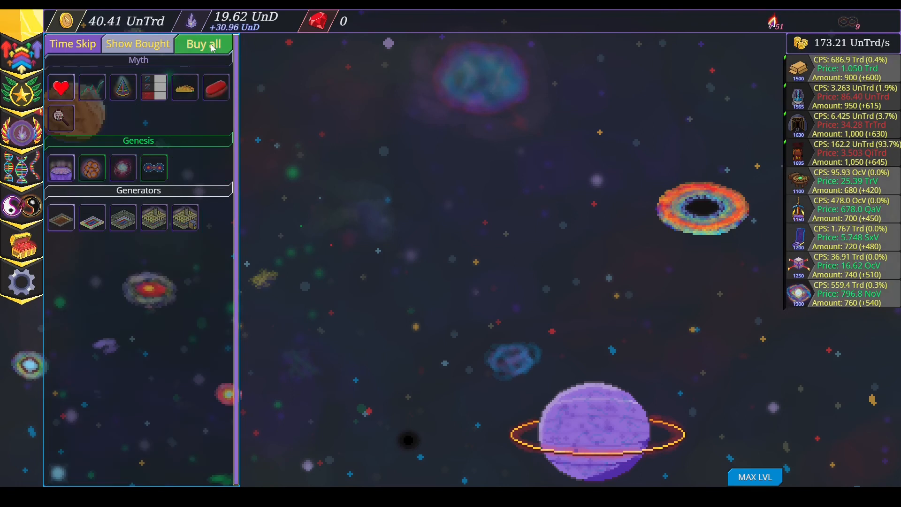
left_click(203, 44)
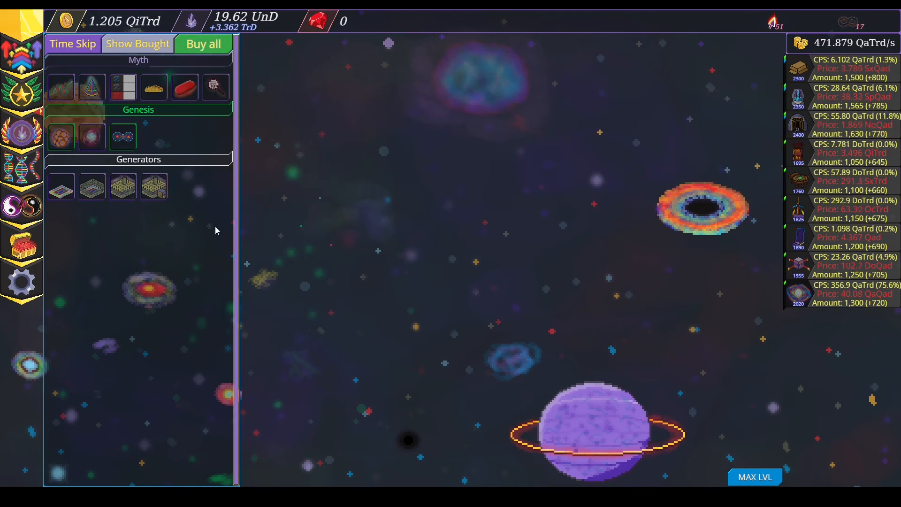
left_click(356, 126)
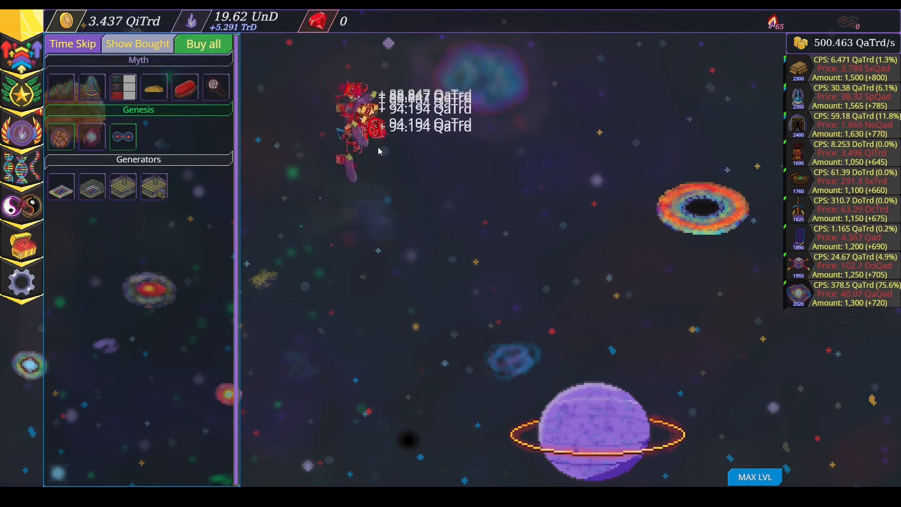
mouse_move(839, 155)
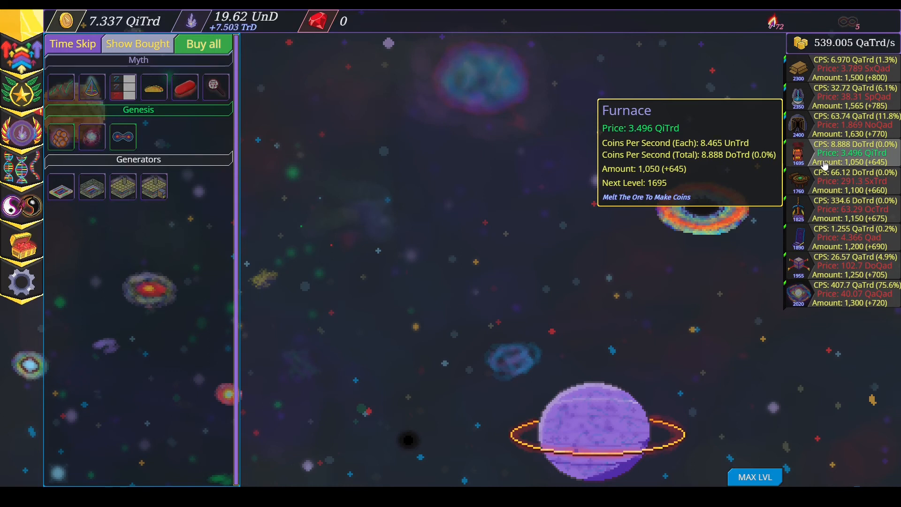
left_click(797, 154)
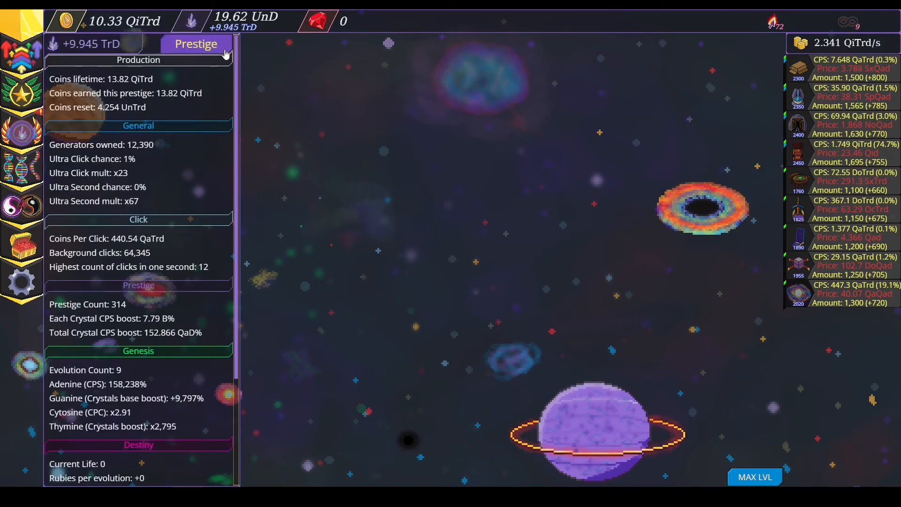
Prestige the run, then buy all affordable upgrades twice from the upgrades list.
left_click(195, 44)
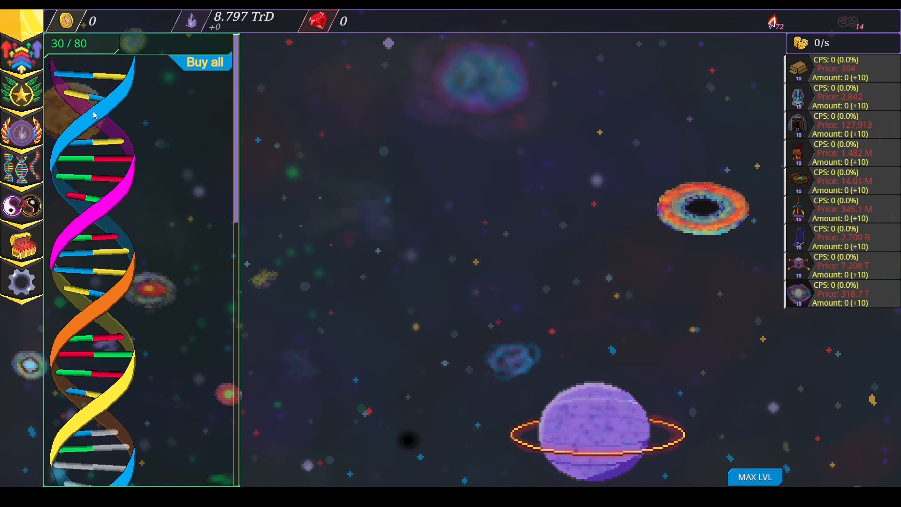
mouse_move(259, 92)
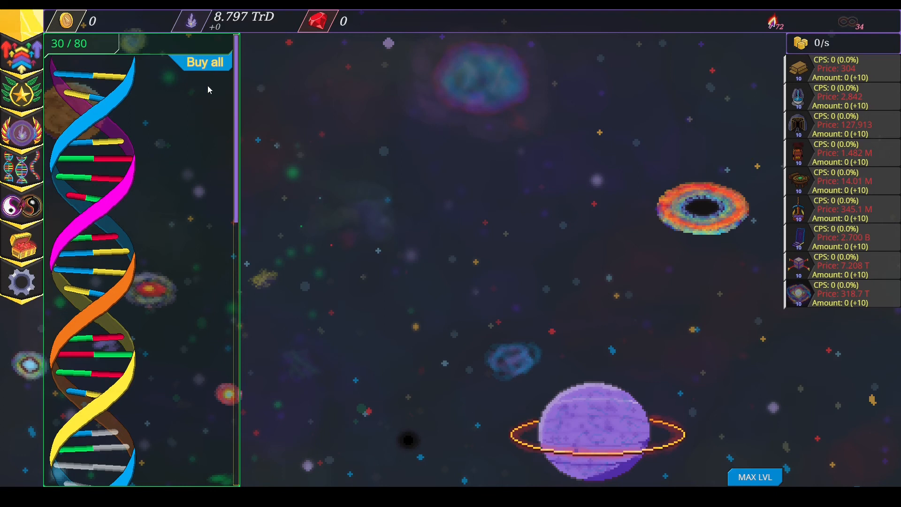
left_click(22, 130)
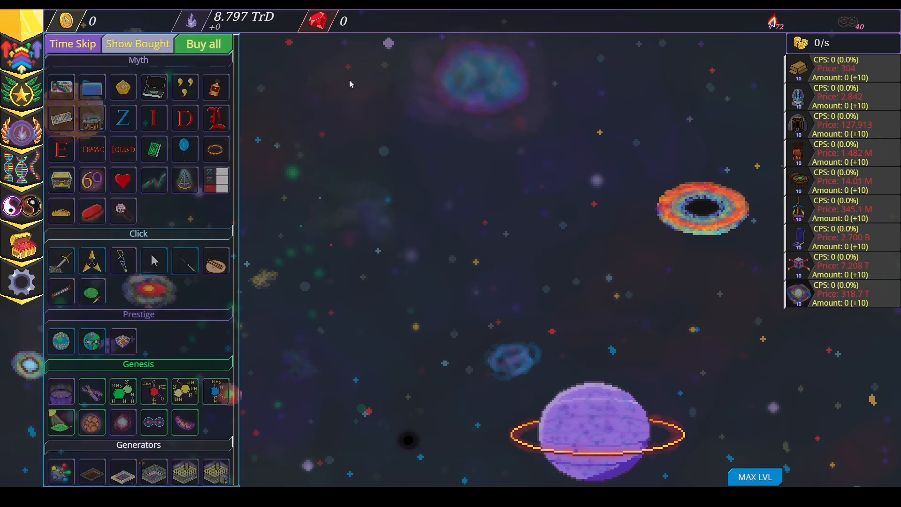
left_click(203, 44)
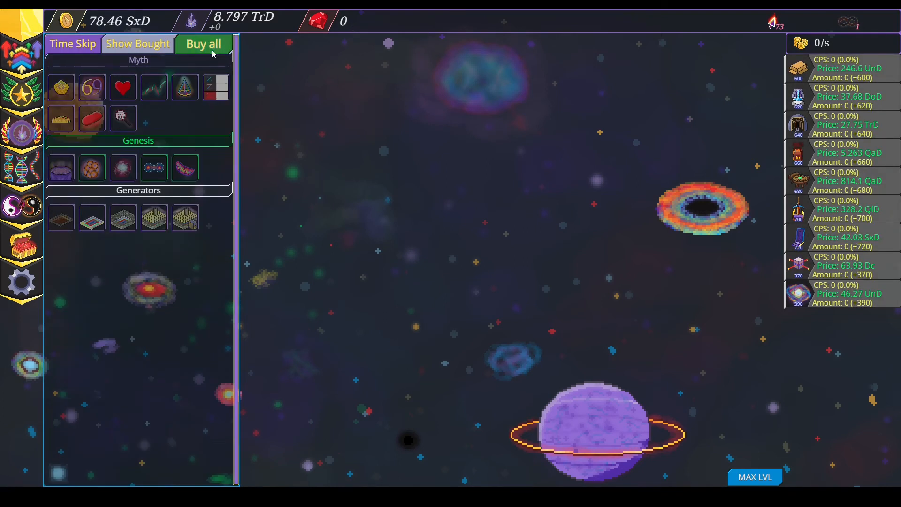
left_click(203, 43)
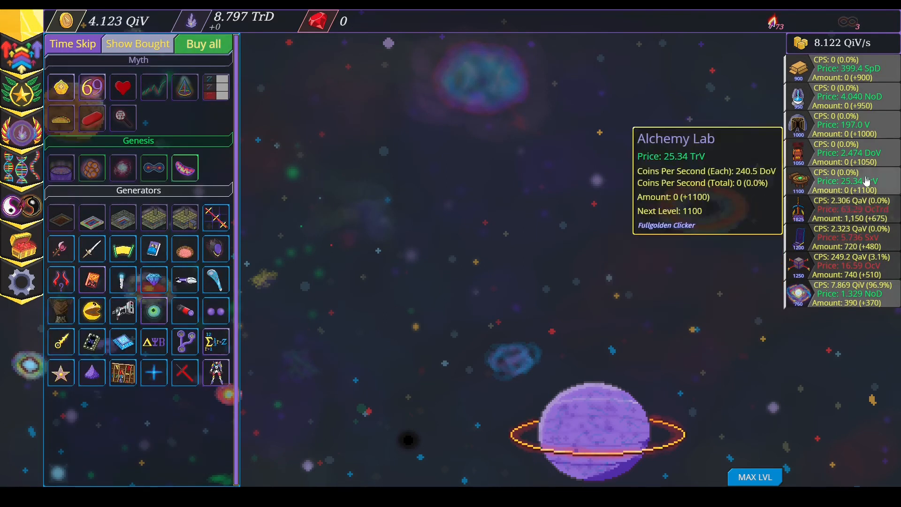
Buy more generator and Mine batches, then show prestige statistics at count 315.
left_click(202, 43)
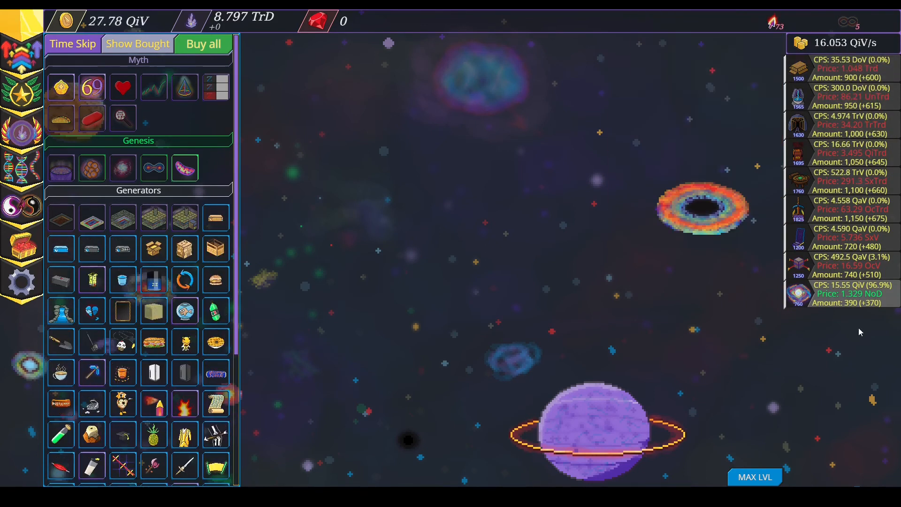
left_click(202, 44)
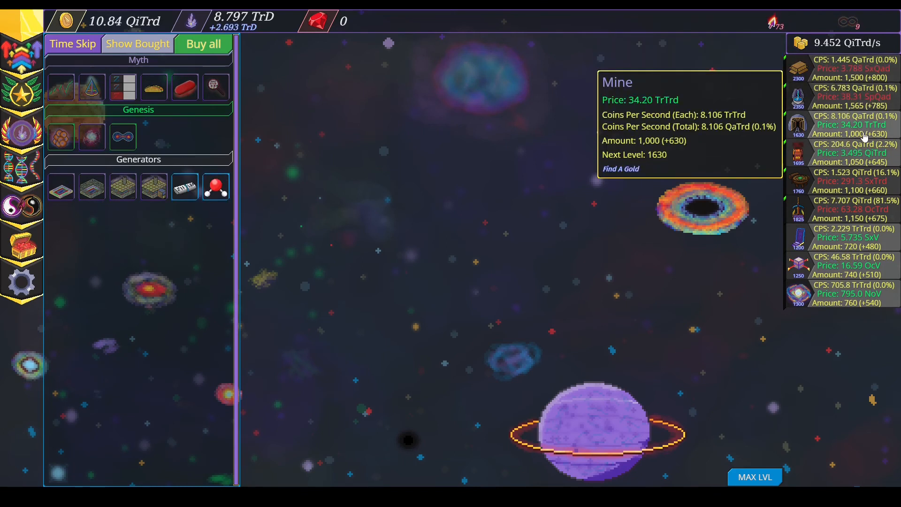
left_click(202, 44)
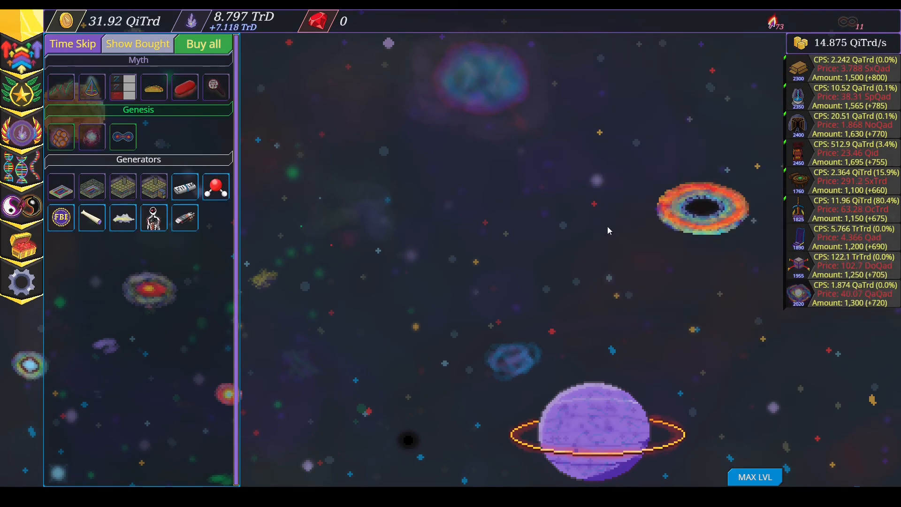
left_click(202, 44)
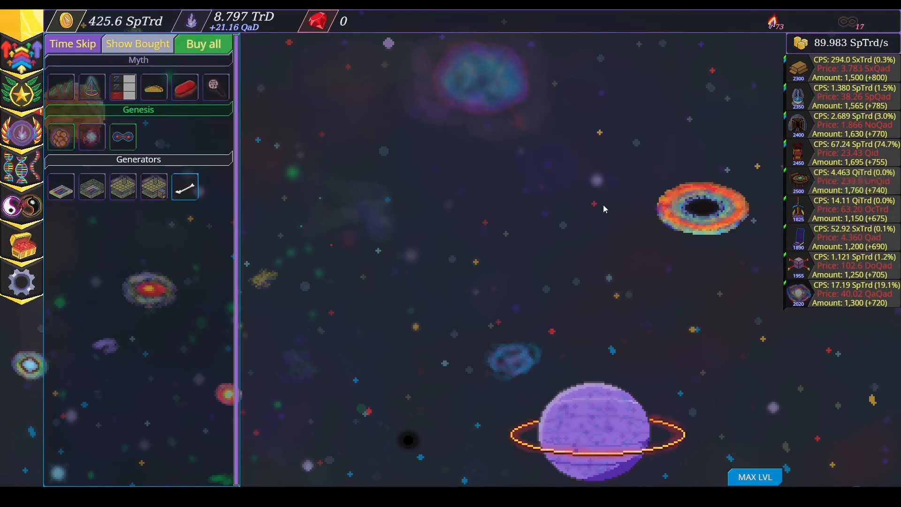
mouse_move(185, 186)
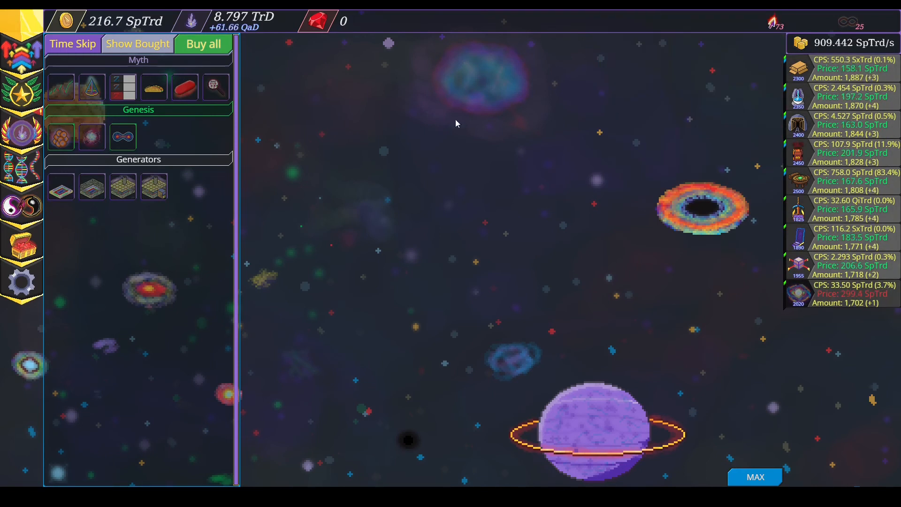
left_click(195, 44)
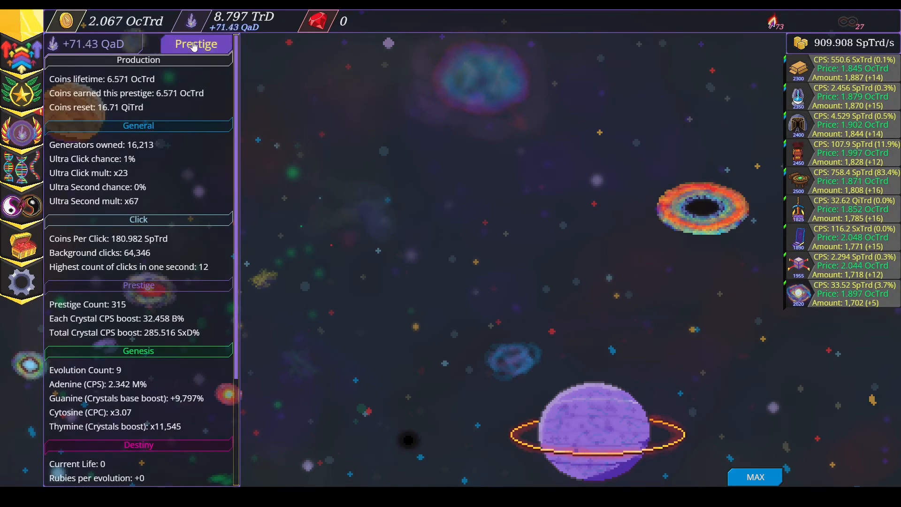
Prestige to count 316, buy upgrades and generators, then The Real Spaceship upgrade.
left_click(195, 43)
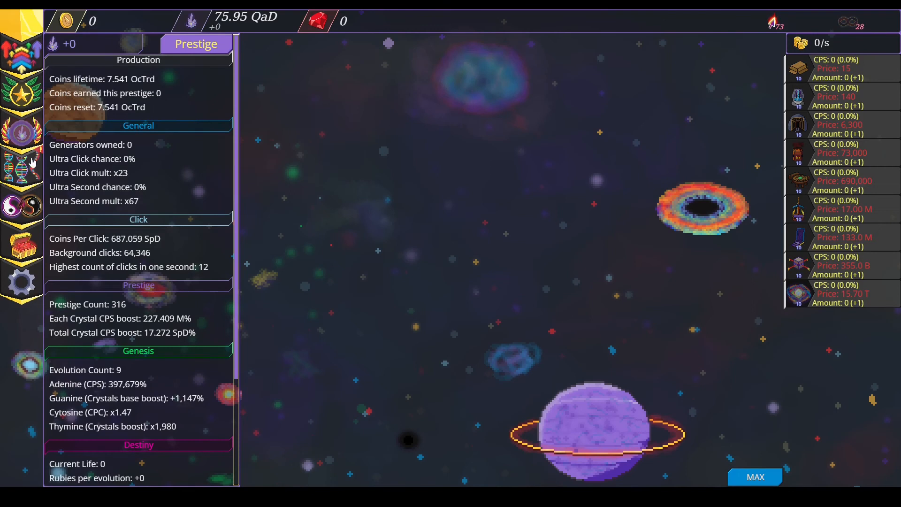
left_click(21, 167)
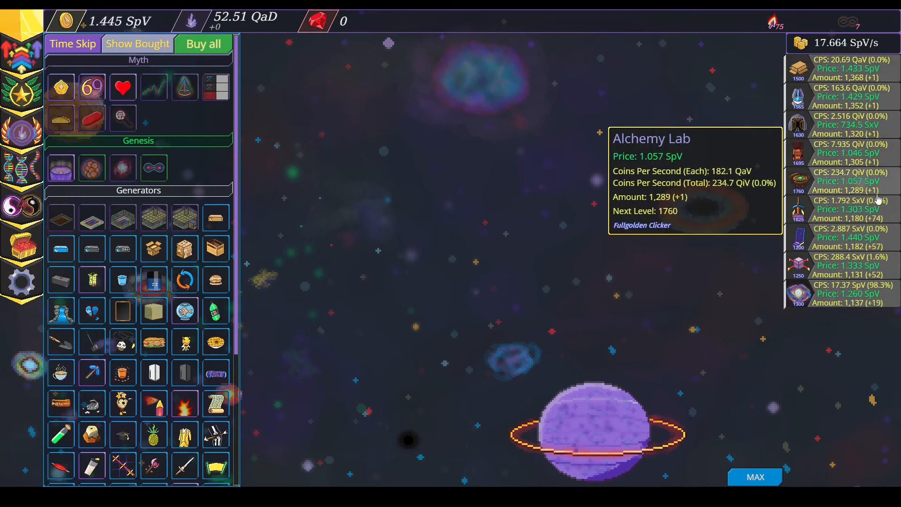
left_click(203, 43)
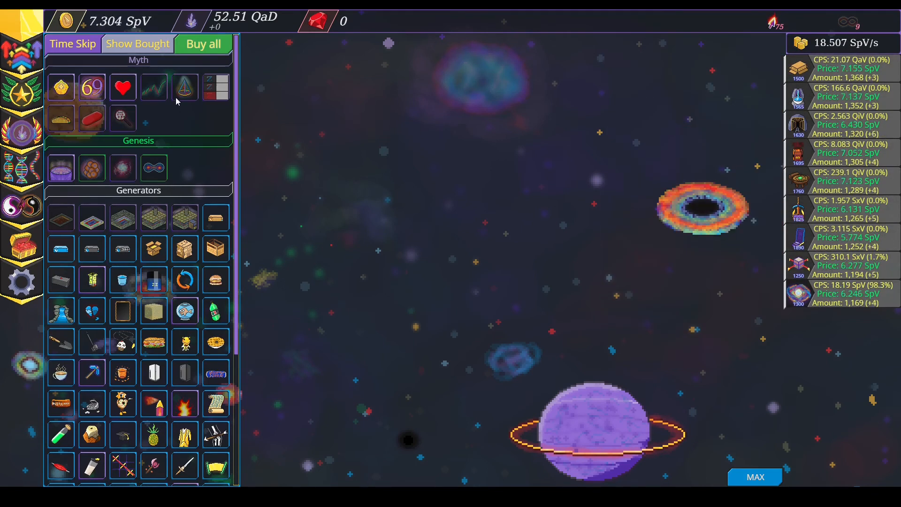
left_click(203, 43)
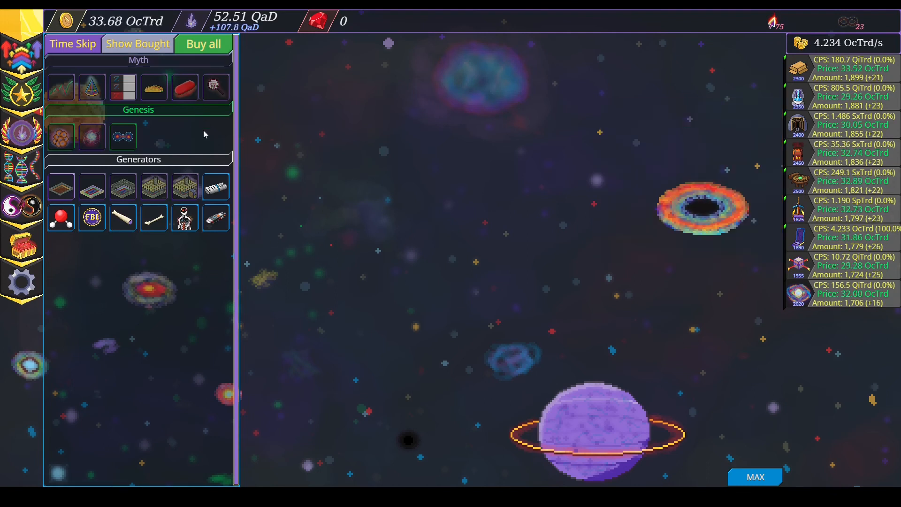
left_click(215, 186)
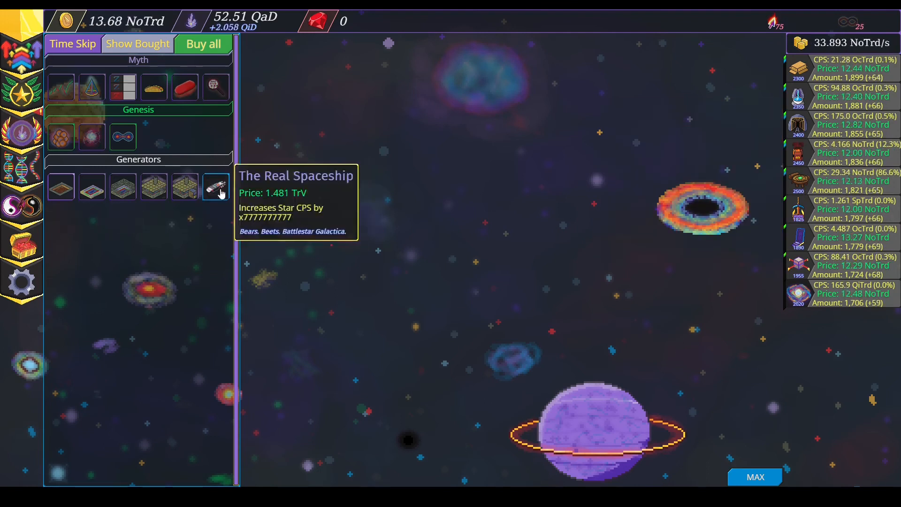
left_click(215, 186)
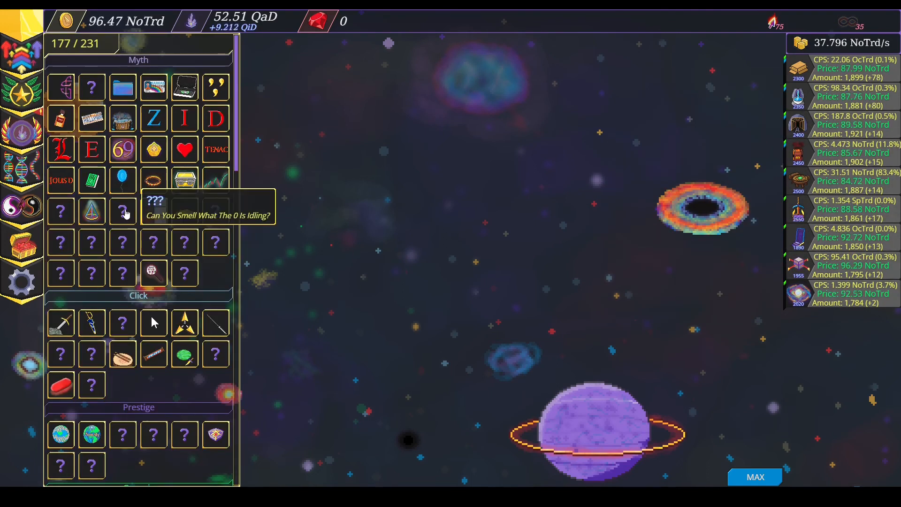
mouse_move(60, 244)
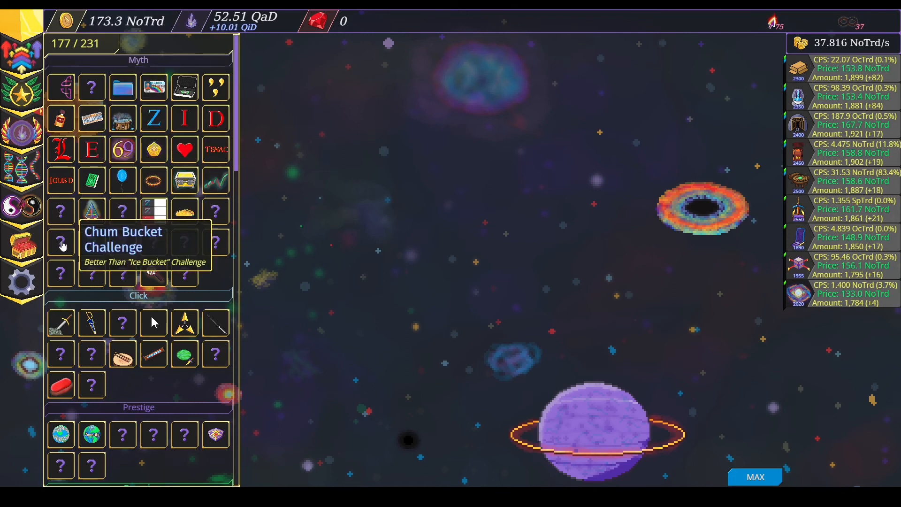
mouse_move(123, 242)
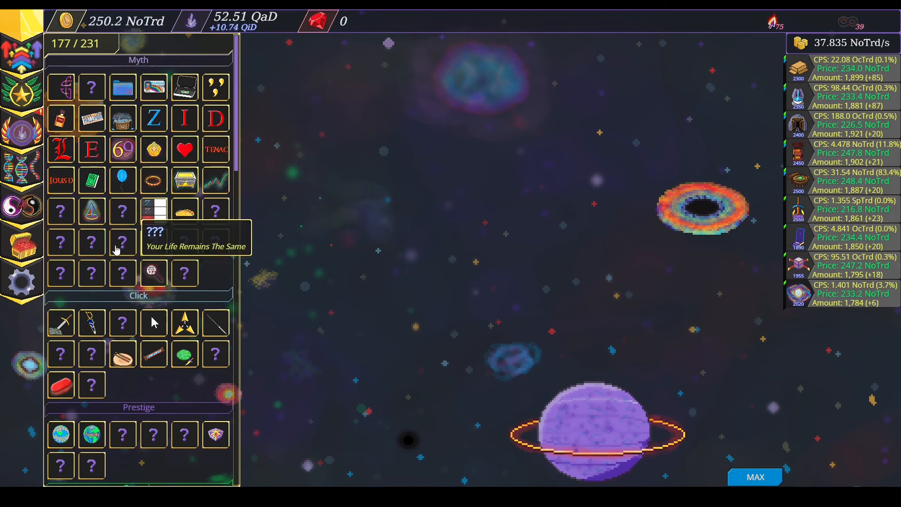
mouse_move(211, 263)
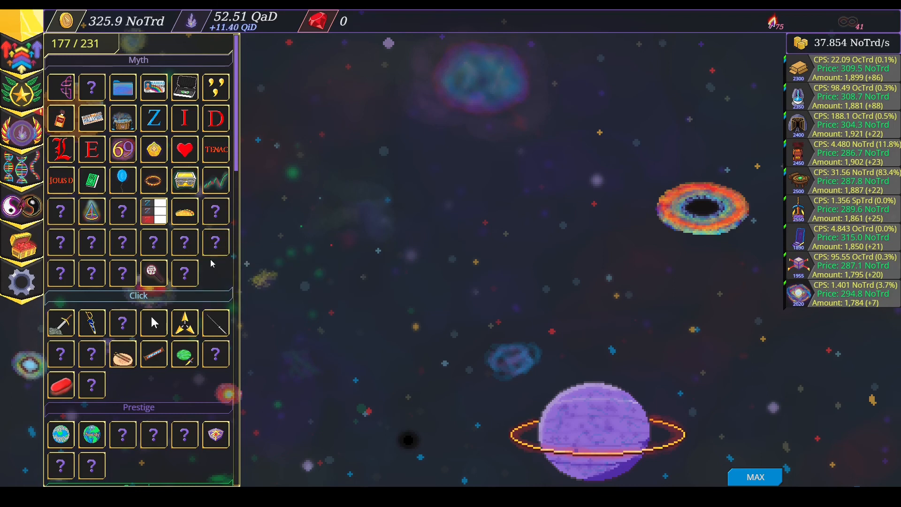
mouse_move(153, 322)
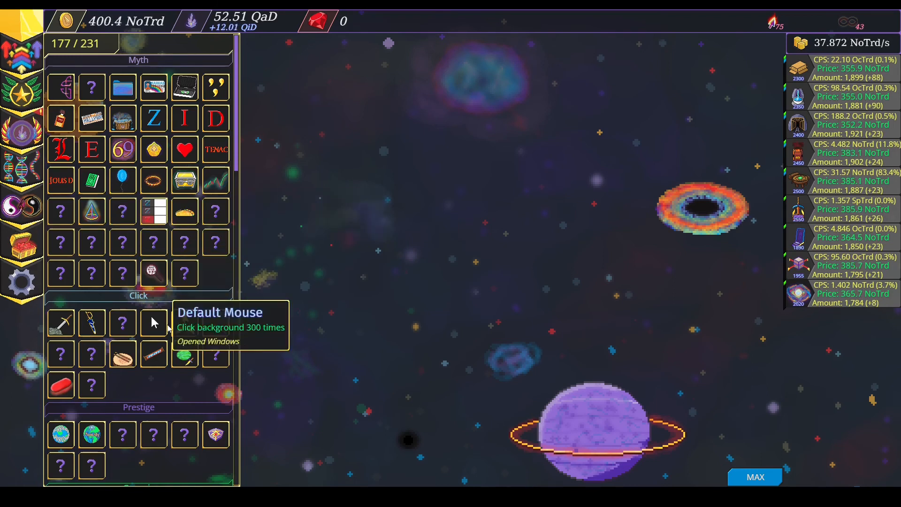
scroll("down", 3)
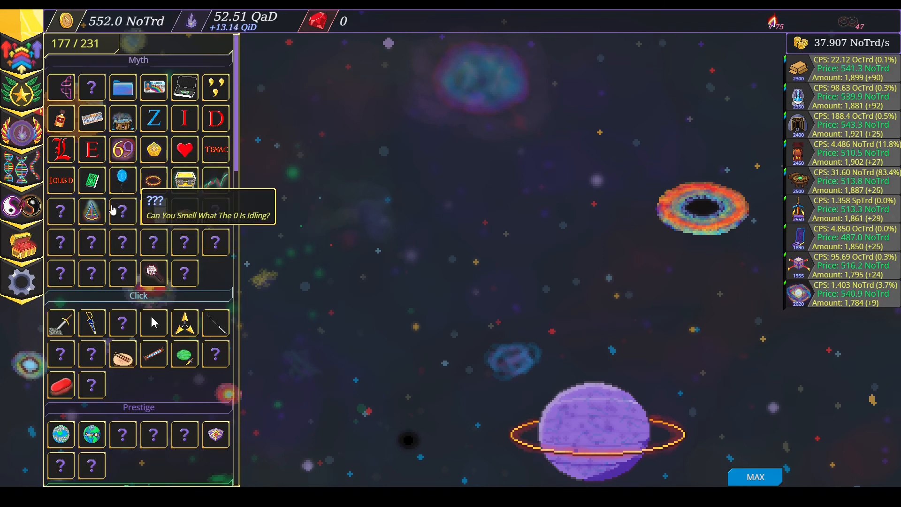
scroll("down", 3)
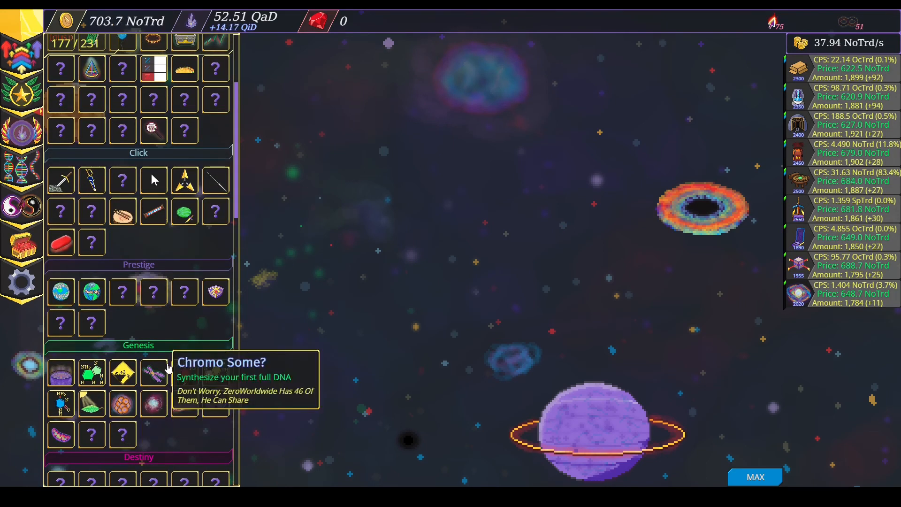
left_click(195, 44)
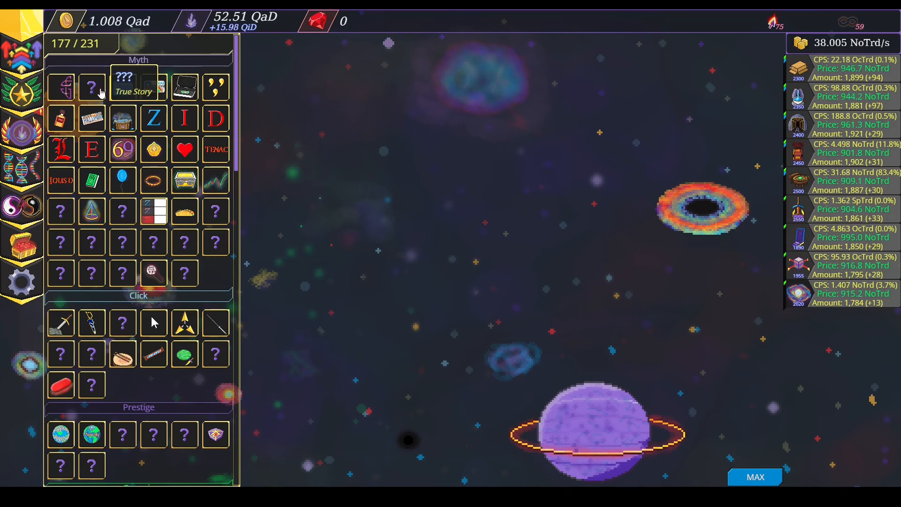
scroll("down", 3)
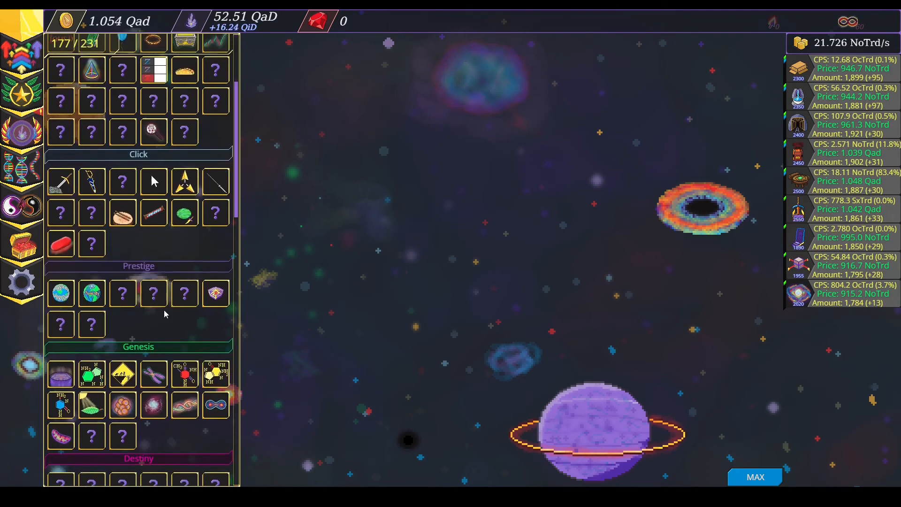
scroll("down", 3)
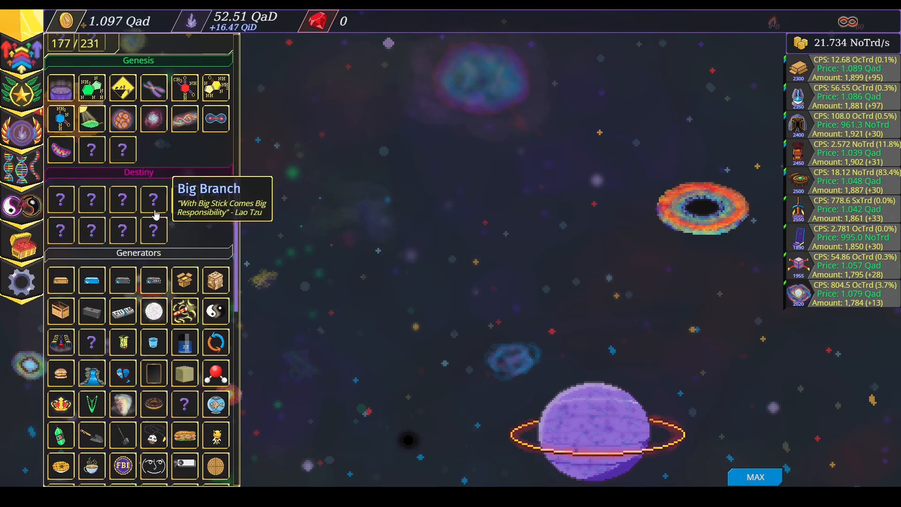
Confirm the prestige reset, leaving 8.266 QiD crystals and 35 of 80 nucleotides.
left_click(153, 198)
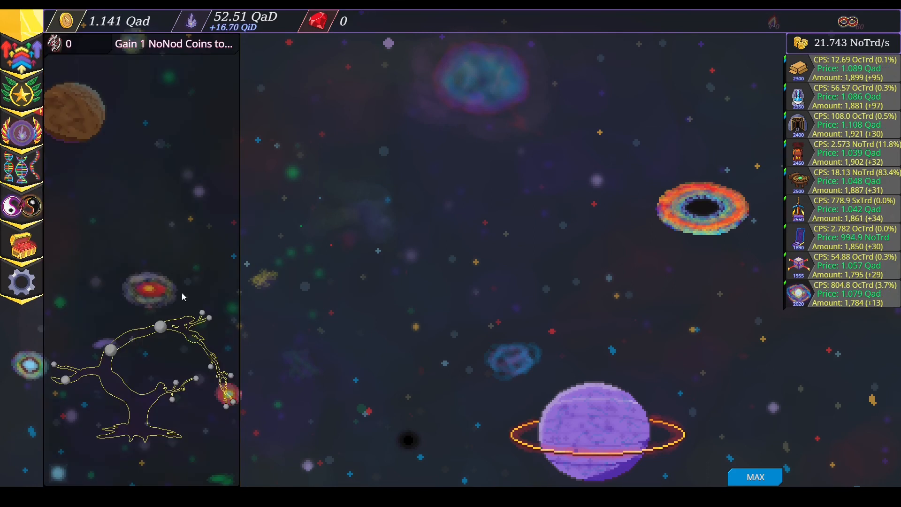
mouse_move(174, 60)
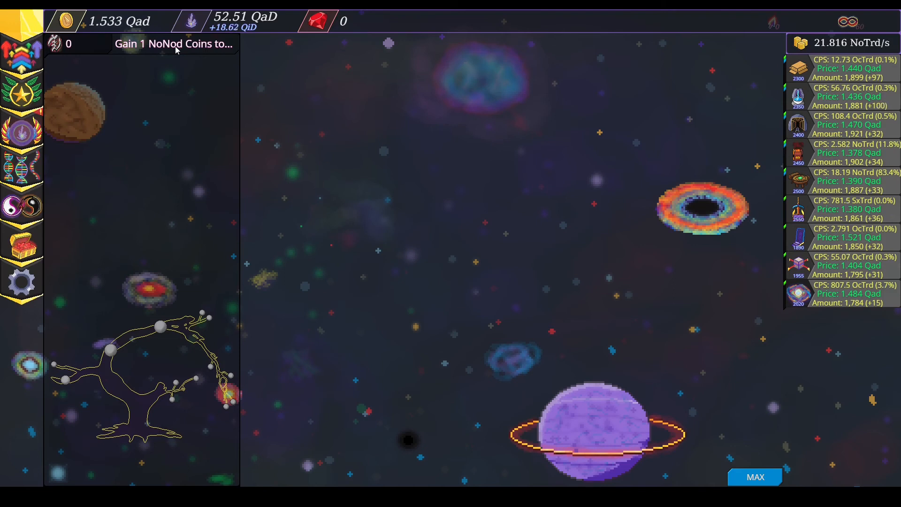
mouse_move(110, 350)
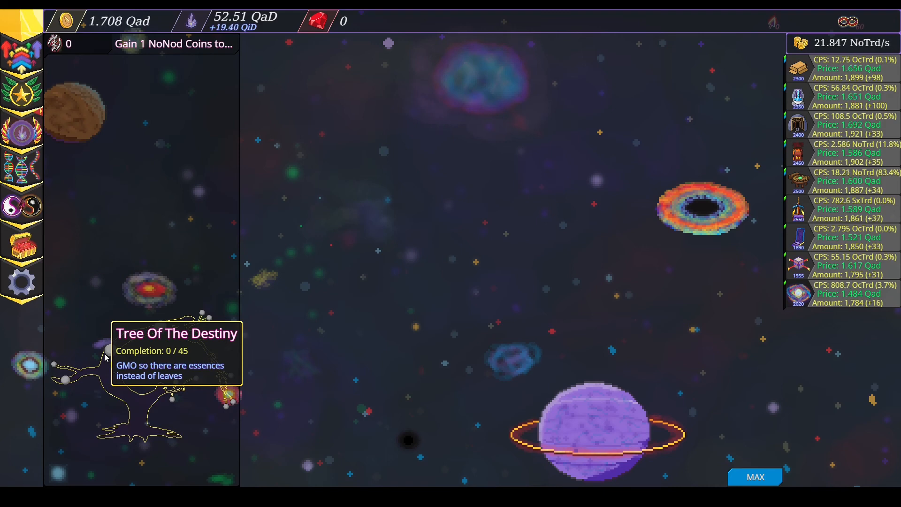
mouse_move(354, 204)
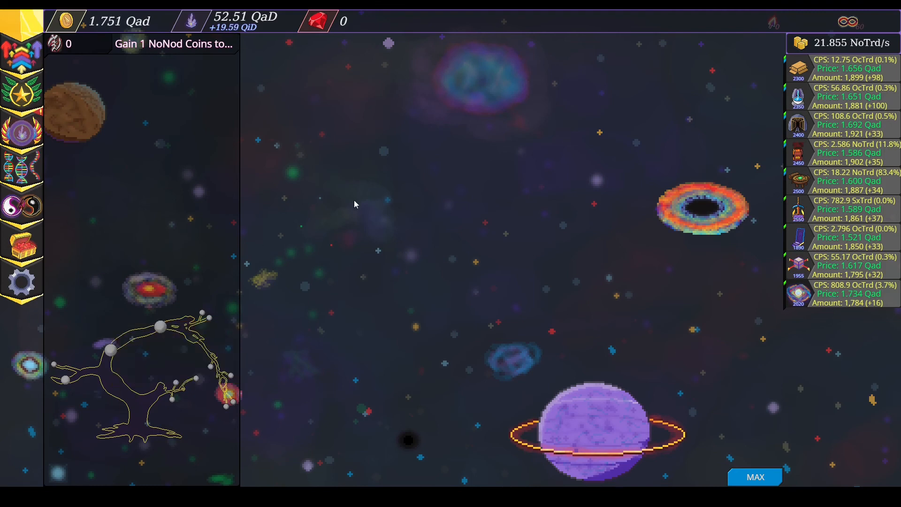
left_click(844, 156)
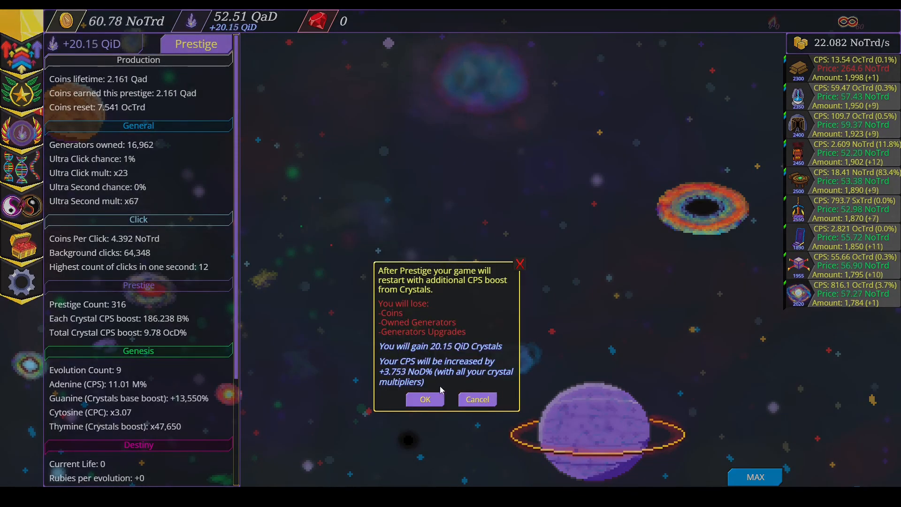
left_click(424, 398)
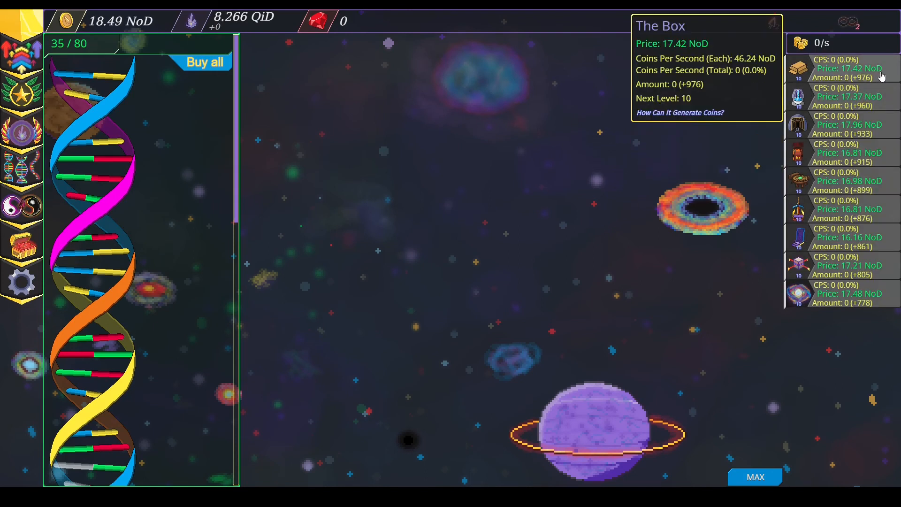
mouse_move(120, 21)
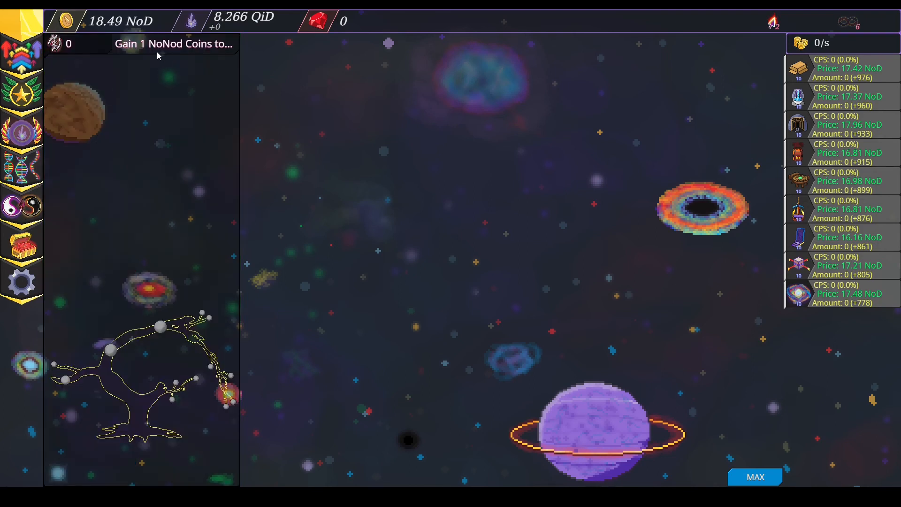
mouse_move(174, 50)
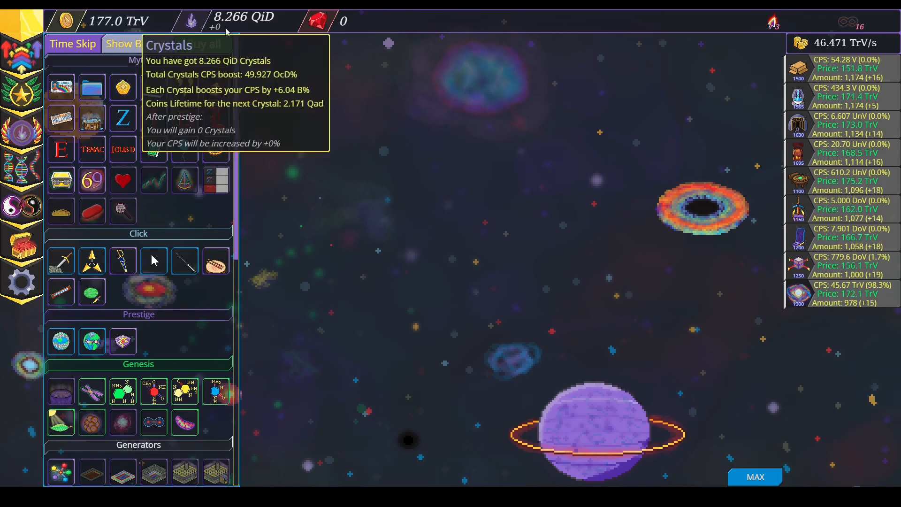
mouse_move(91, 211)
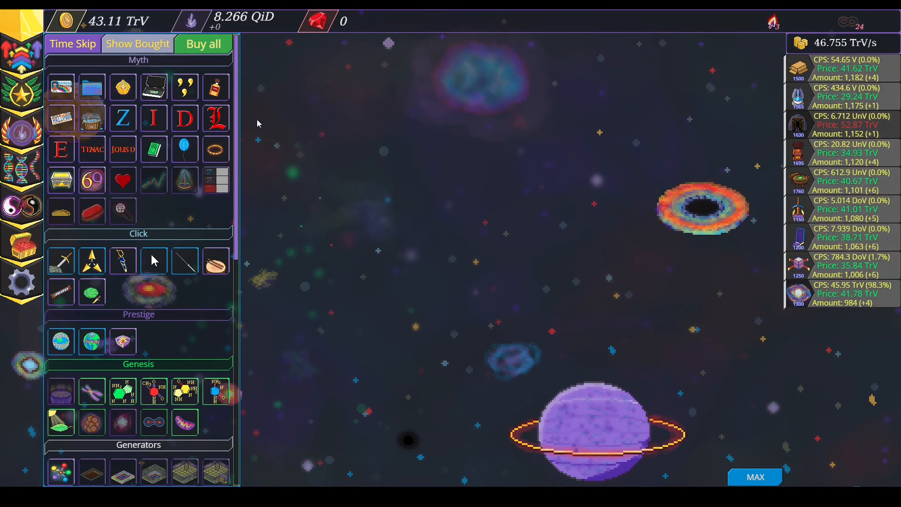
Buy all affordable upgrades in three batches, raising income to about 794 Qad/s.
left_click(202, 43)
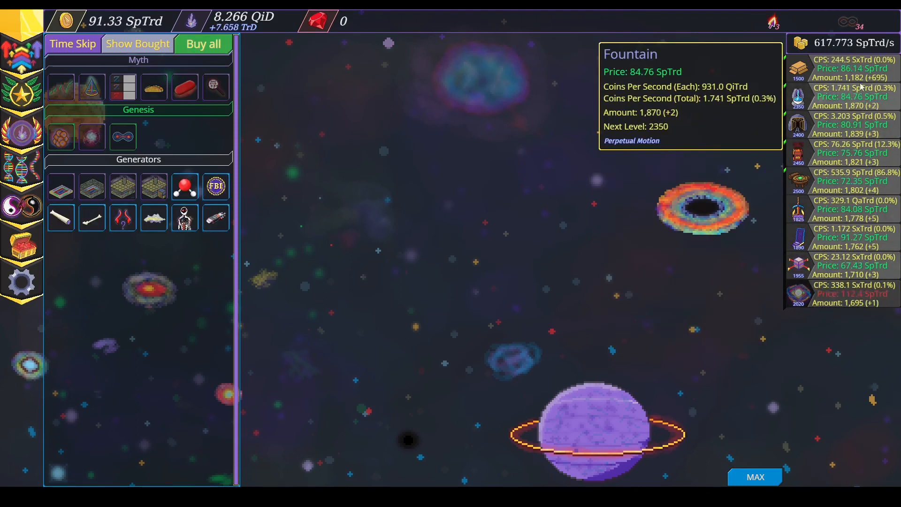
left_click(202, 43)
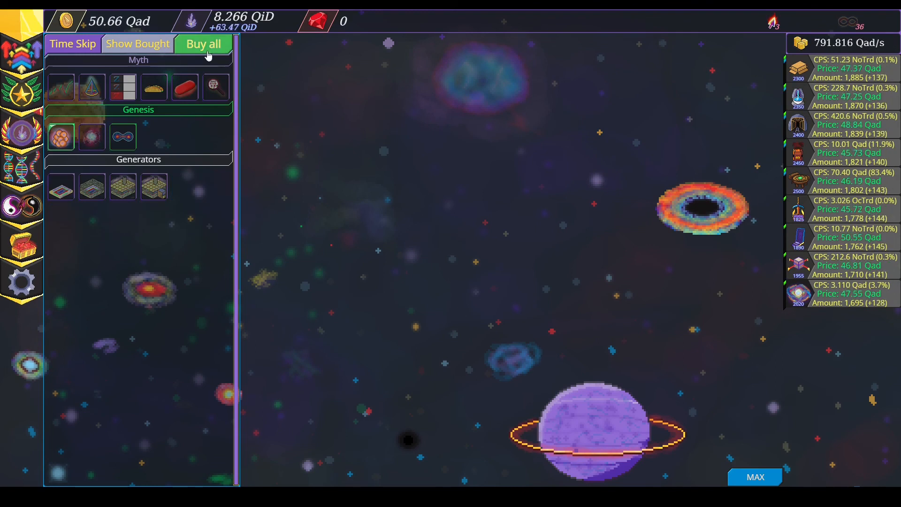
left_click(203, 43)
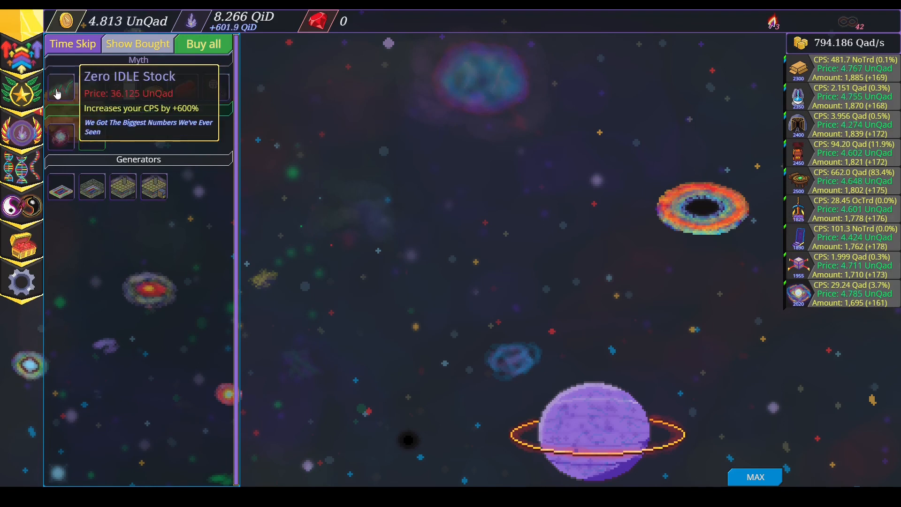
mouse_move(215, 86)
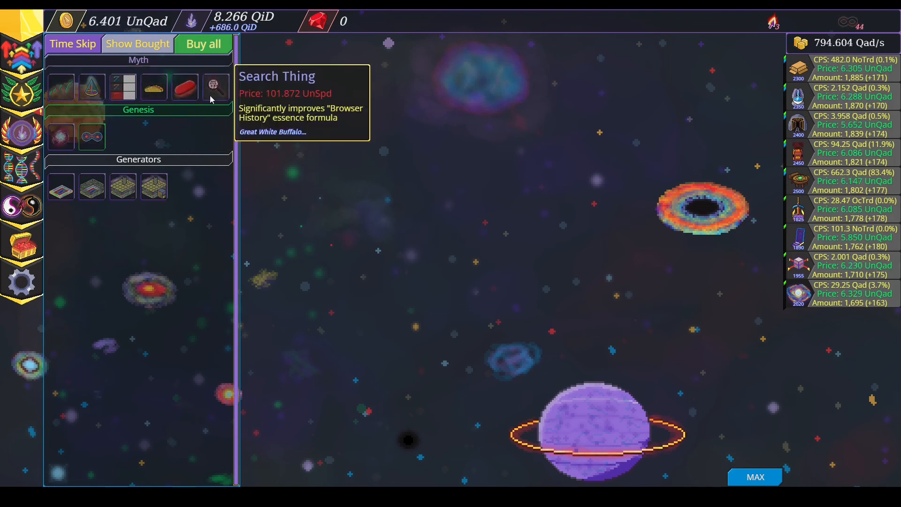
mouse_move(60, 187)
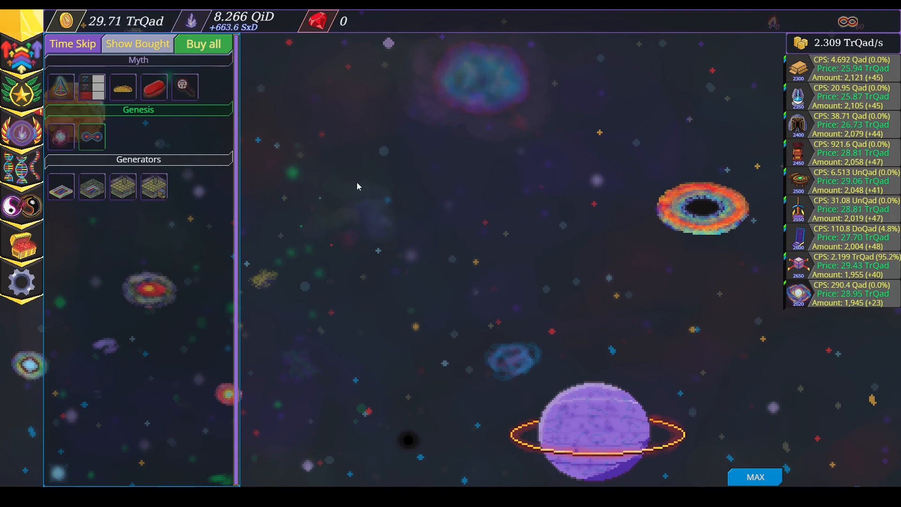
mouse_move(569, 209)
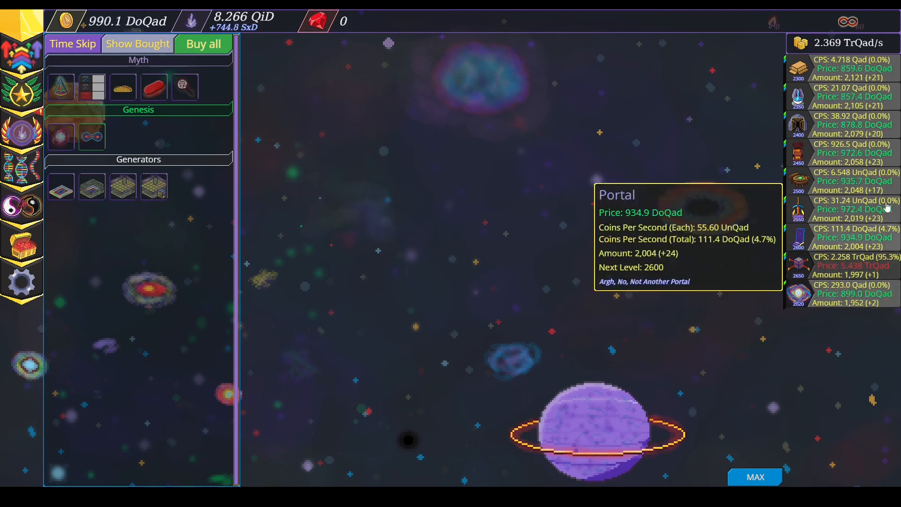
mouse_move(853, 209)
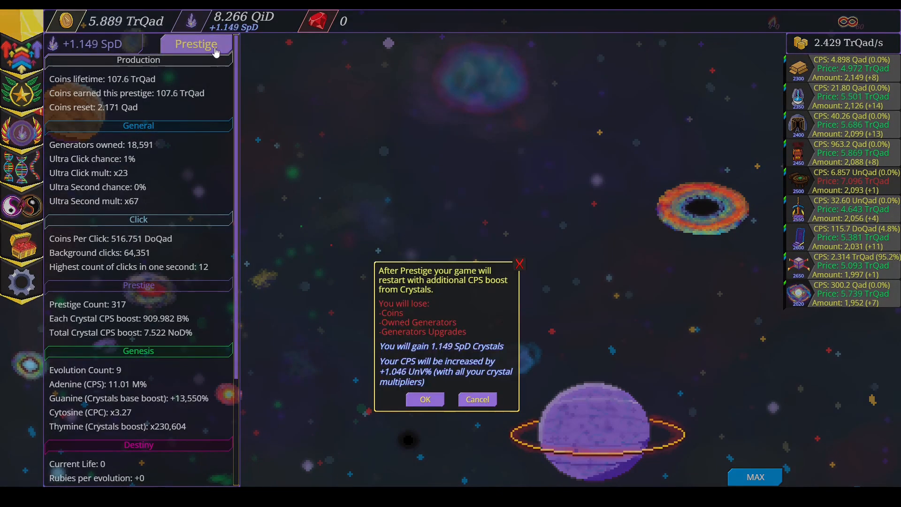
Confirm the 1.15 SpD crystal prestige and switch to another sidebar panel.
left_click(424, 399)
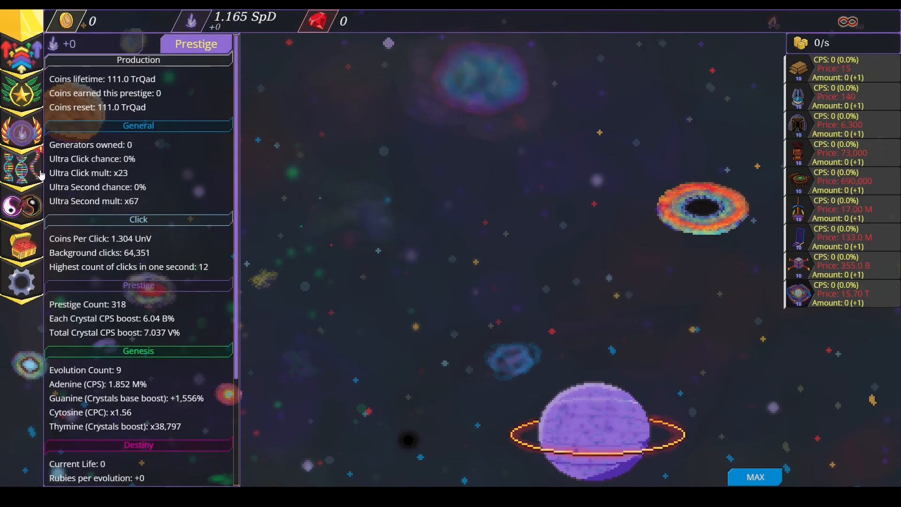
left_click(23, 168)
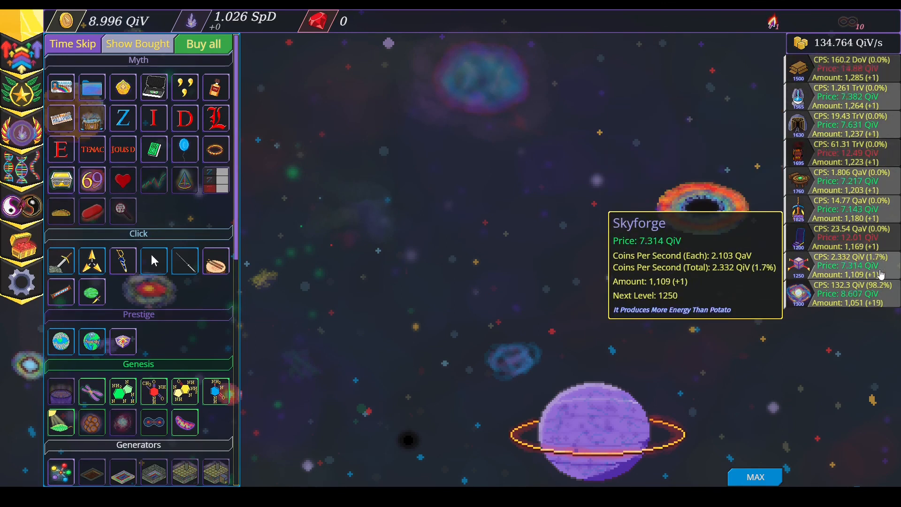
Buy affordable upgrades in three batches and click space, reaching about 129.4 QiQad/s.
left_click(203, 43)
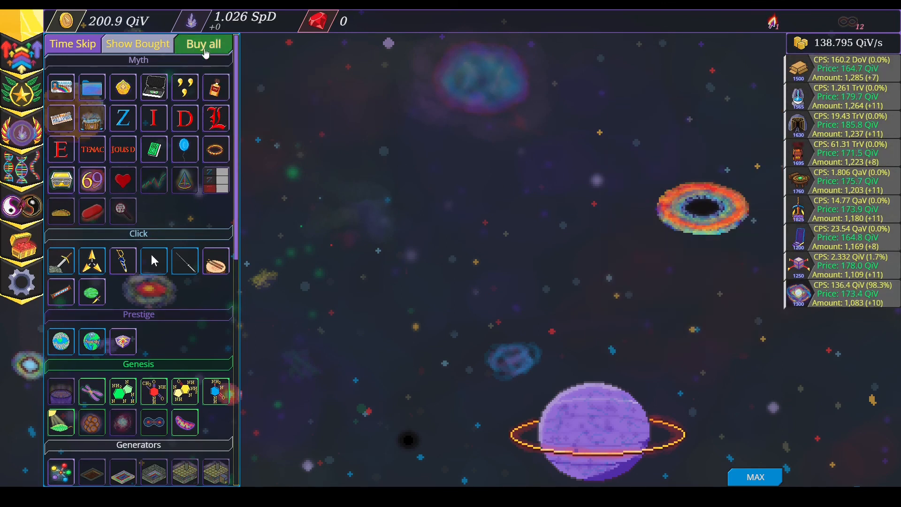
left_click(202, 43)
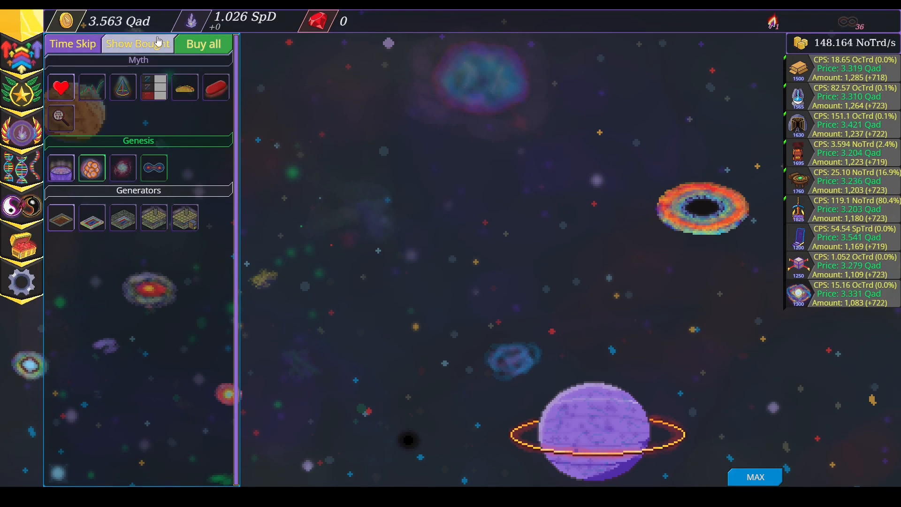
left_click(203, 44)
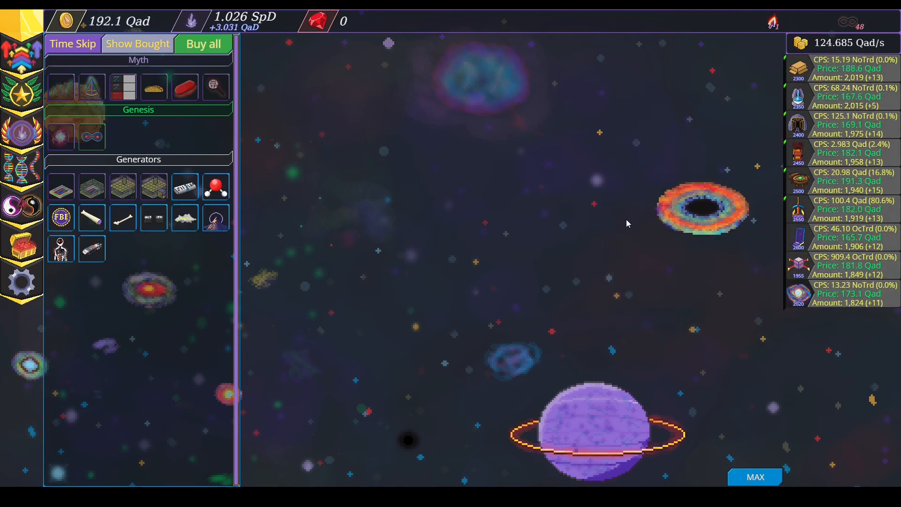
left_click(203, 44)
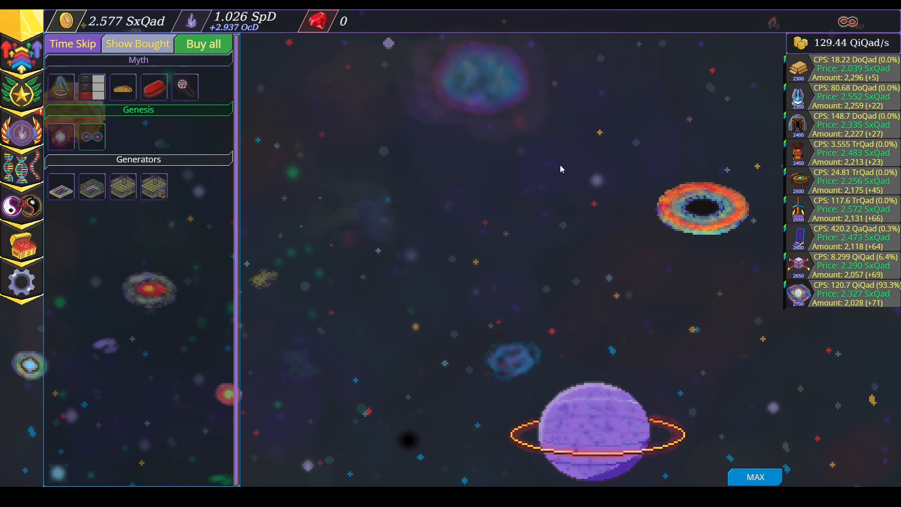
mouse_move(798, 209)
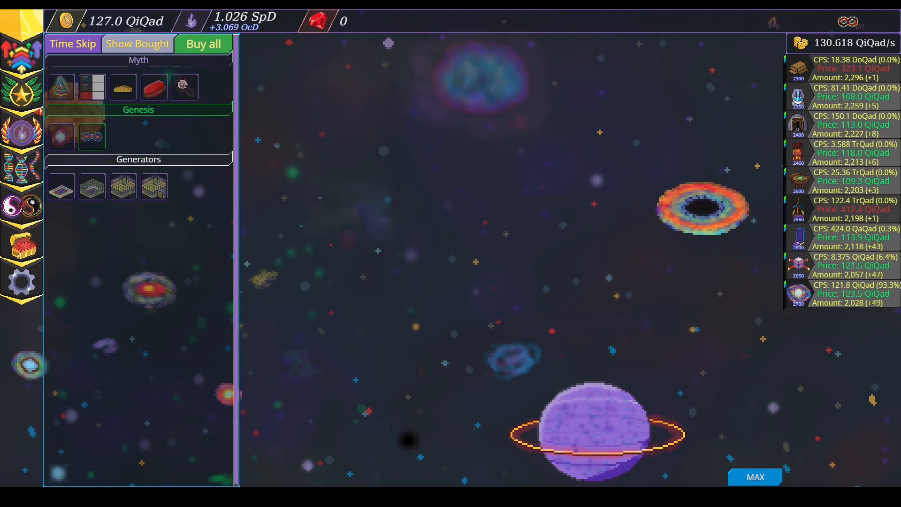
Prestige for 3.1 OcD crystals to count 319, then show the DNA evolution genes.
left_click(195, 43)
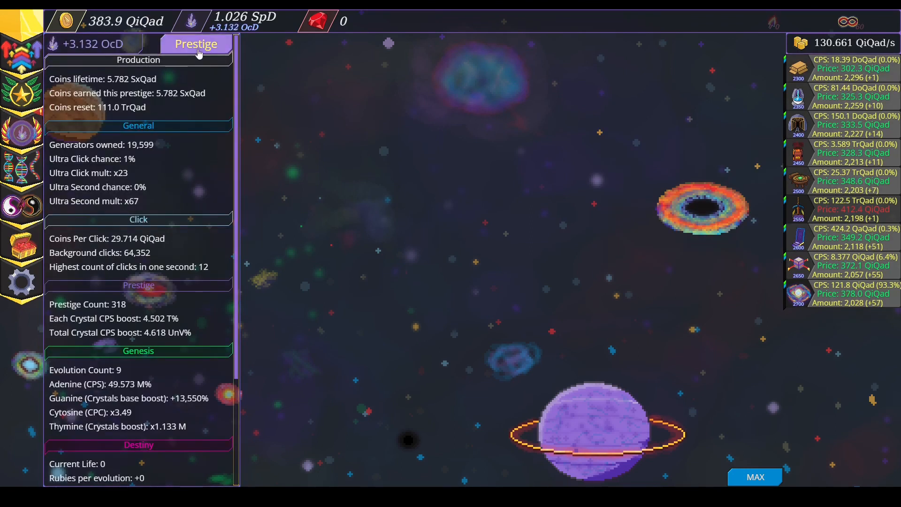
left_click(195, 44)
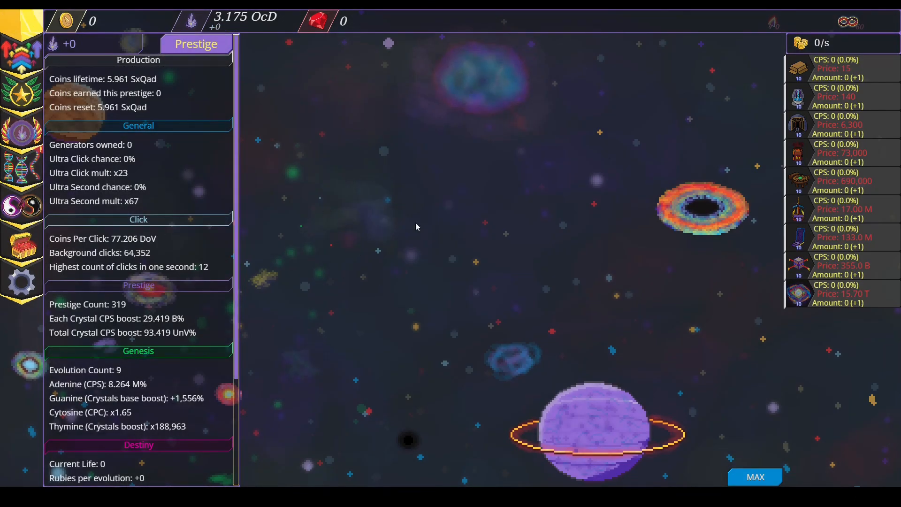
left_click(22, 168)
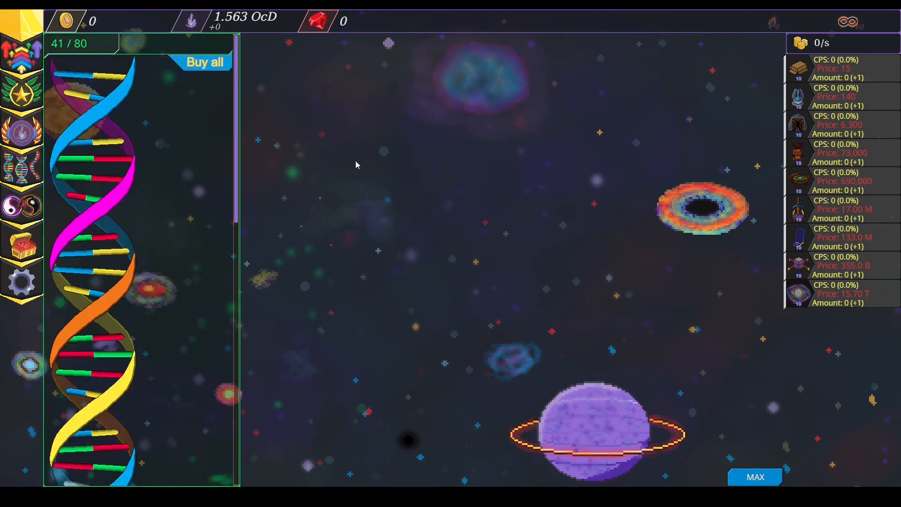
mouse_move(165, 184)
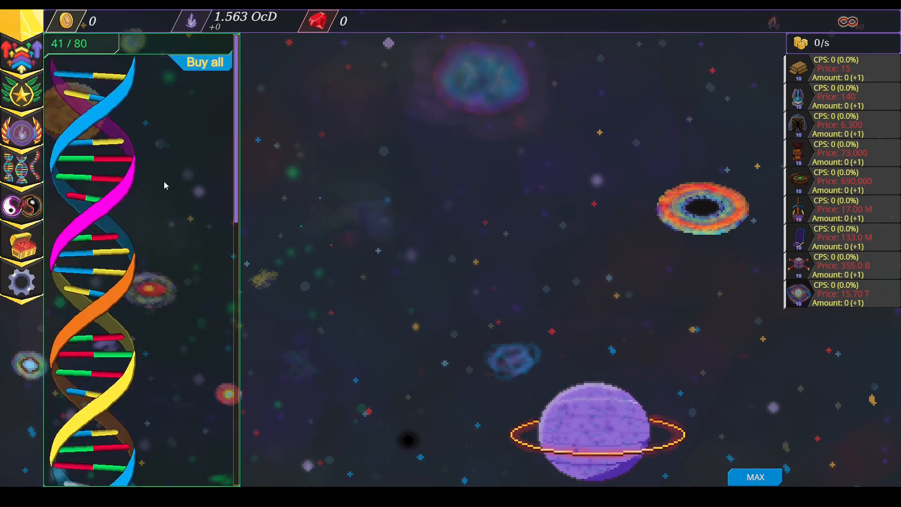